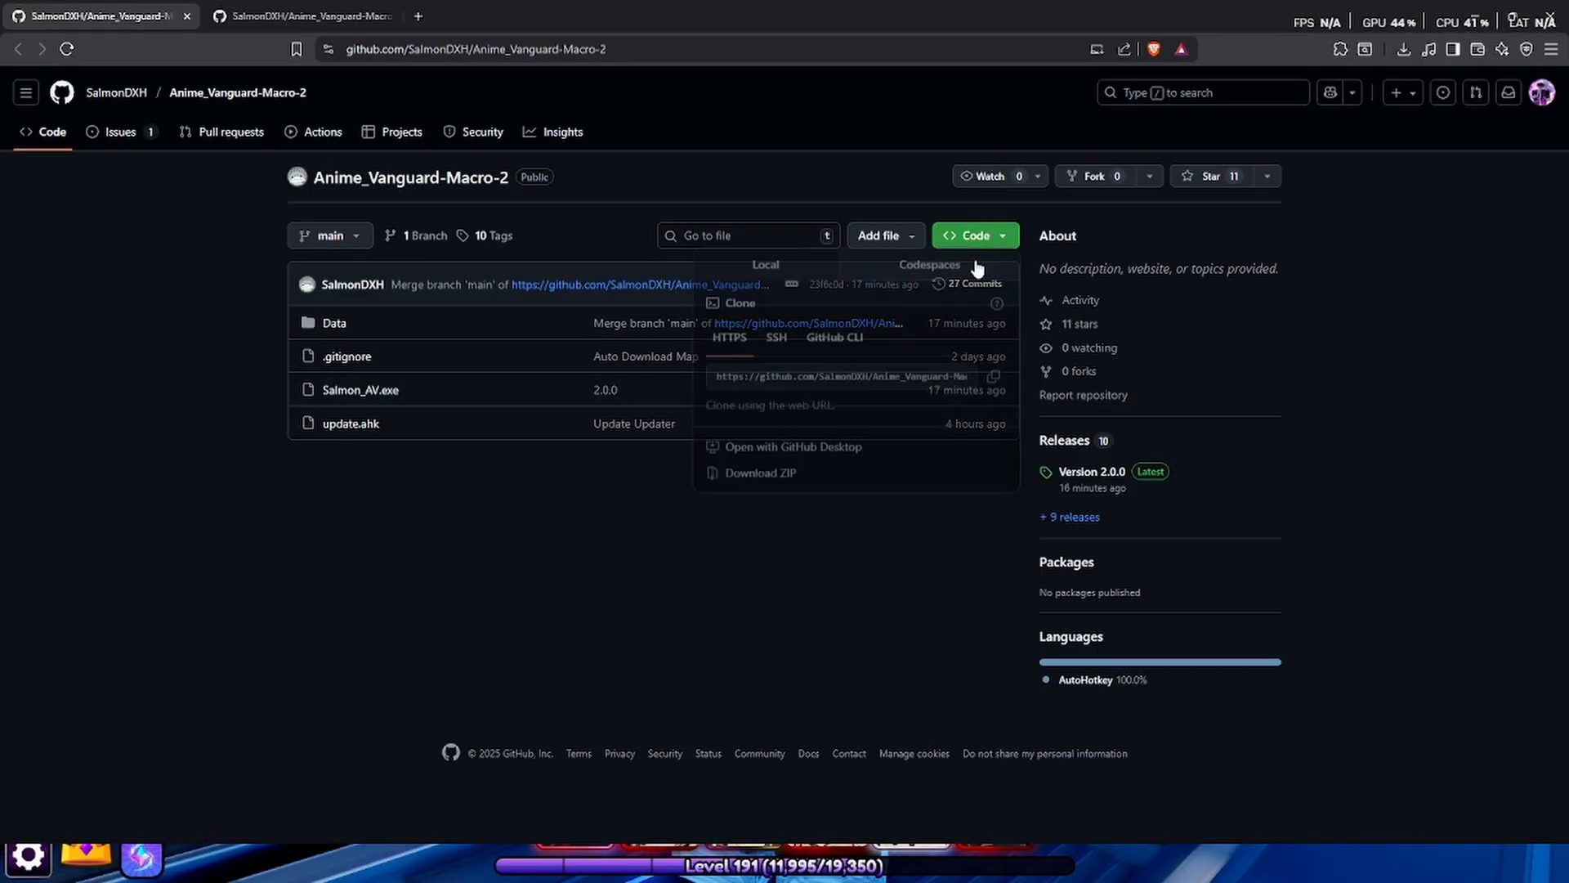
pyautogui.moveTo(759, 475)
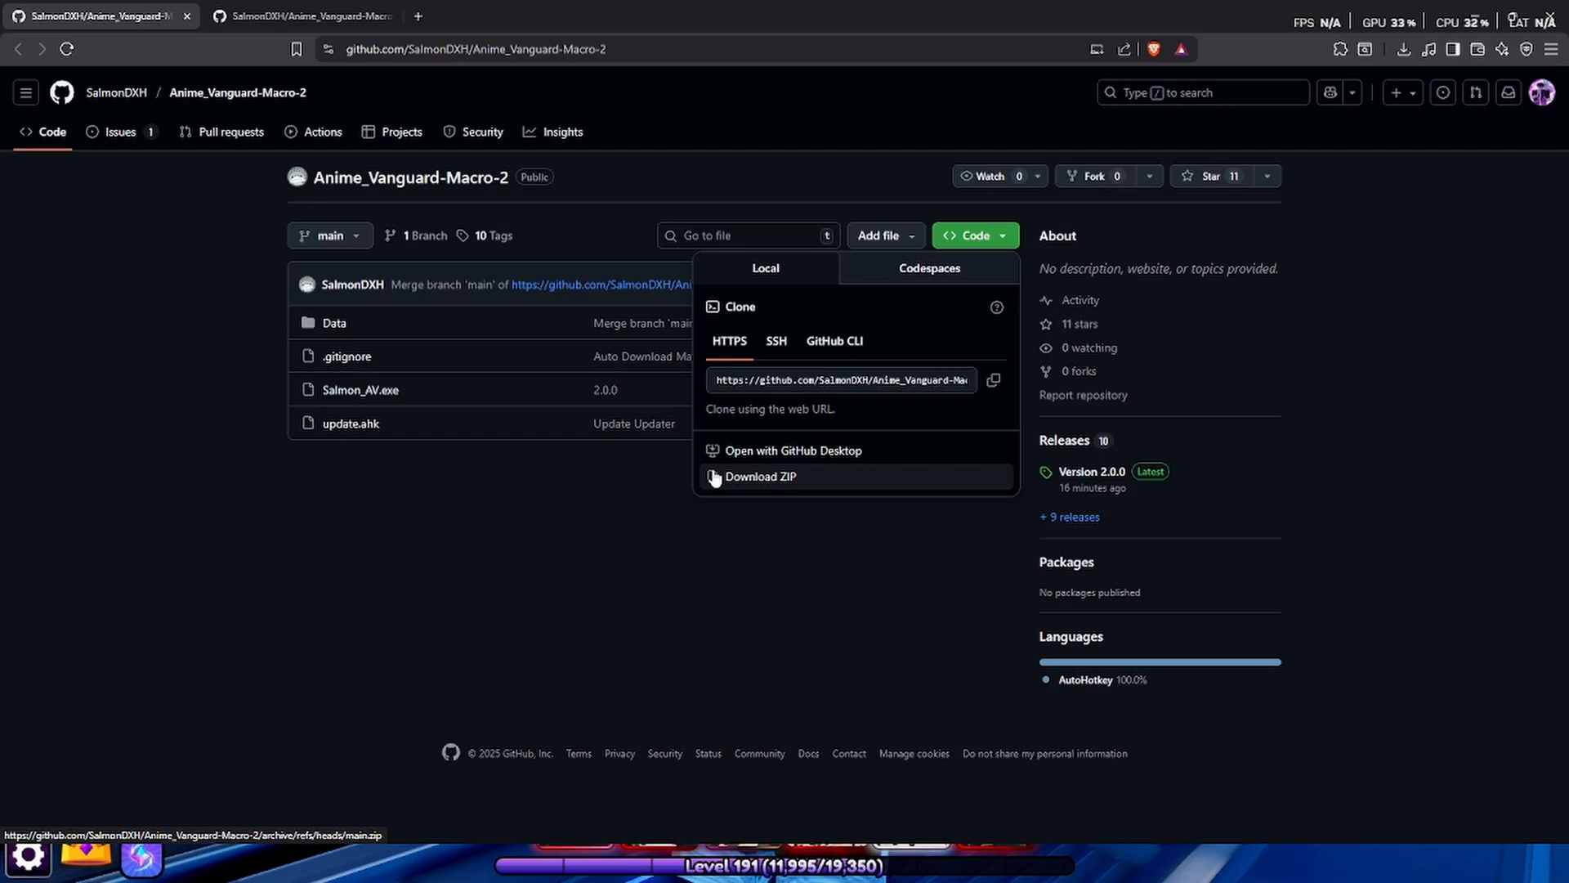
# Download the Anime_Vanguard-Macro-2 repository's main branch as a ZIP archive.
pyautogui.click(760, 475)
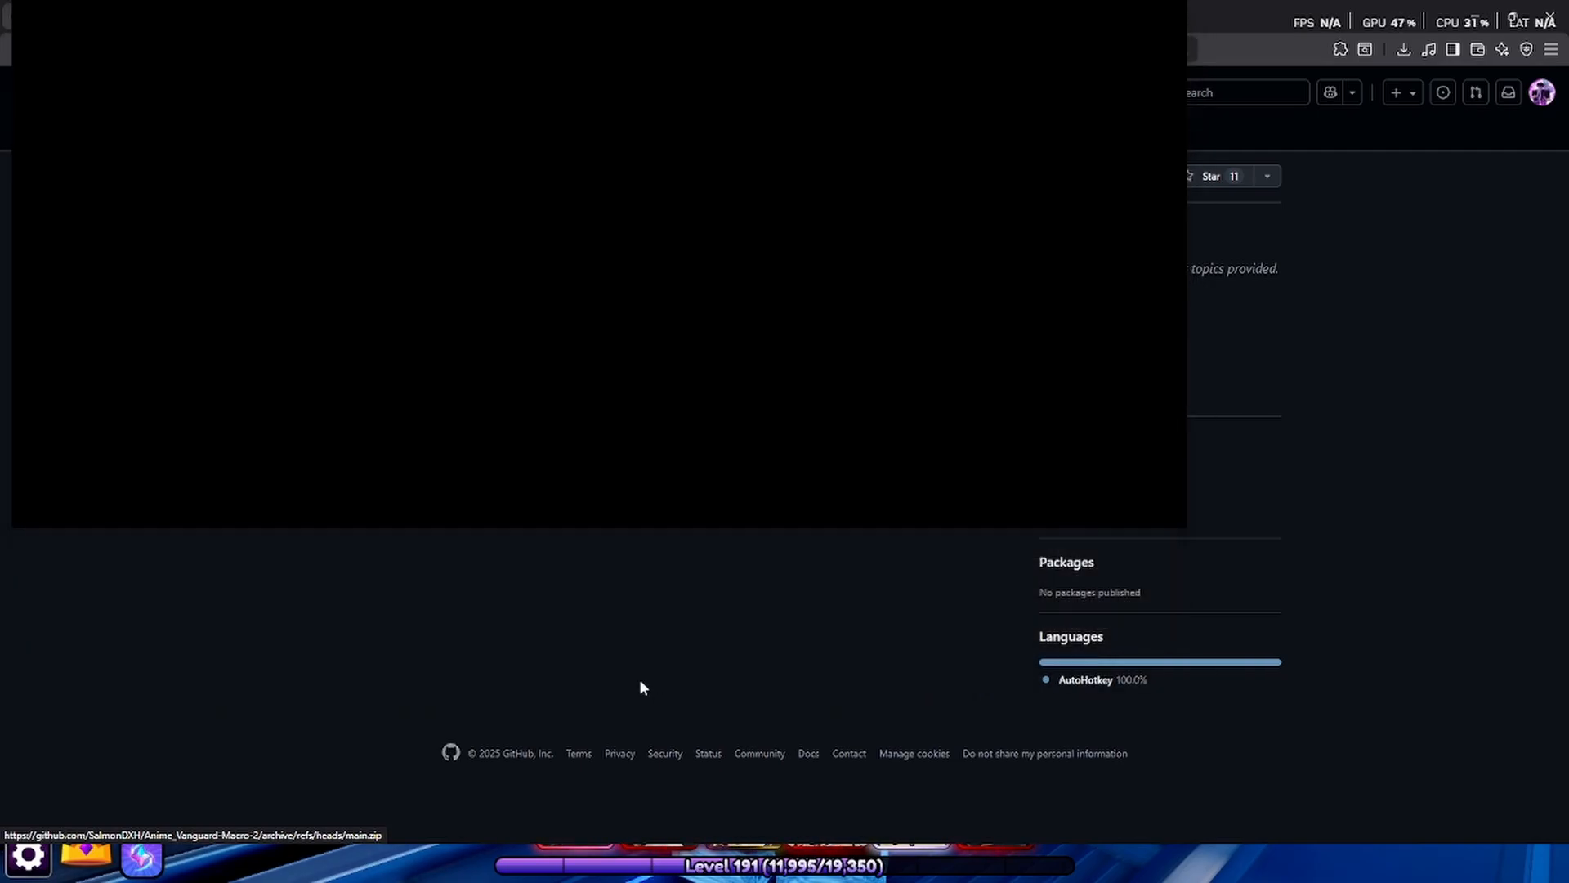
# Extract the downloaded Anime_Vanguard-Macro-2-main archive in File Explorer.
pyautogui.click(1402, 50)
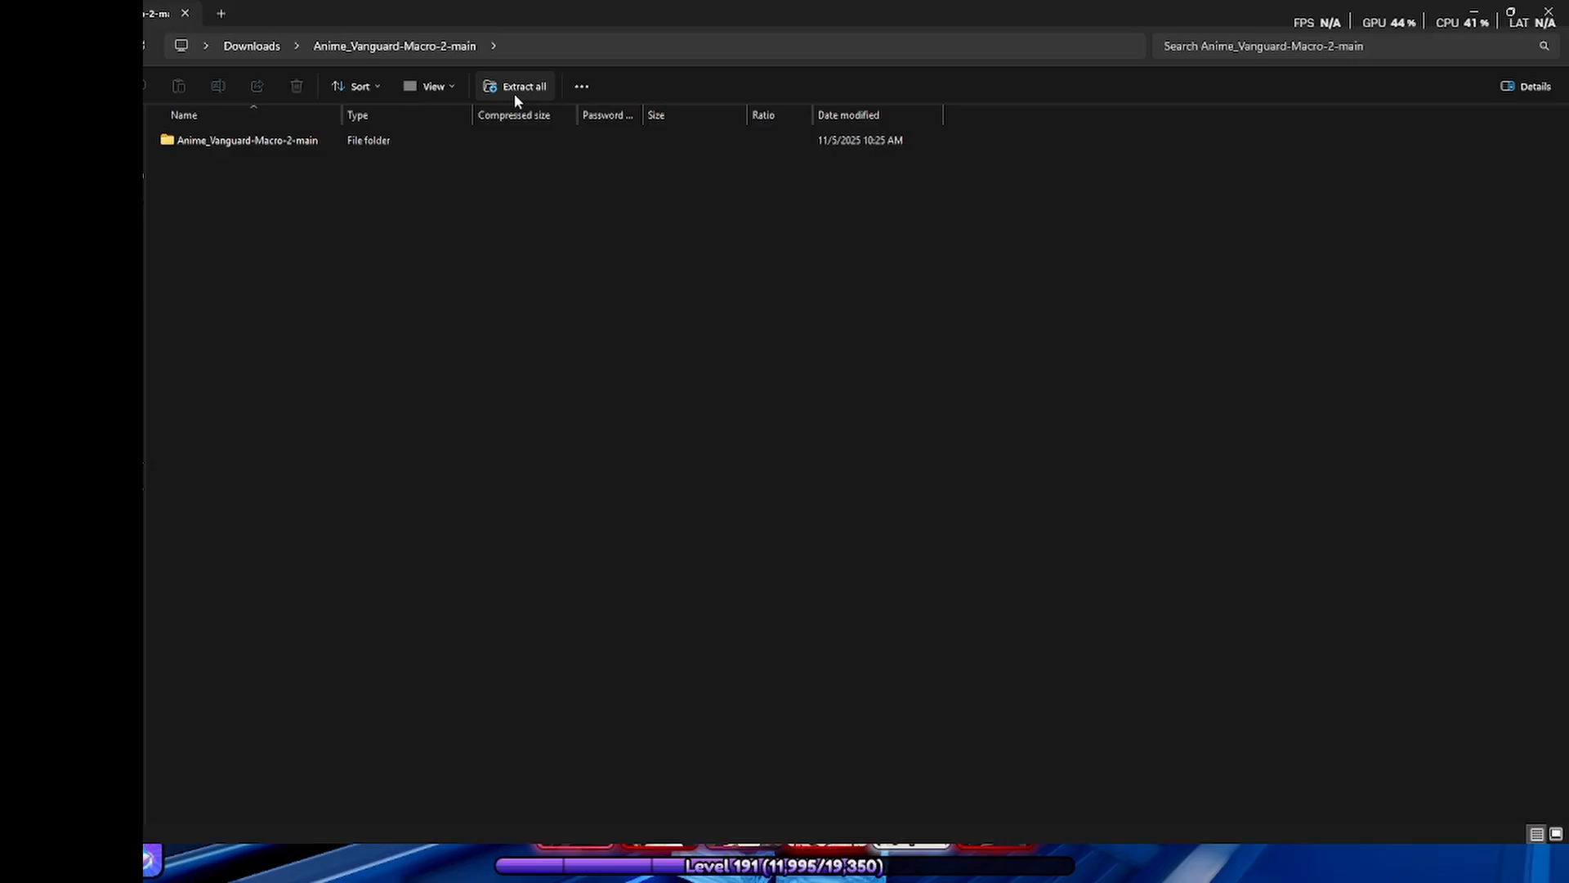
pyautogui.click(523, 86)
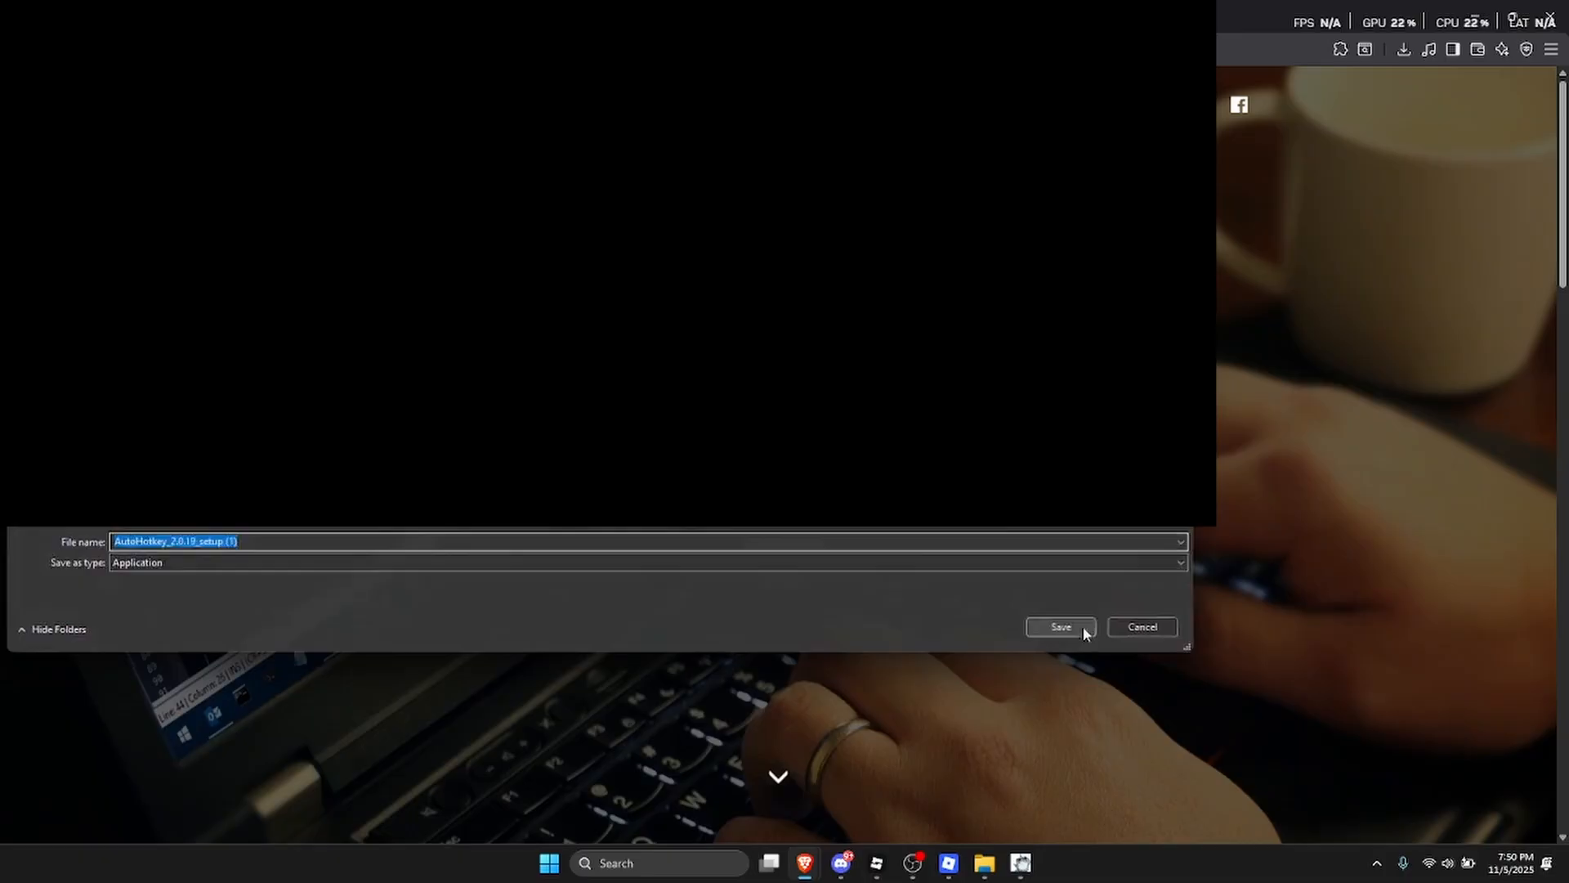
# Save the AutoHotkey 2.0.19 setup installer and view the extracted macro files.
pyautogui.click(1060, 626)
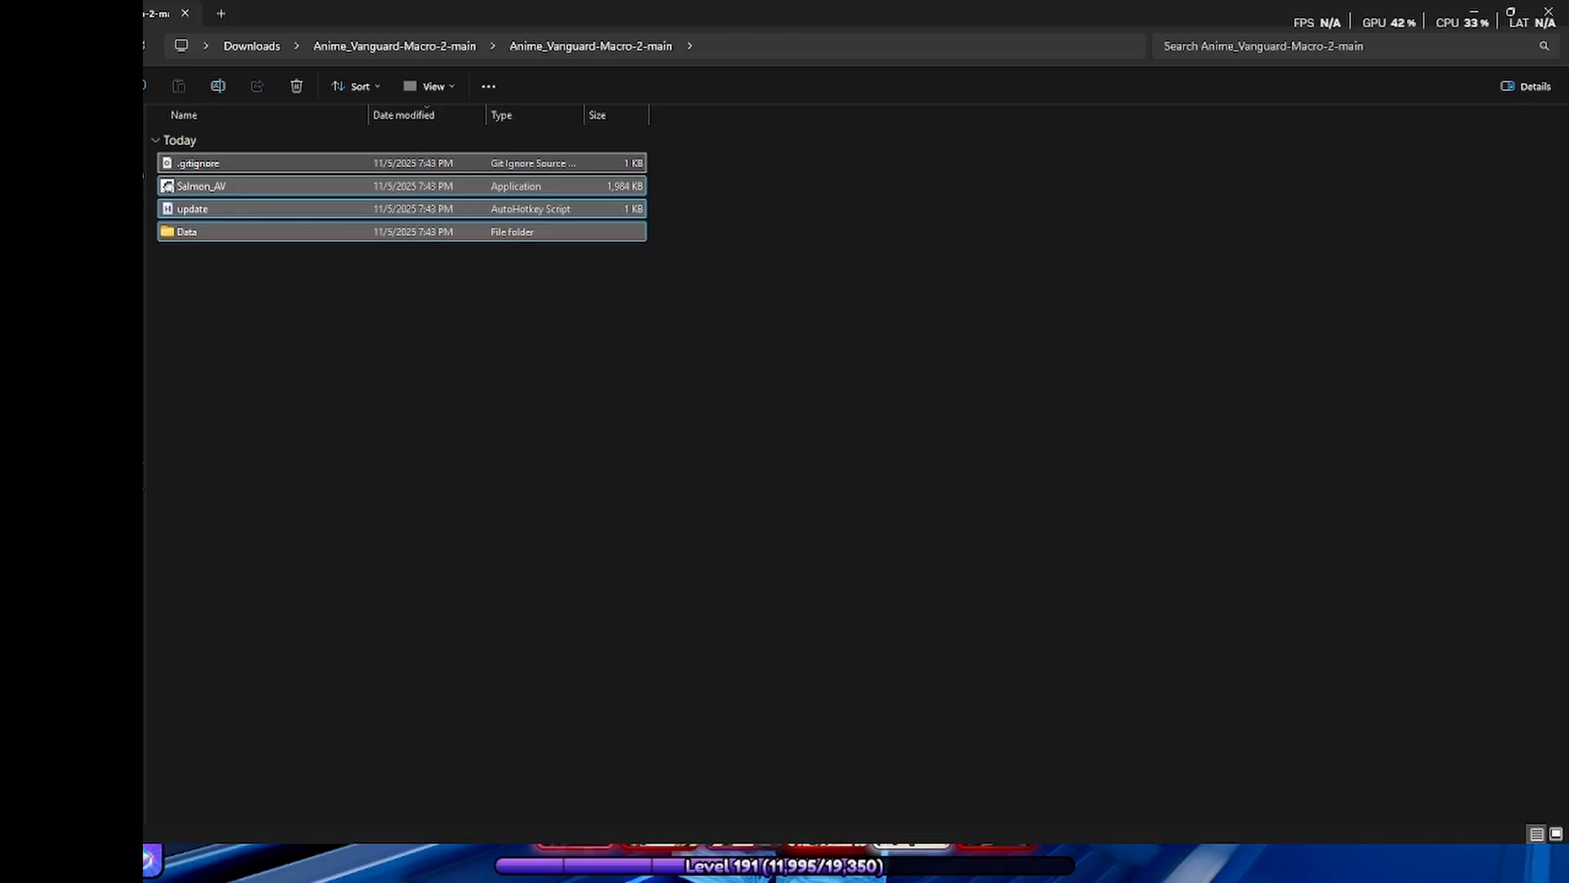
pyautogui.click(400, 401)
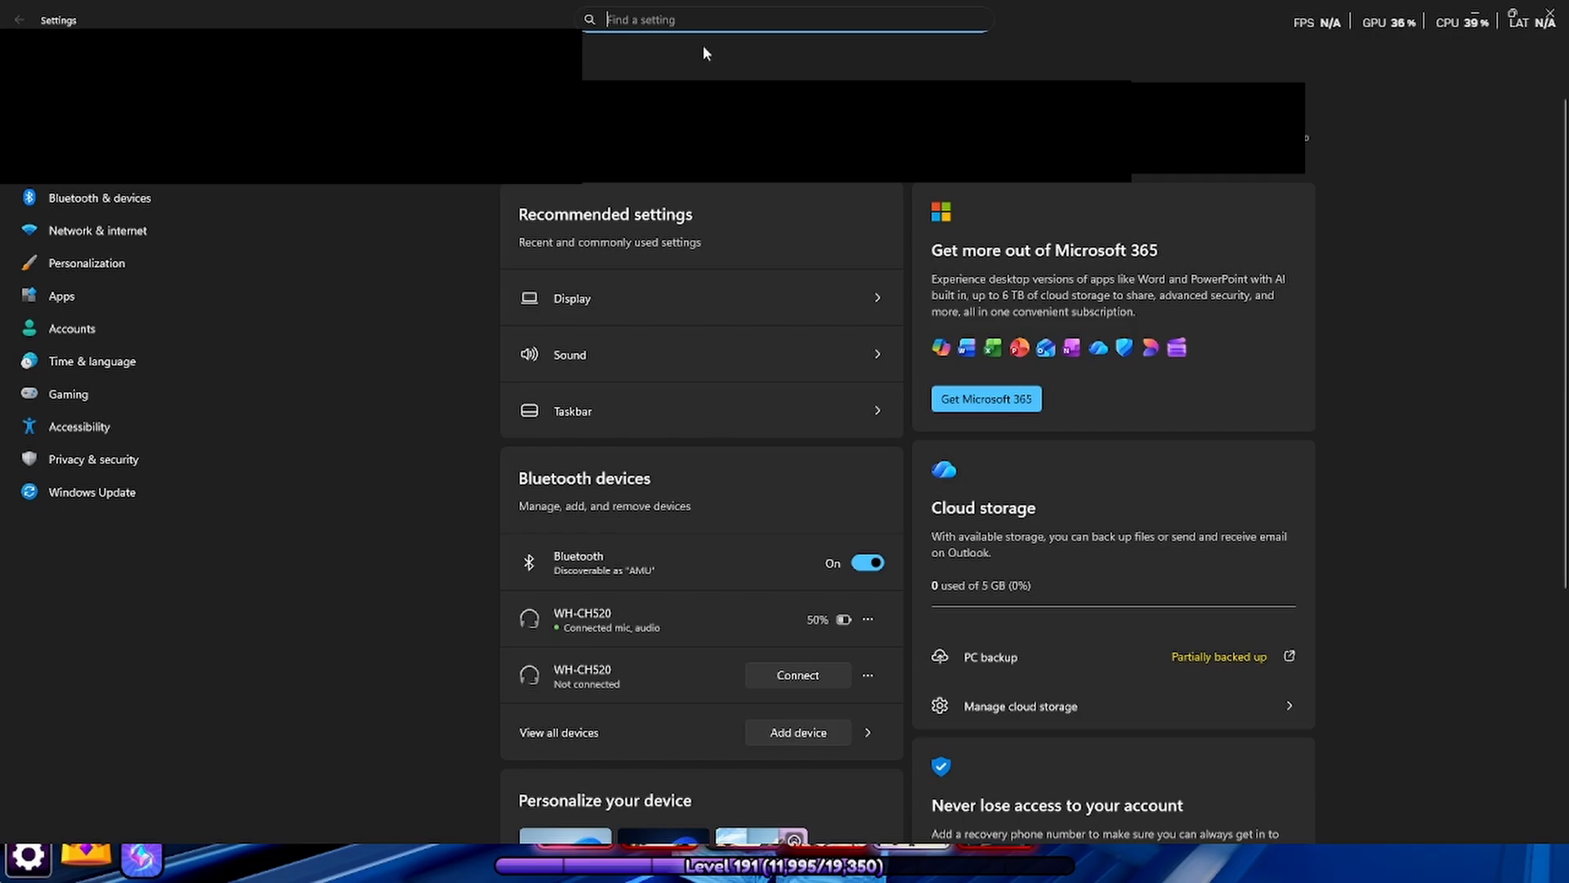
# Find the Windows Security page by searching 'secu' in Settings.
pyautogui.write('secu')
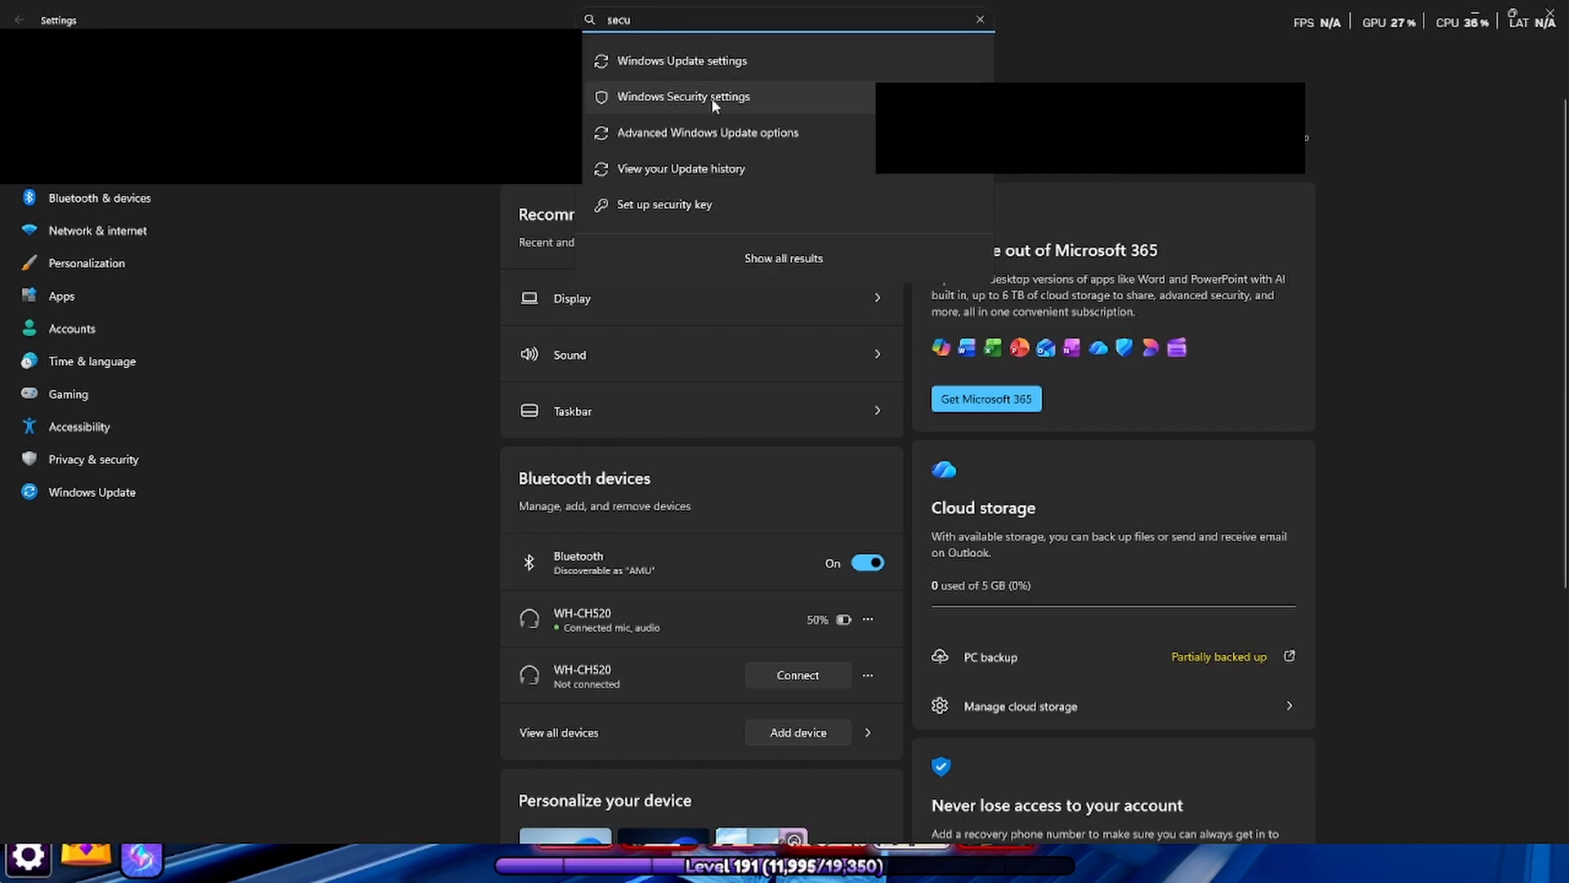
pyautogui.moveTo(716, 186)
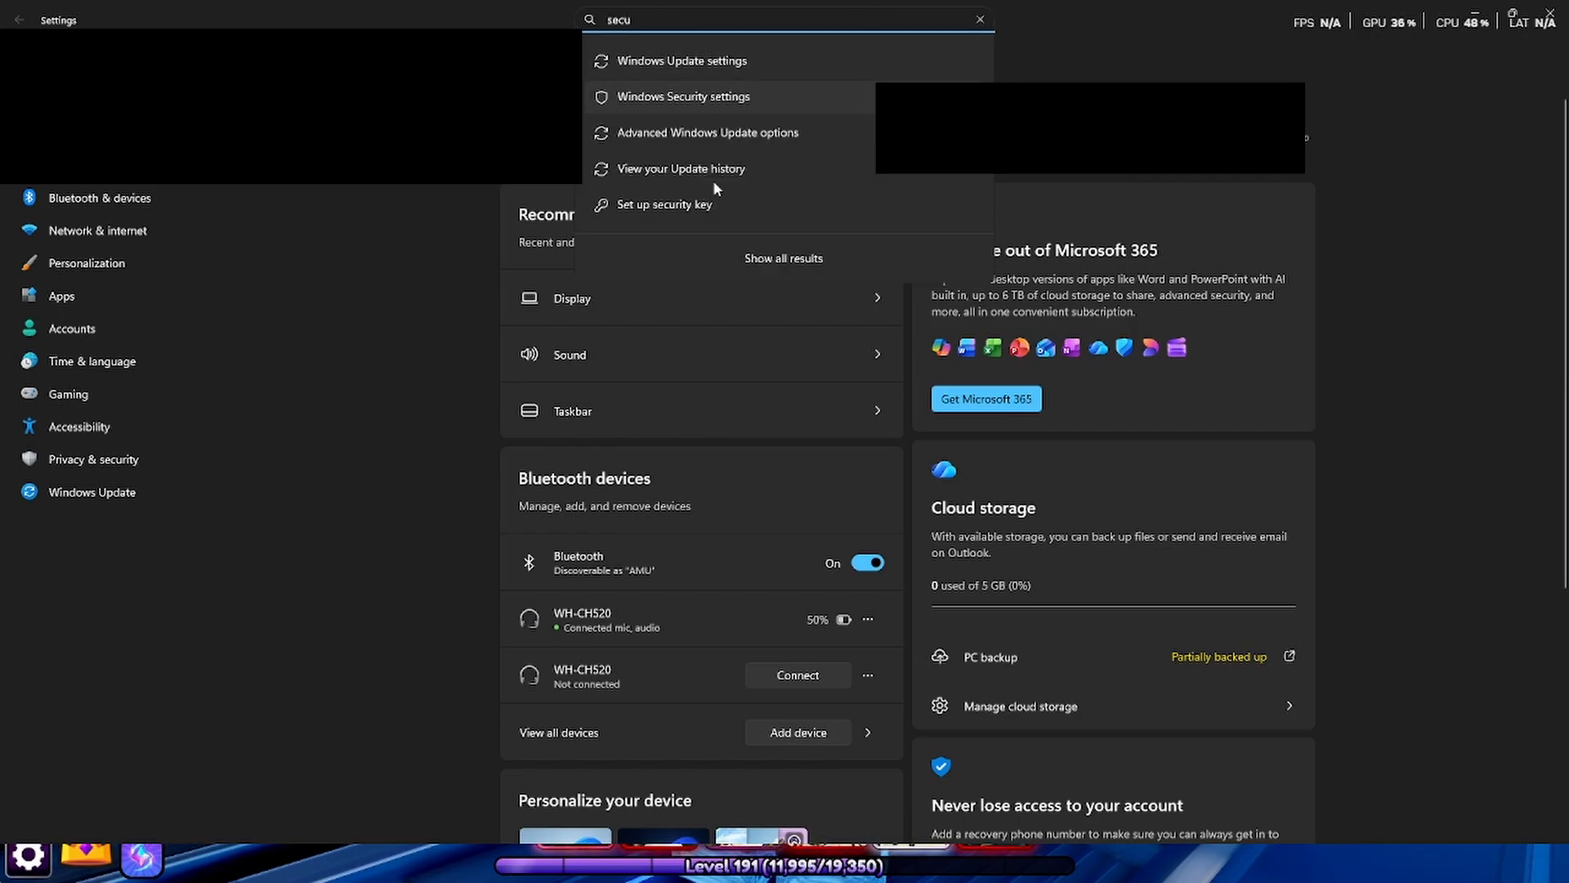
pyautogui.click(683, 96)
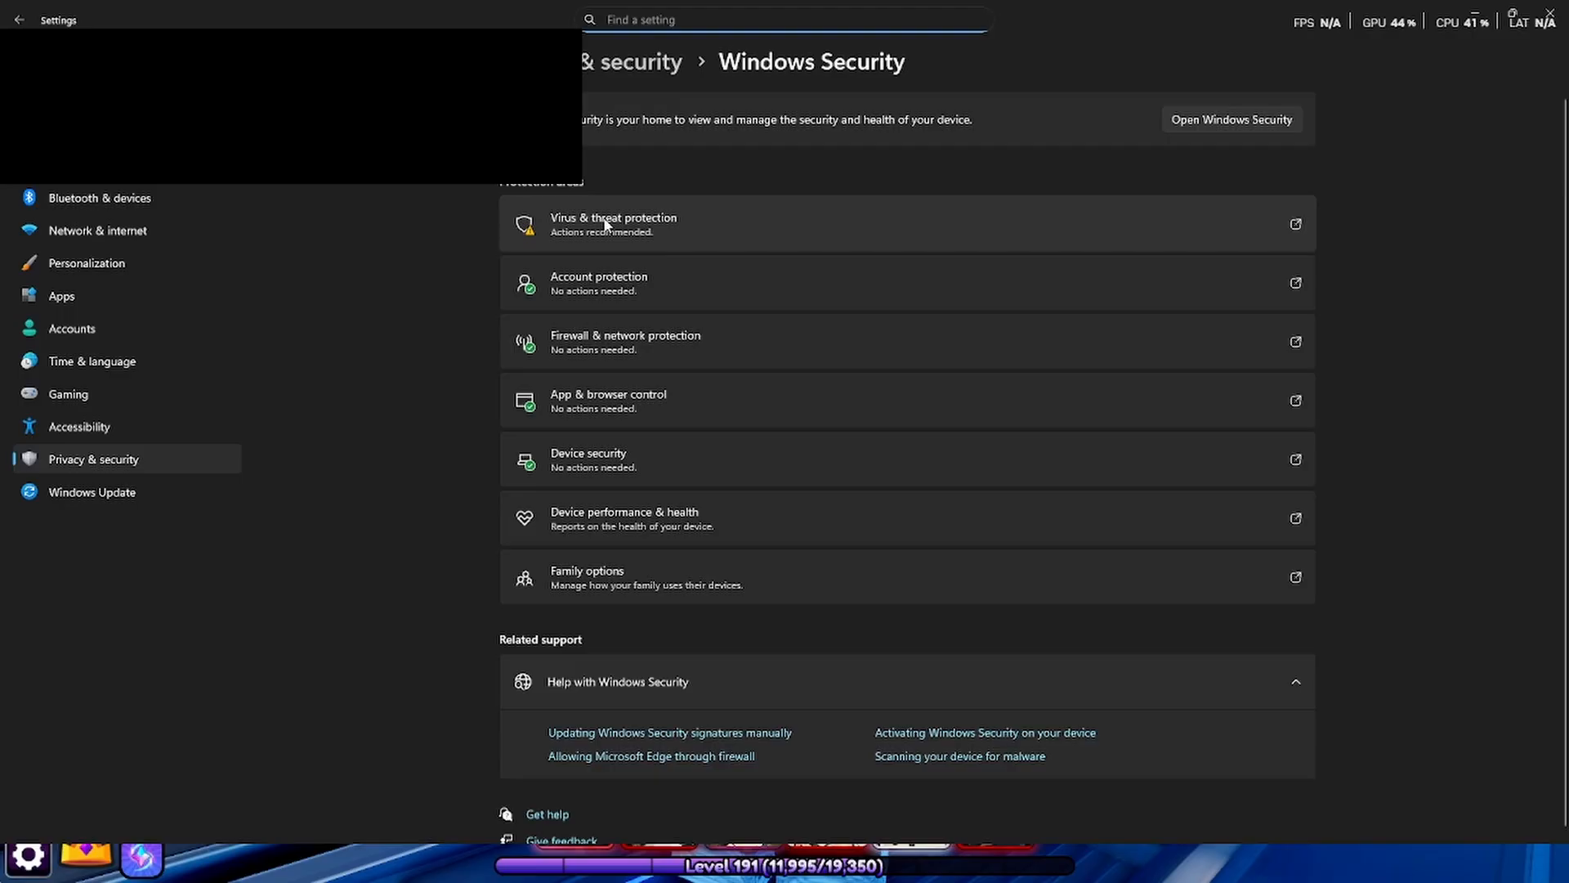
# Switch Real-time protection off under Virus & threat protection settings.
pyautogui.click(613, 224)
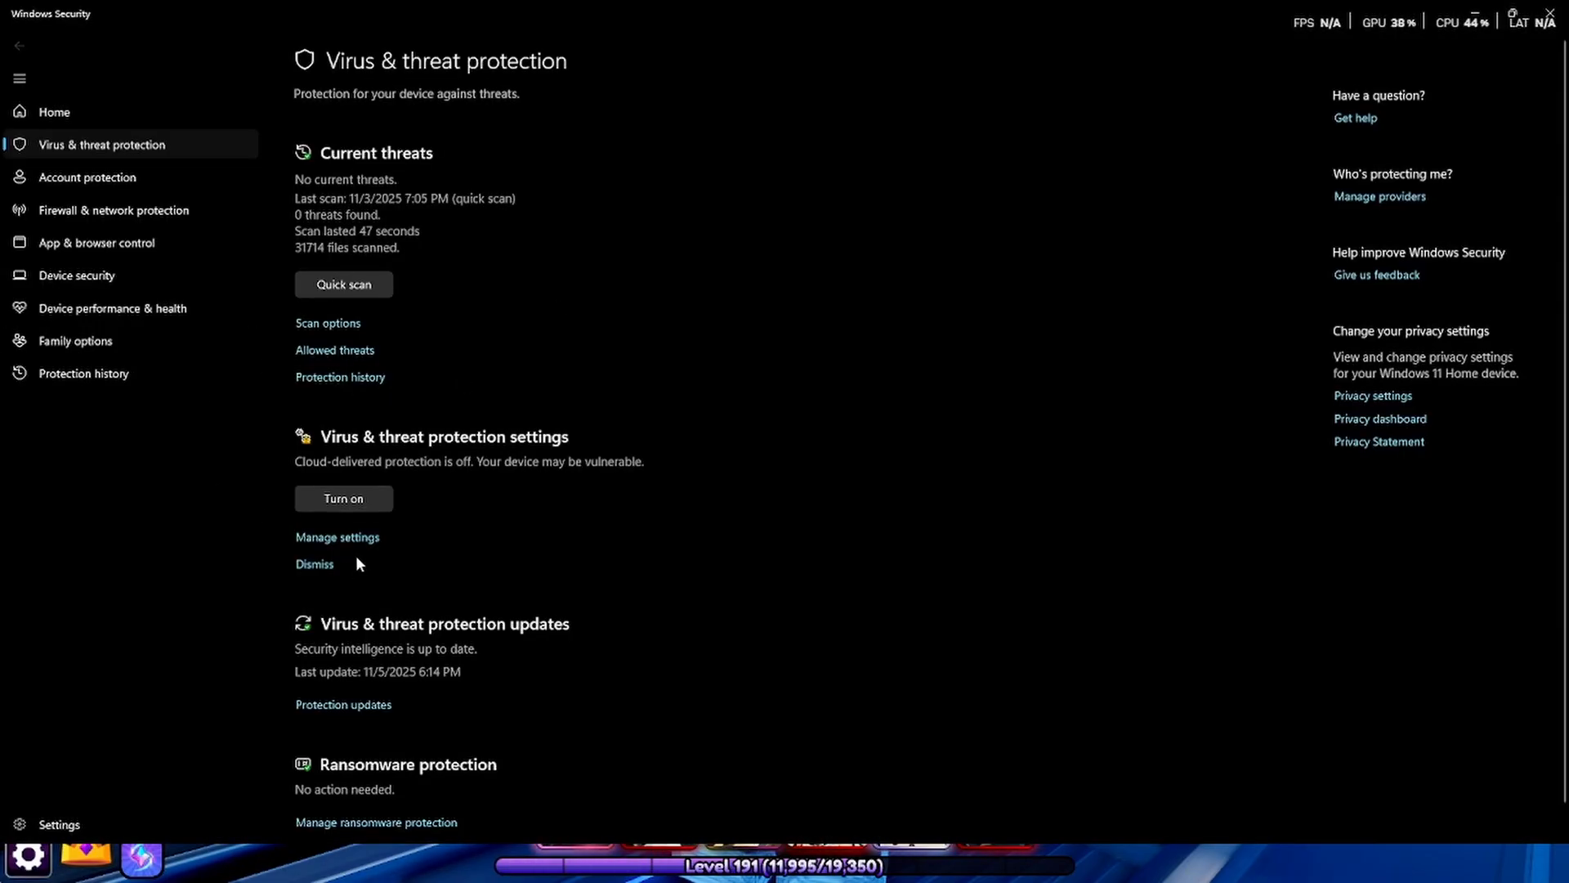
pyautogui.click(336, 536)
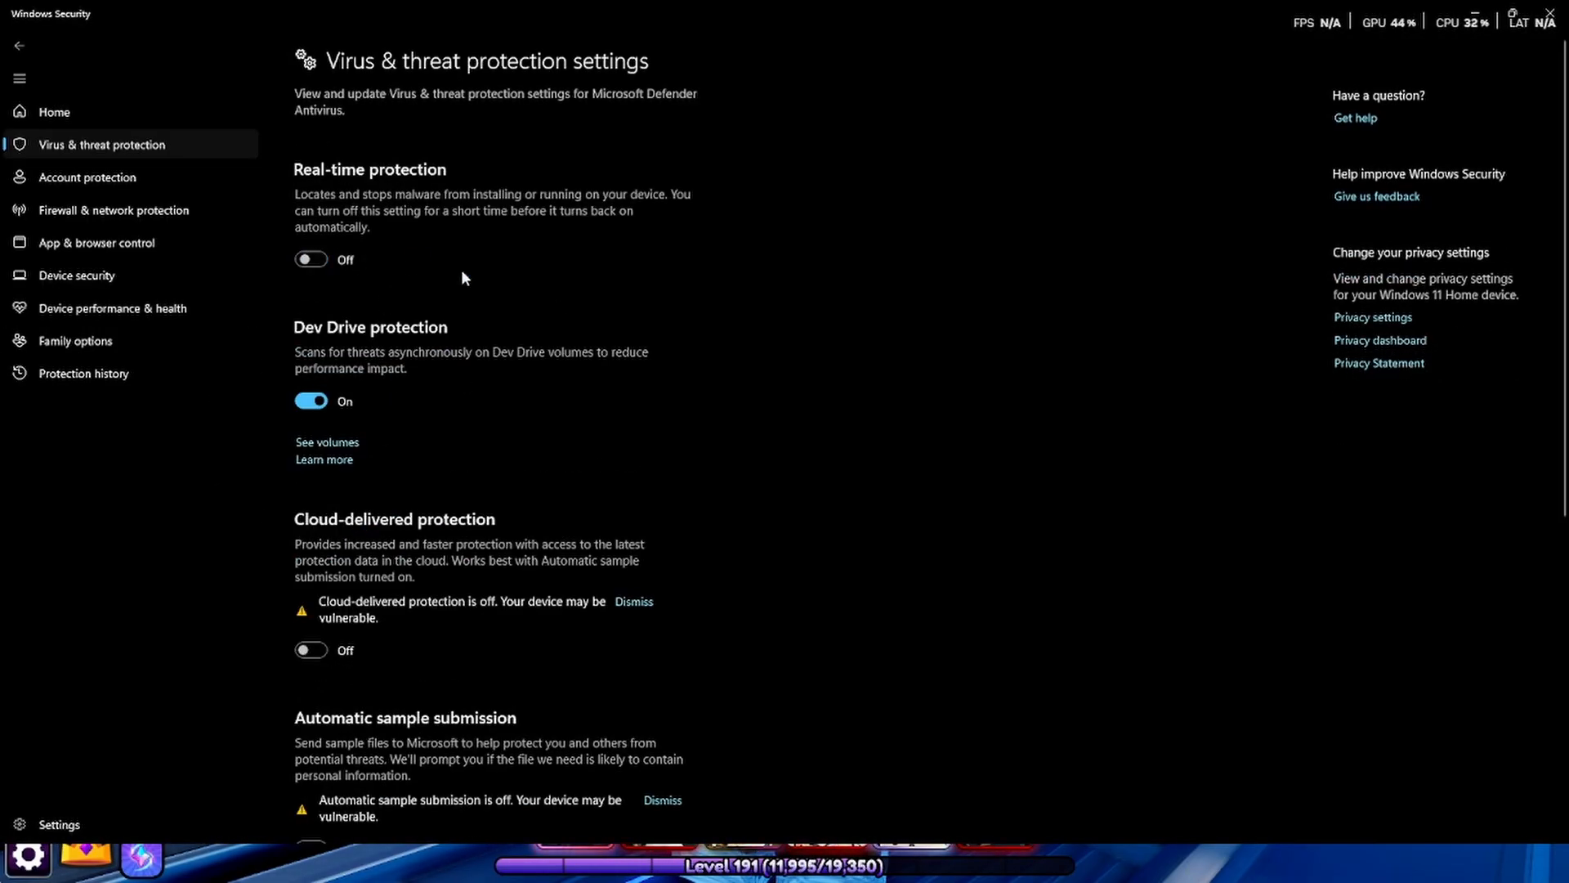
pyautogui.click(310, 260)
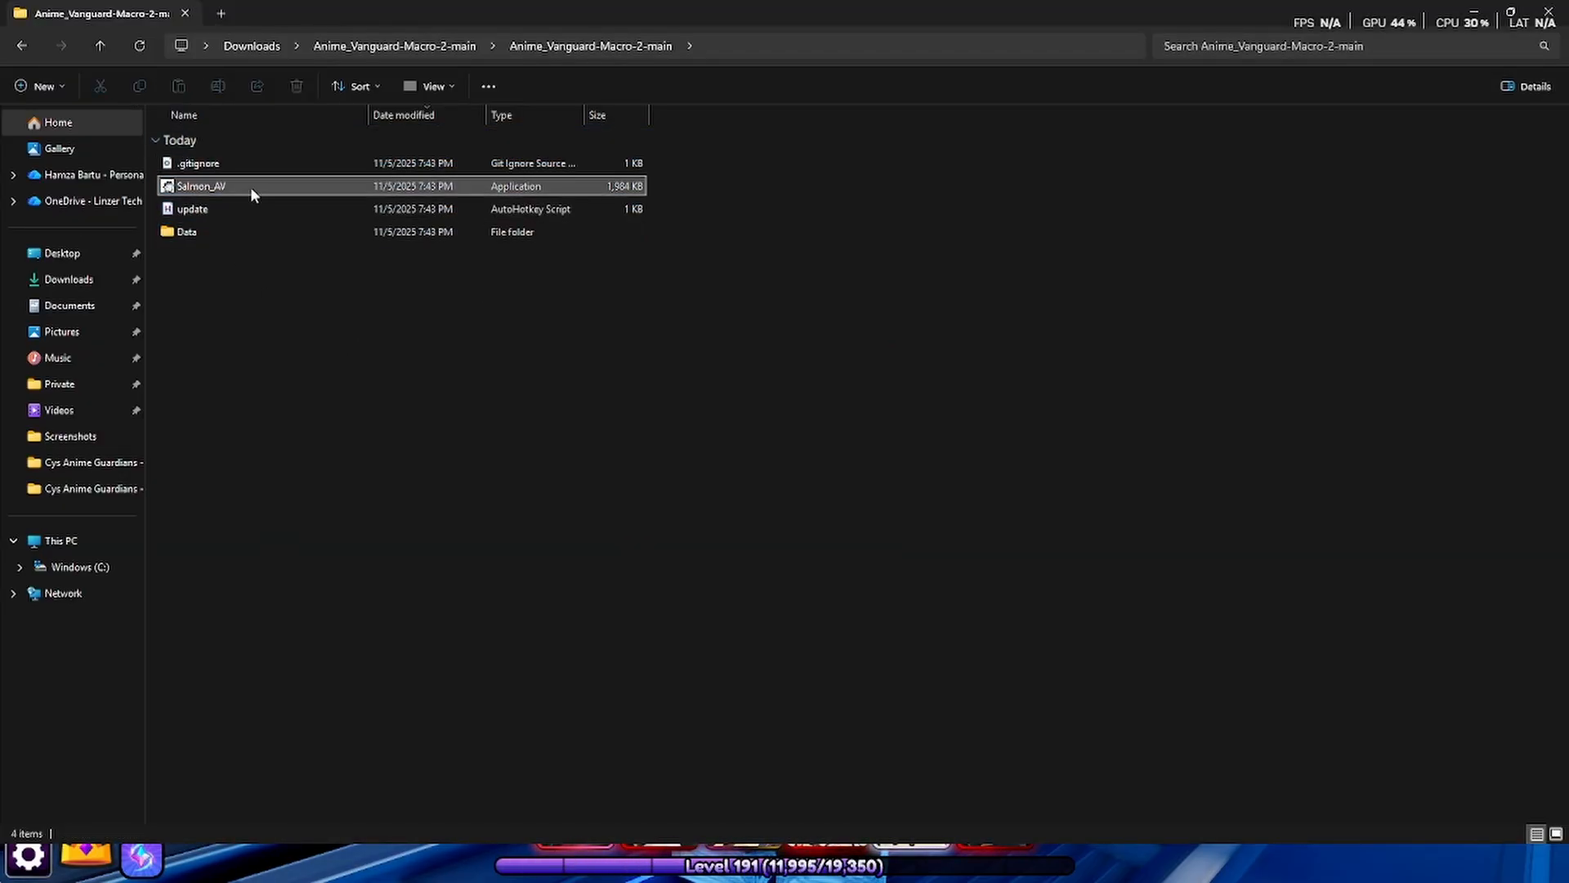
# Launch Salmon_AV and get past the SmartScreen warning via More info.
pyautogui.doubleClick(202, 187)
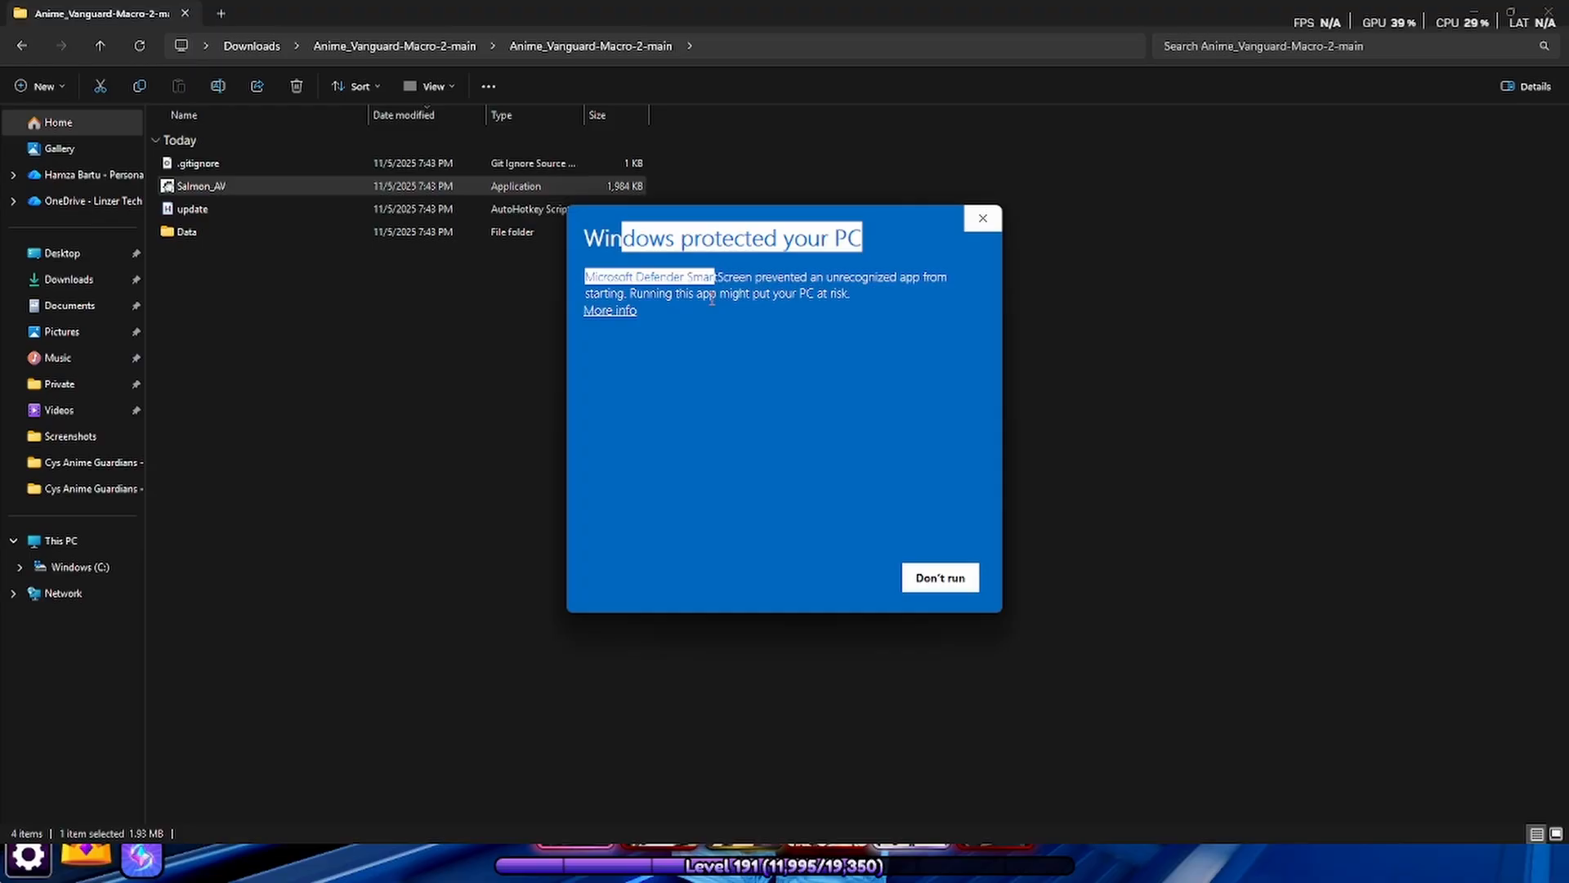
pyautogui.click(938, 577)
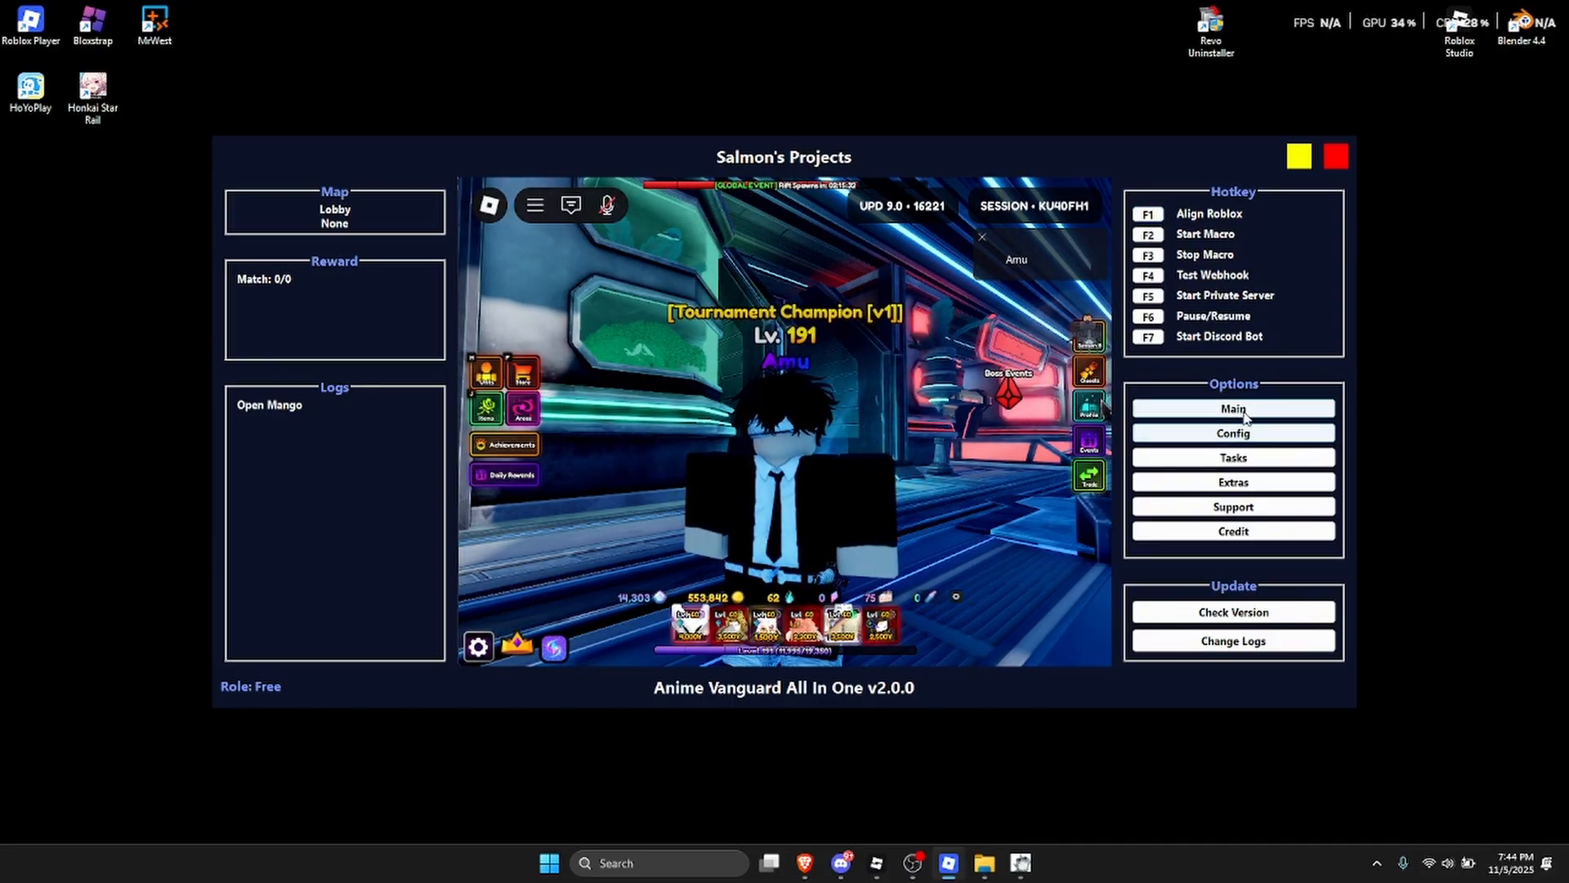
# Set the Event task to the Old Namek map with webhook enabled and save it.
pyautogui.click(1233, 409)
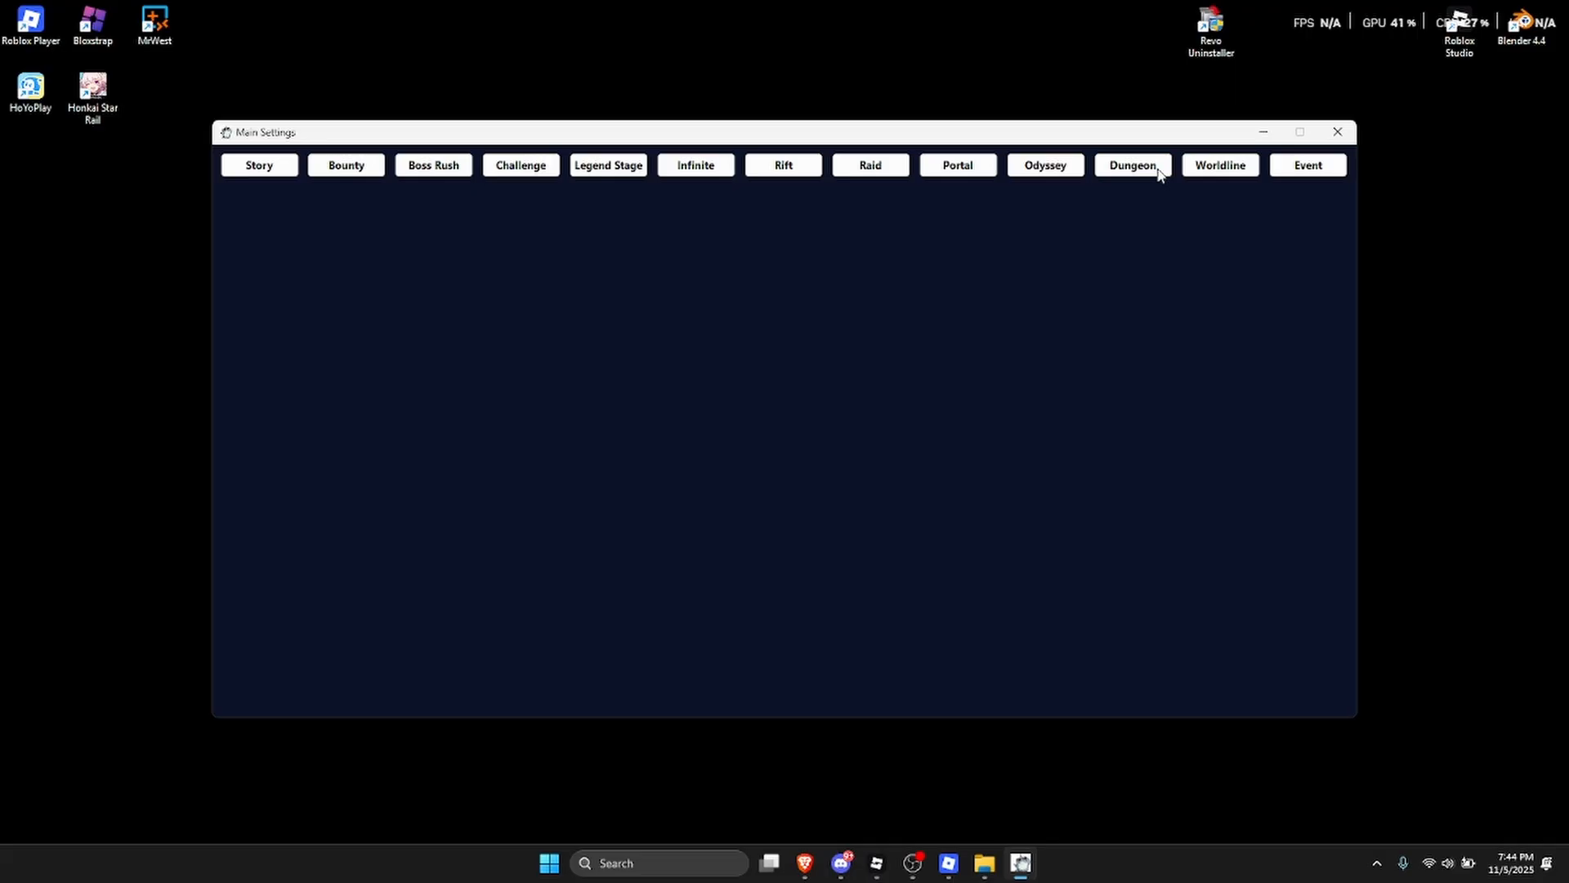
pyautogui.click(1308, 165)
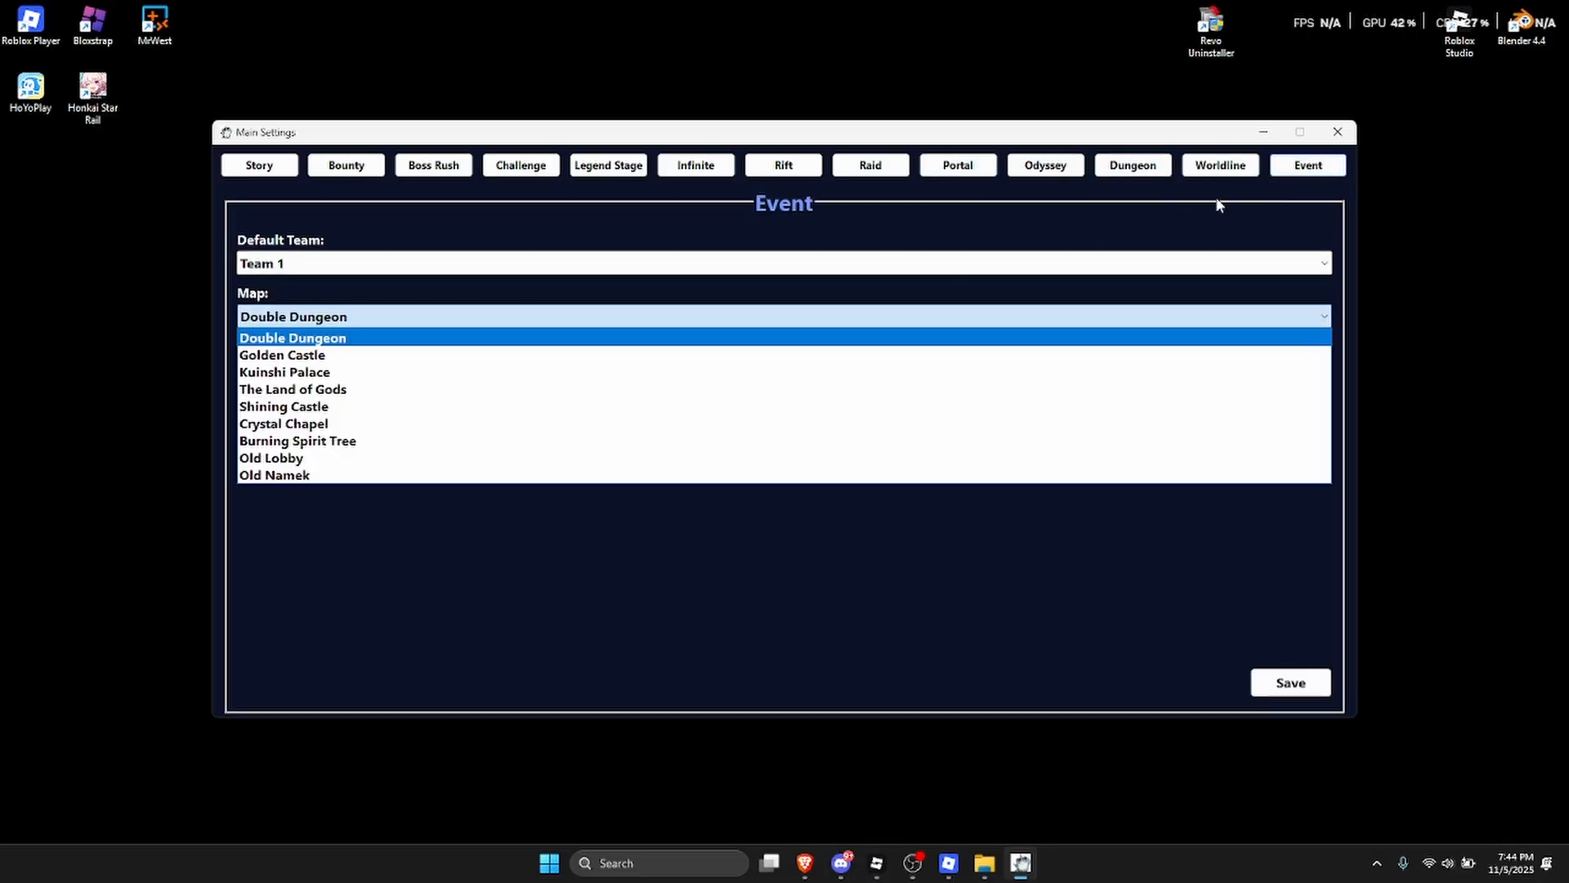
pyautogui.click(273, 474)
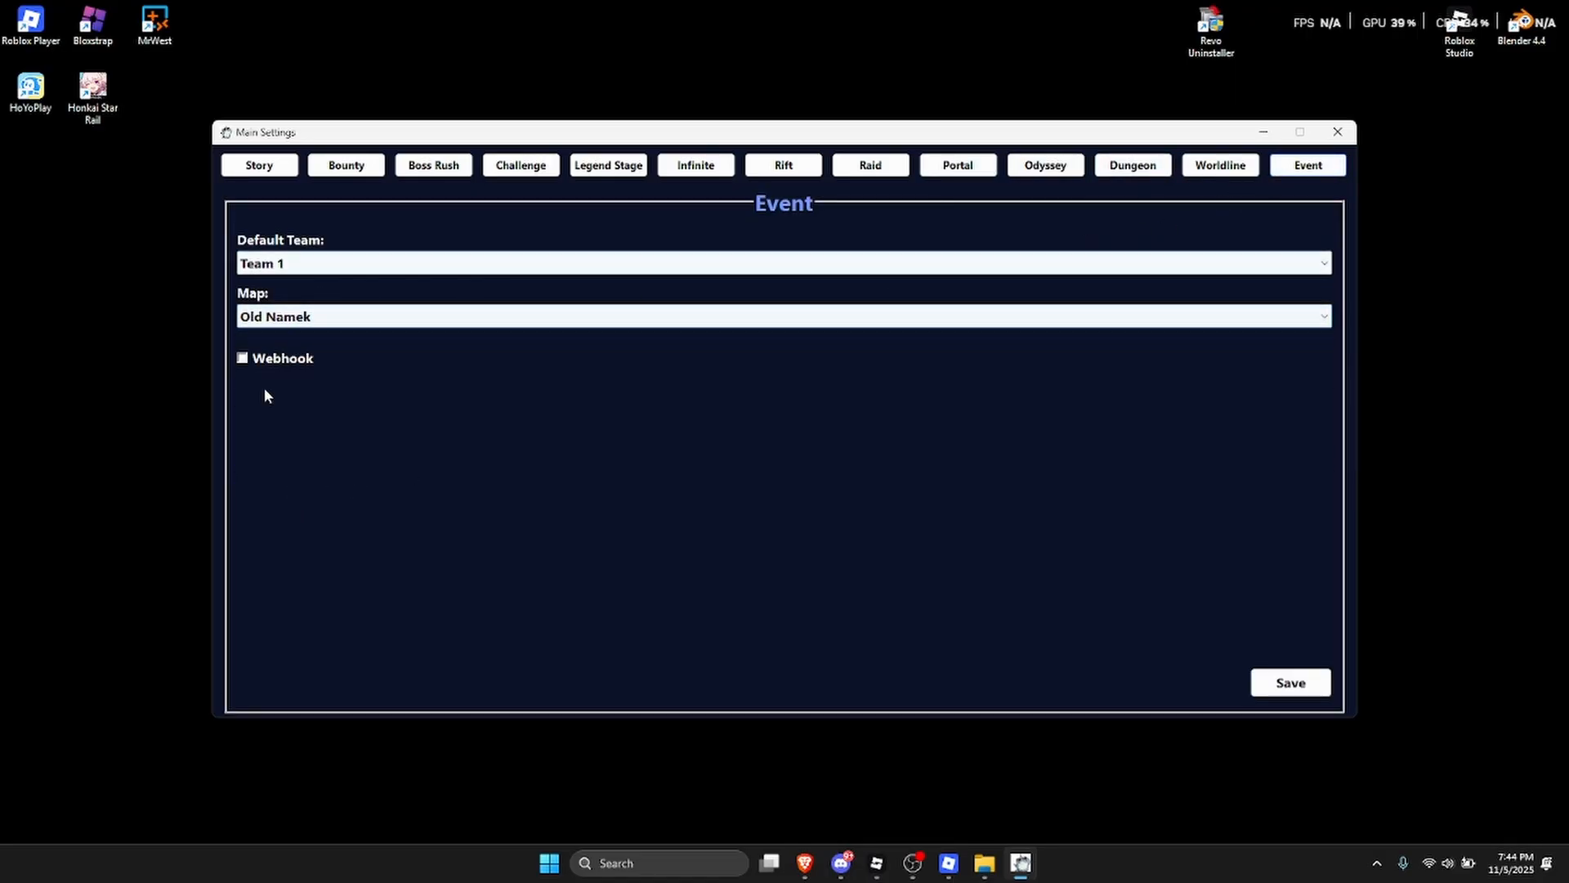
pyautogui.click(242, 358)
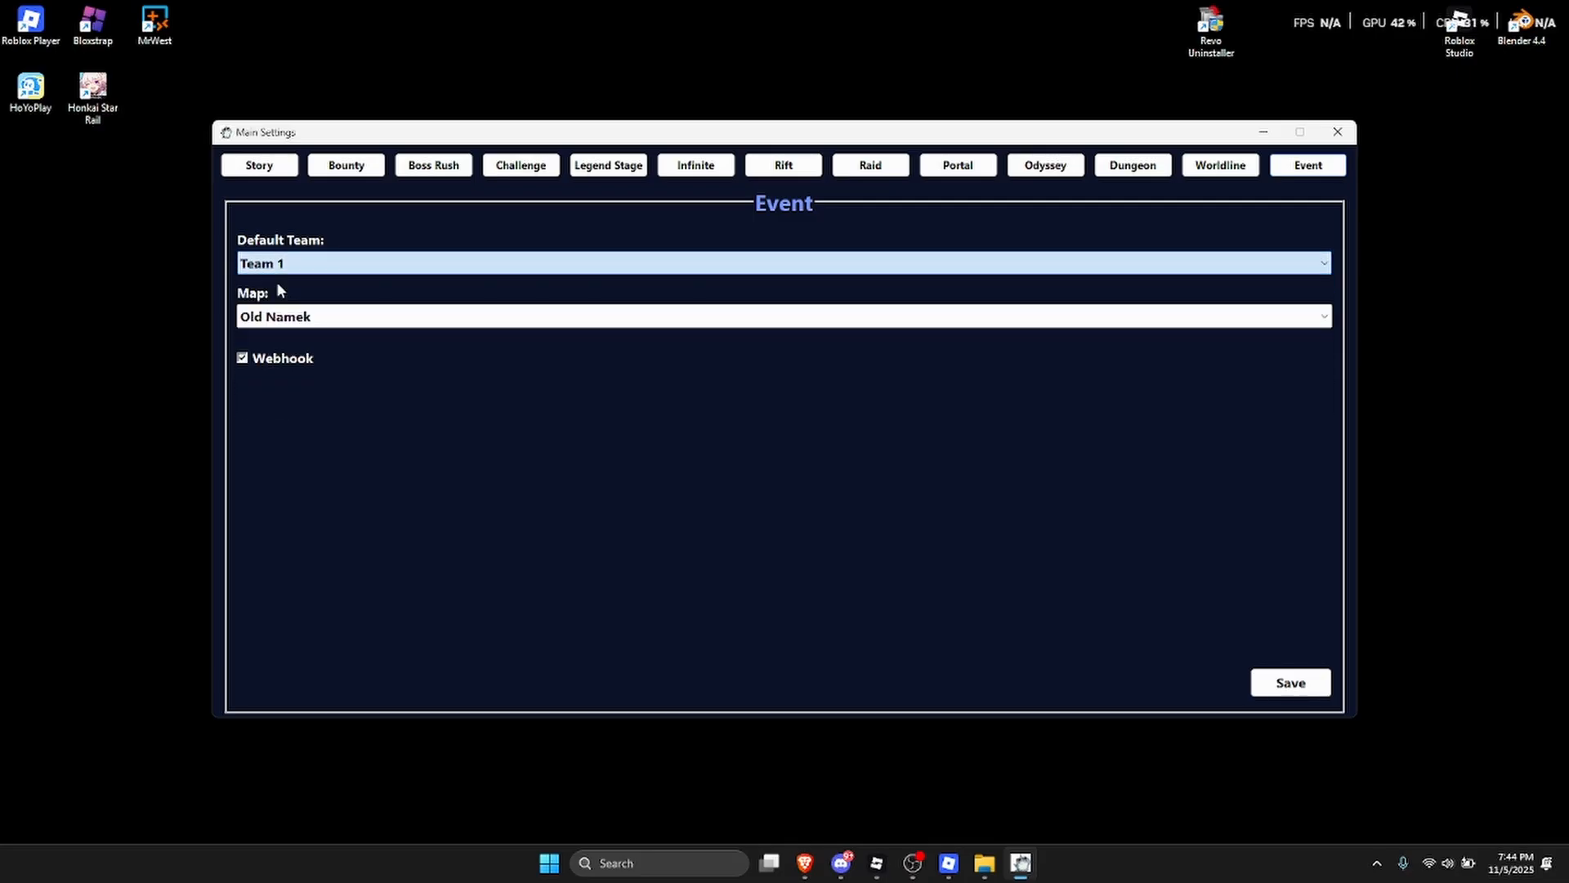
pyautogui.click(1290, 684)
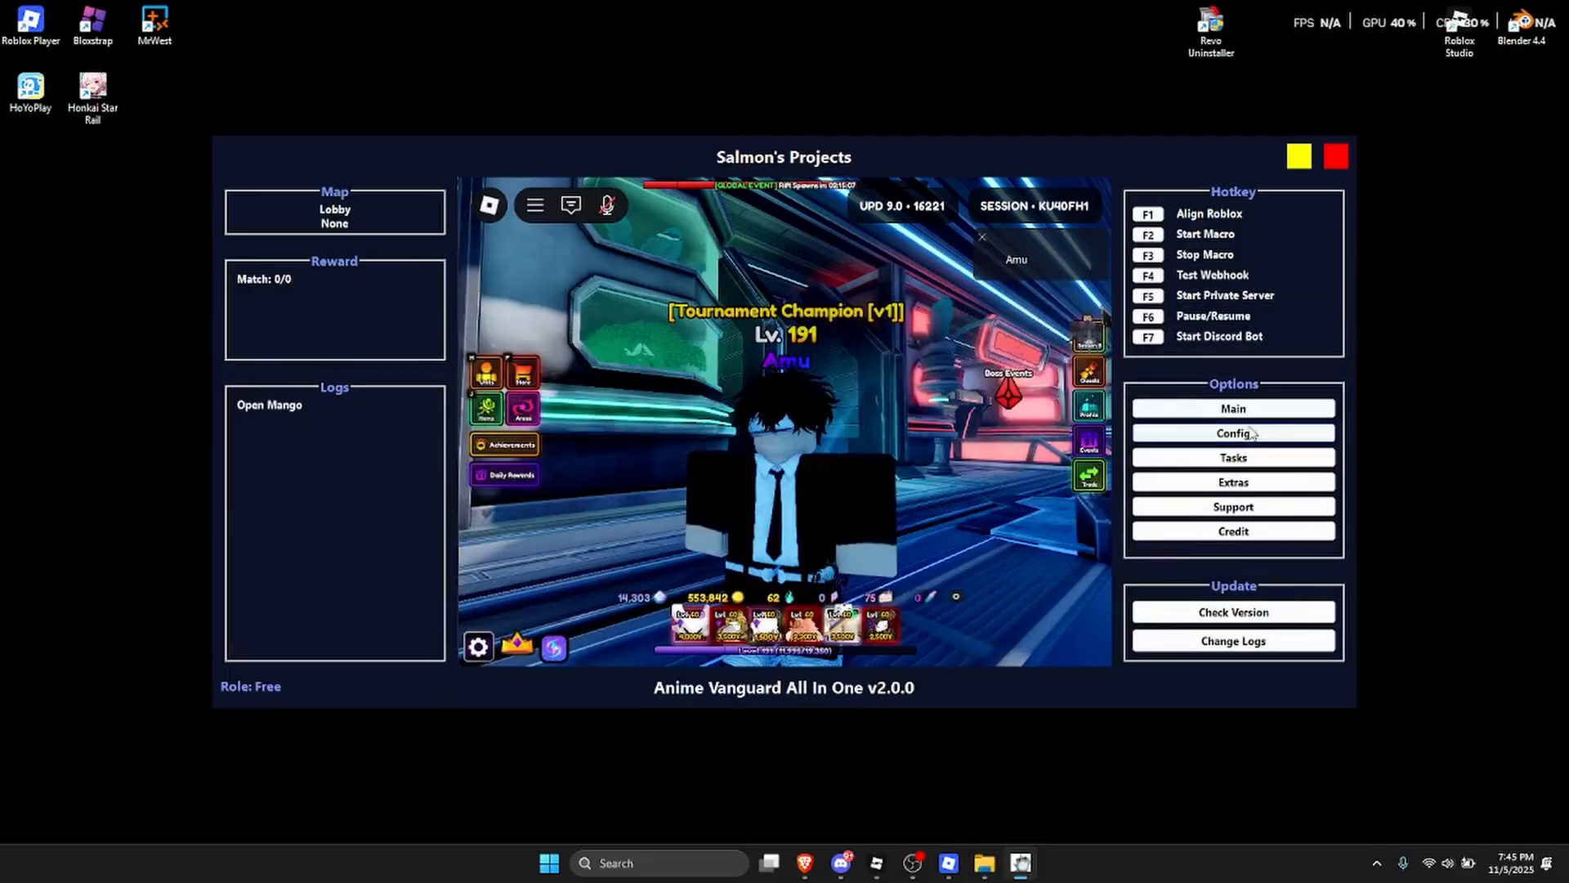
# Bring up the team configuration window and move it aside.
pyautogui.click(1233, 432)
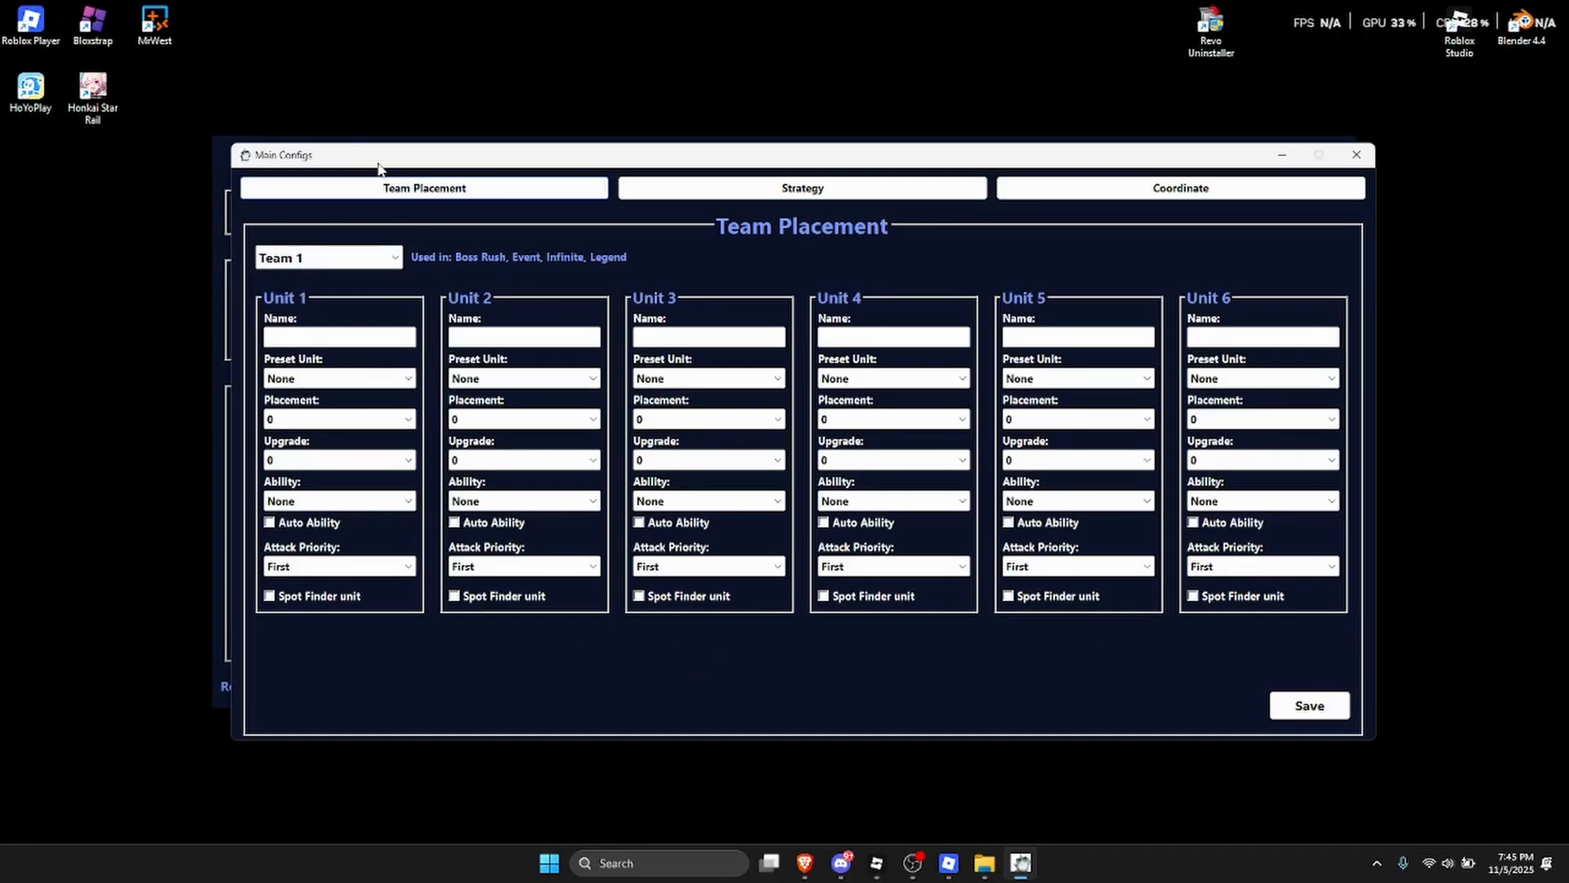
pyautogui.moveTo(701, 155); pyautogui.dragTo(1027, 103)
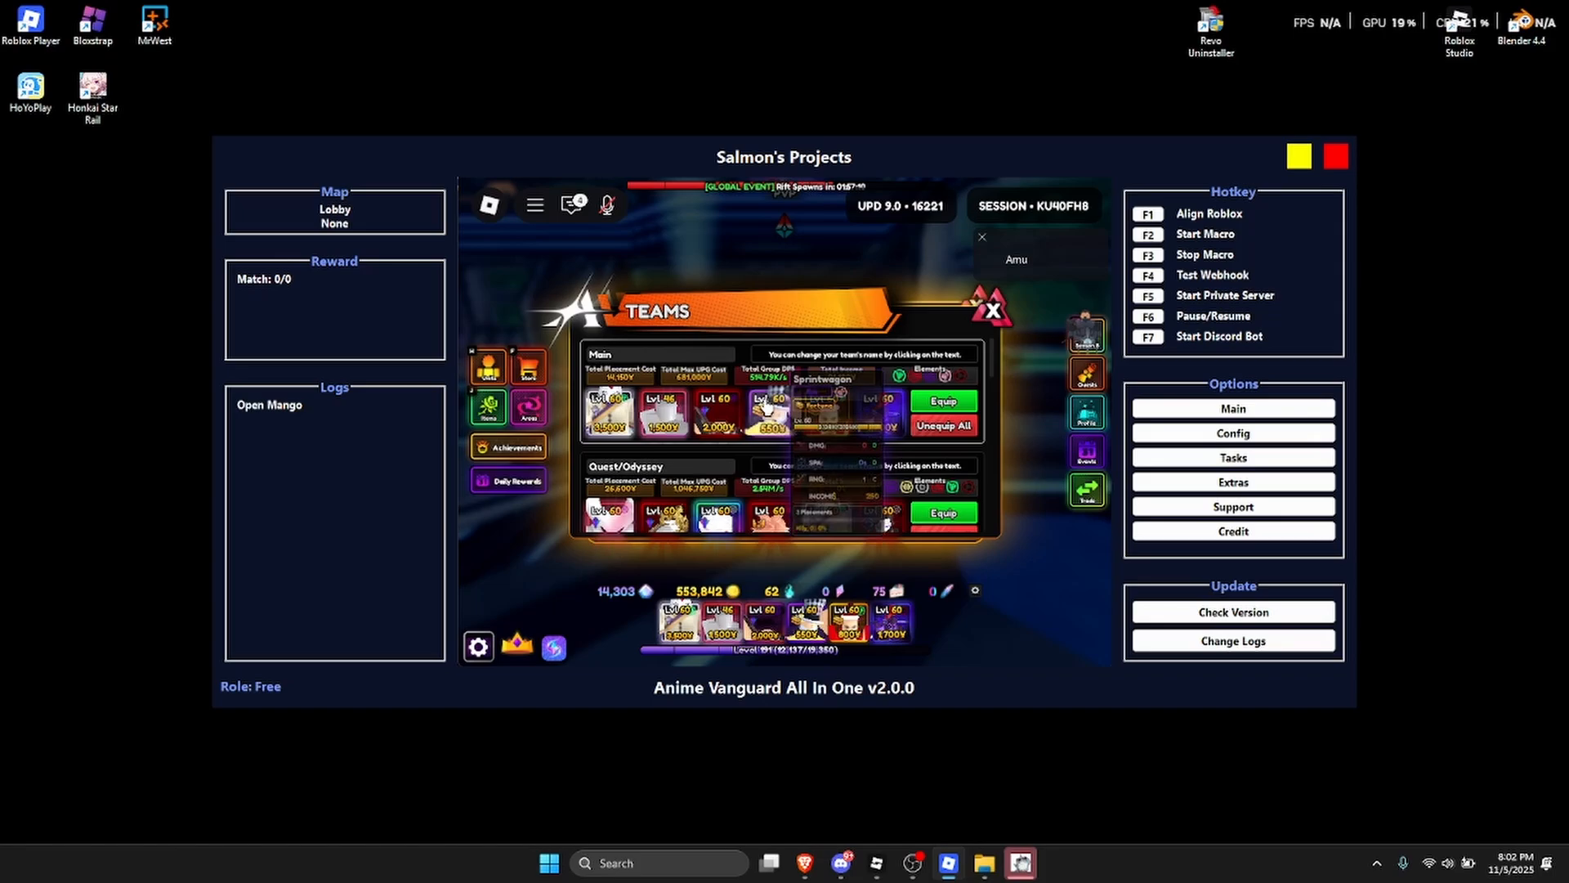
# Unequip all units, then search 'tu' and equip the first new unit.
pyautogui.click(942, 425)
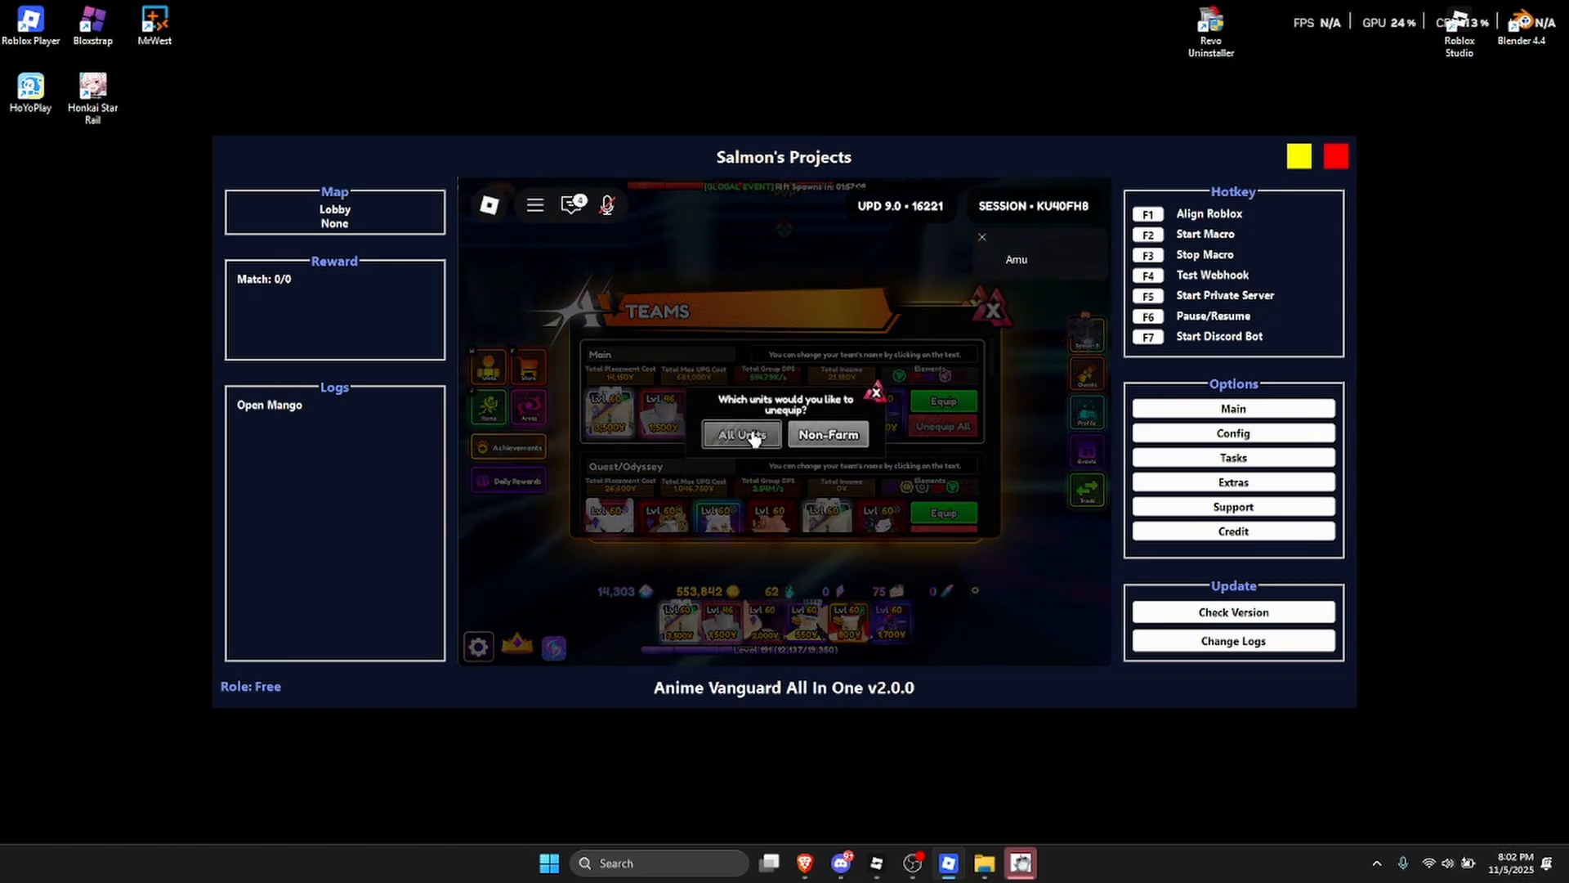
pyautogui.click(741, 433)
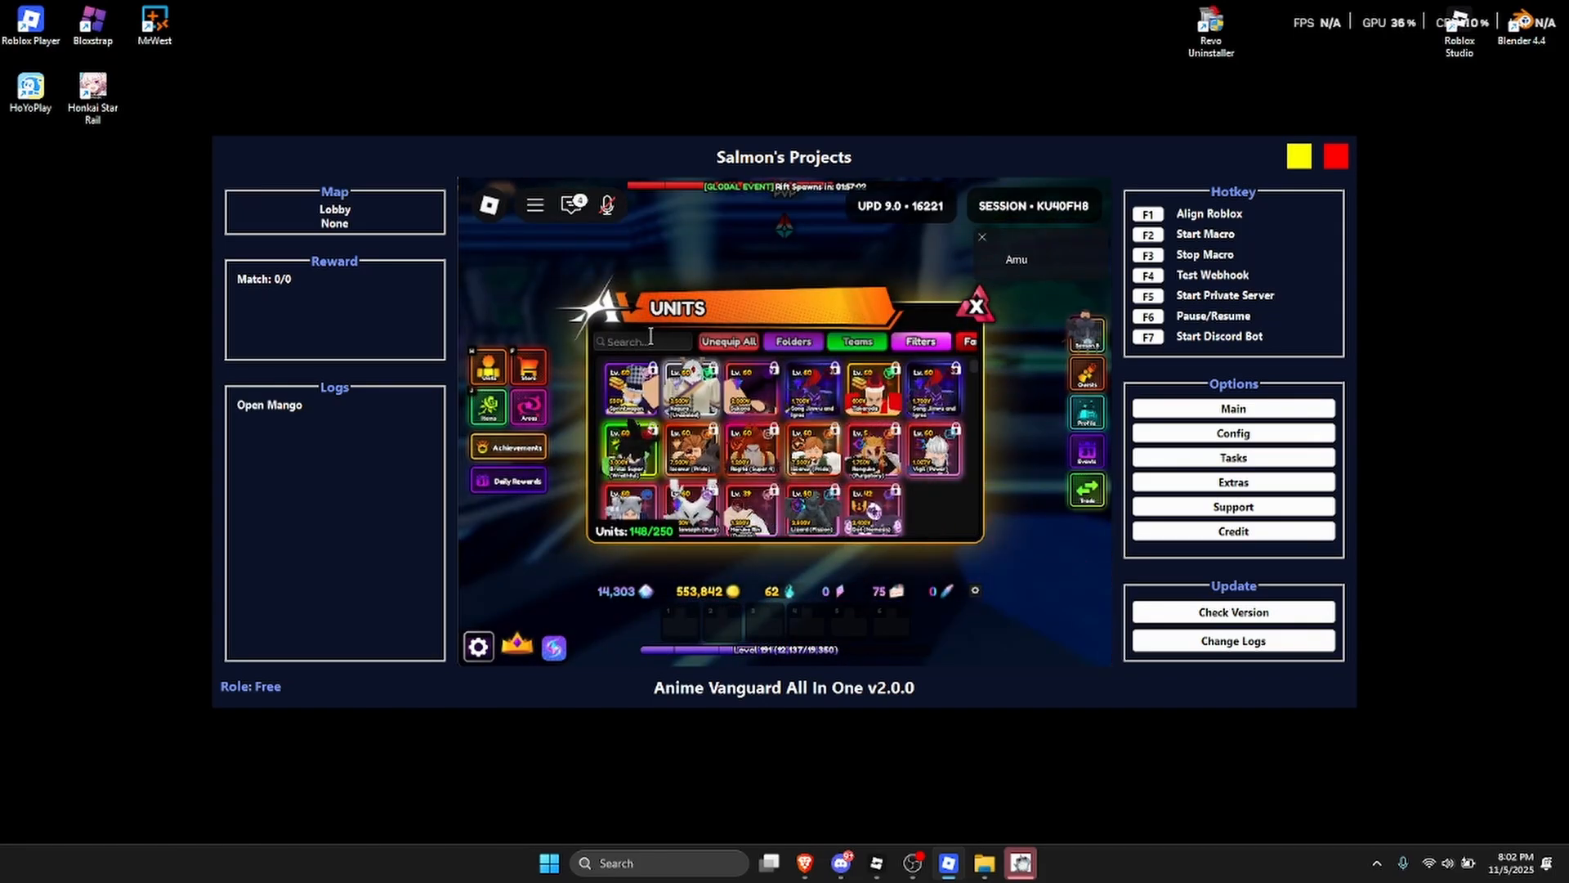
pyautogui.write('tu')
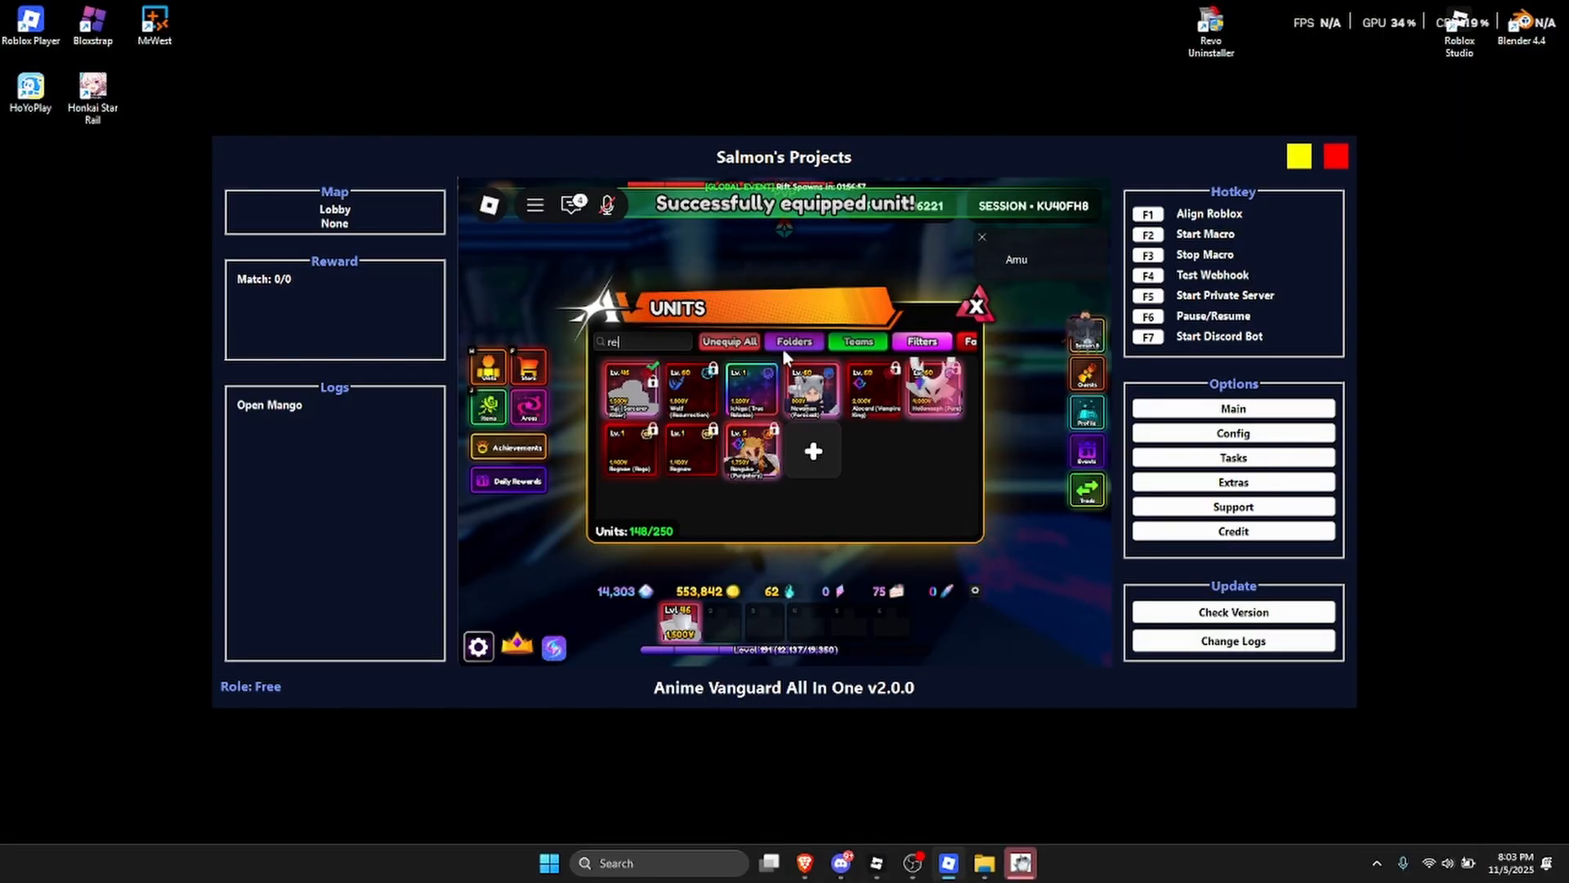
pyautogui.click(487, 405)
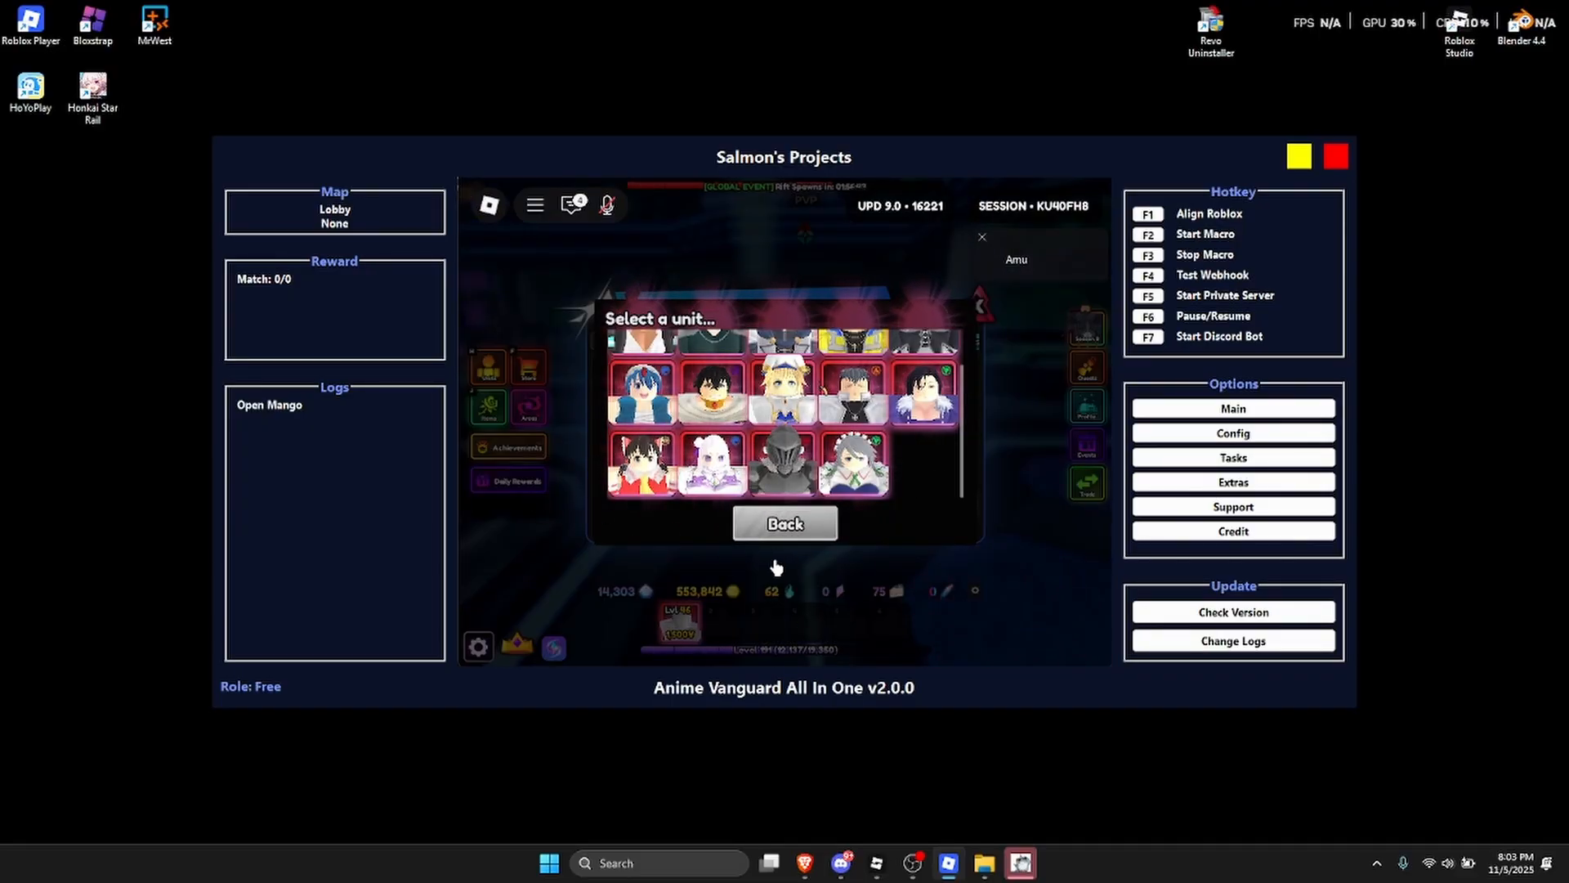
# Equip the remaining units from the inventory to fill the six hotbar slots.
pyautogui.click(785, 523)
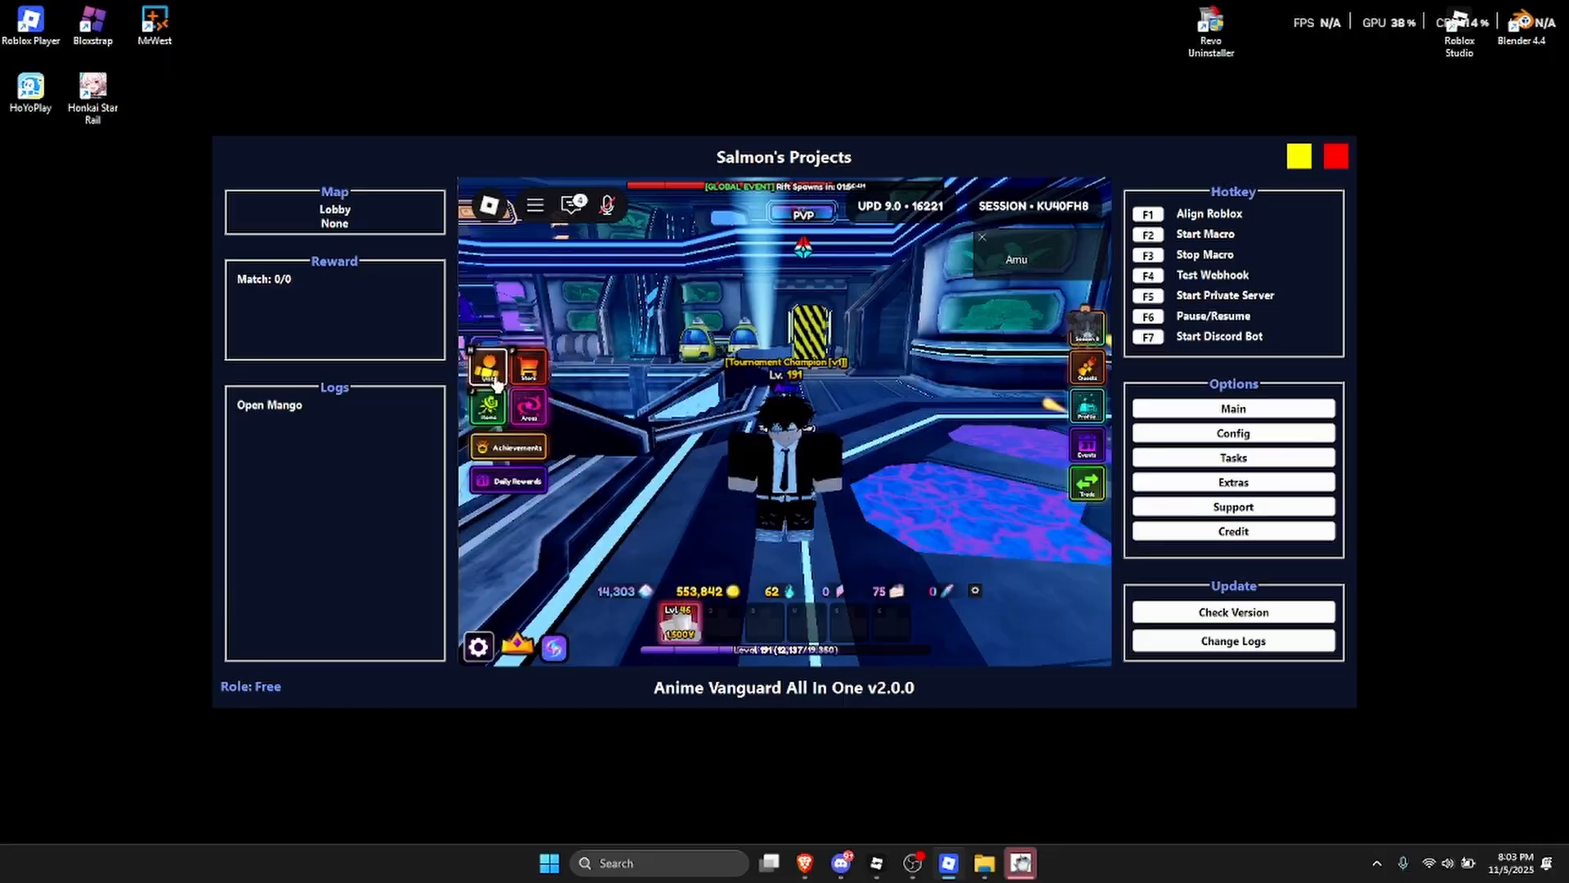
pyautogui.click(488, 368)
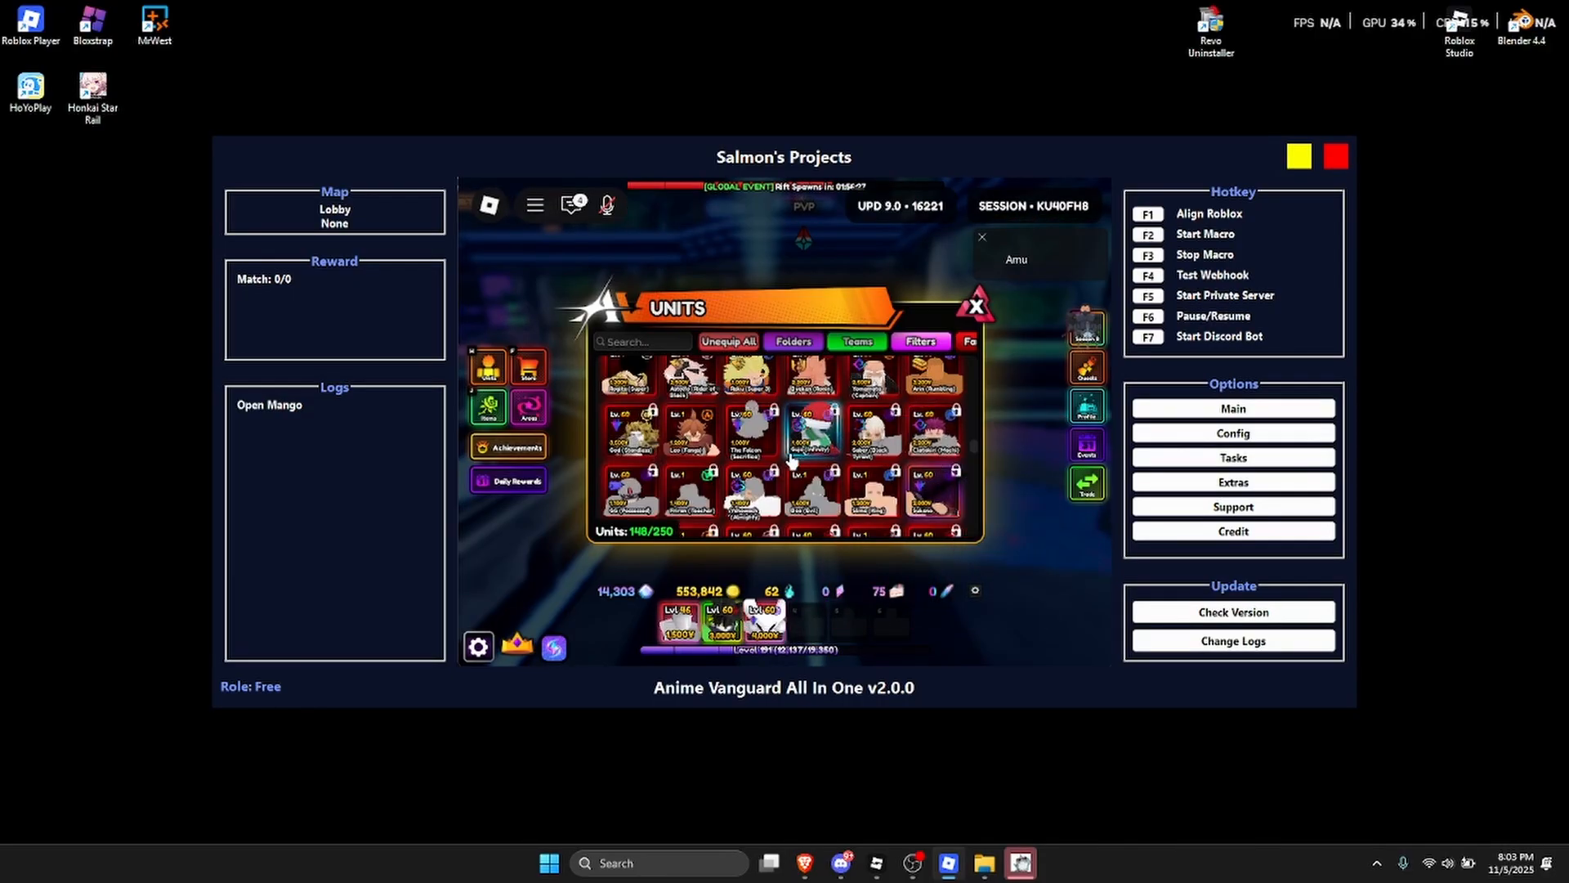
pyautogui.click(974, 305)
pyautogui.write('s')
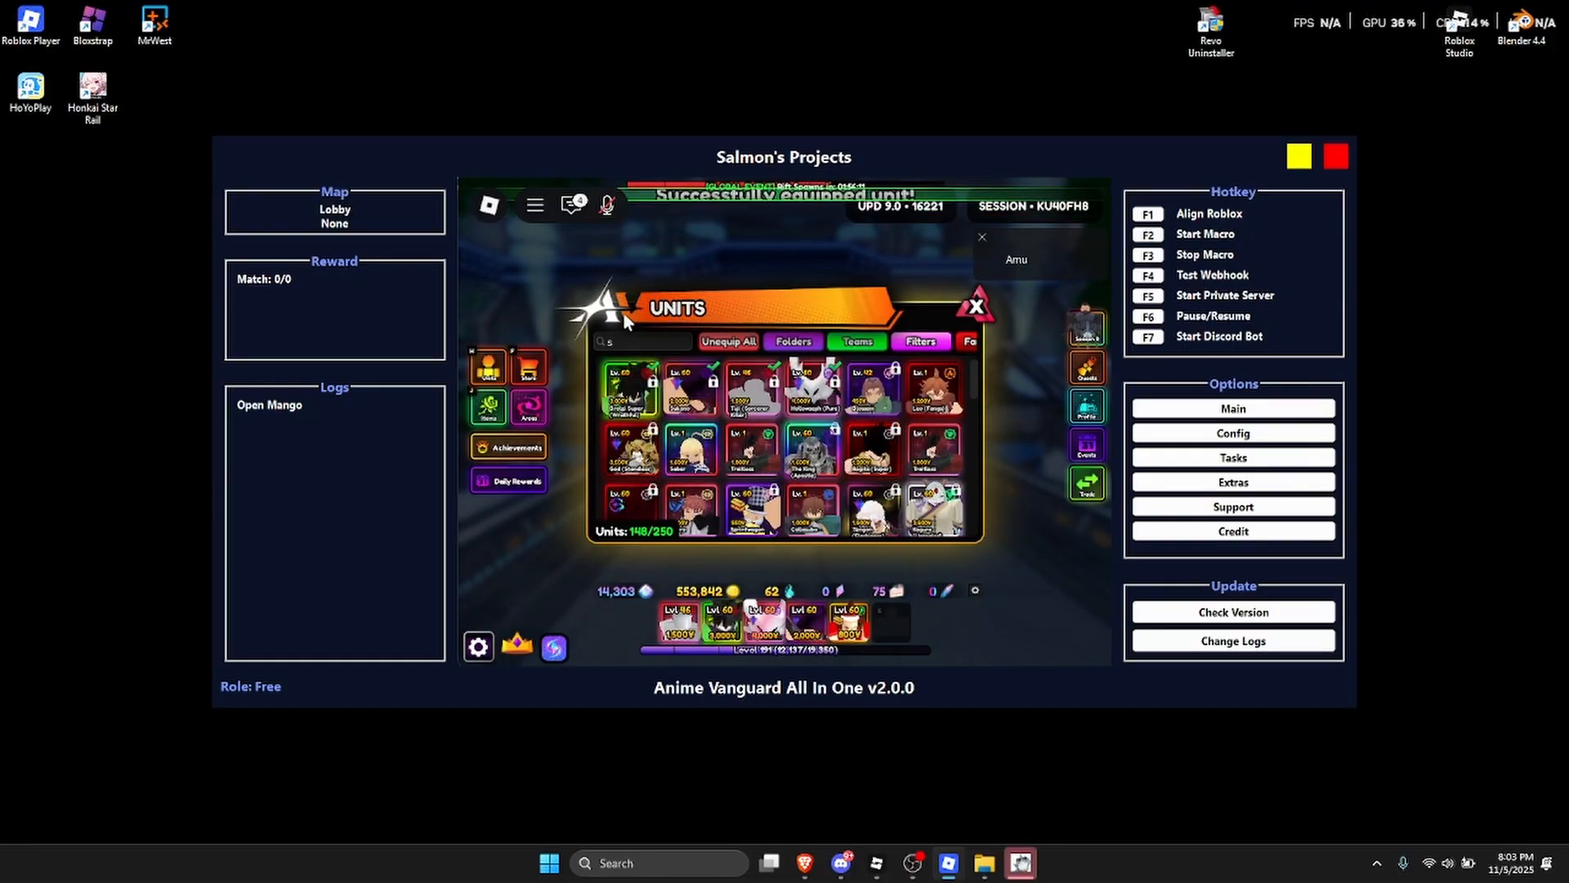
pyautogui.click(974, 306)
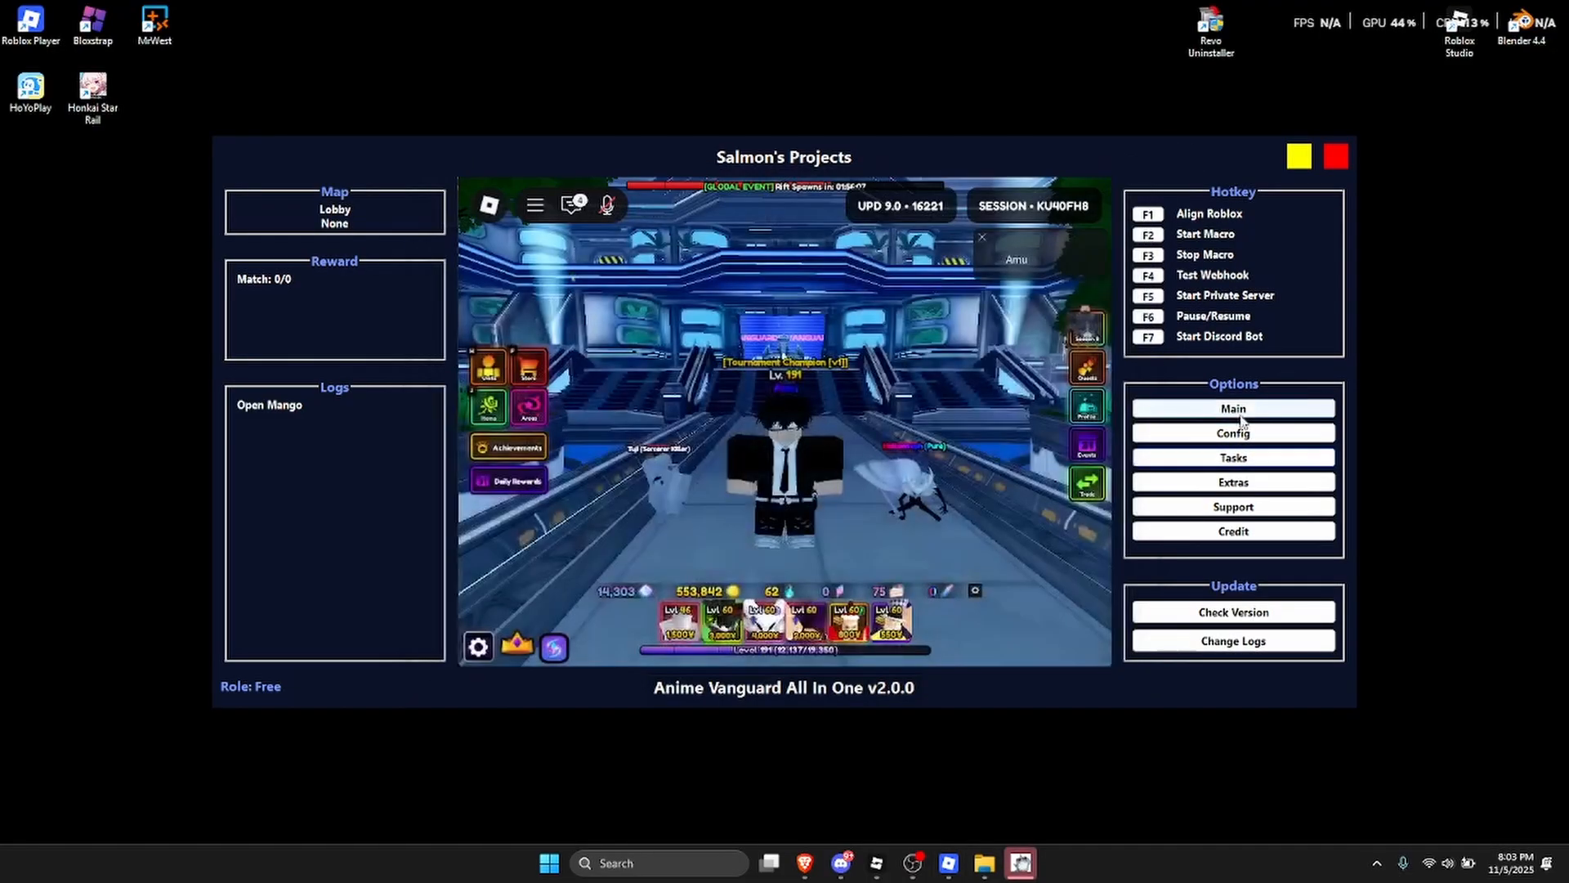
# Review Team 1's placement config and keep Takaroda as Unit 5's preset unit.
pyautogui.click(1233, 407)
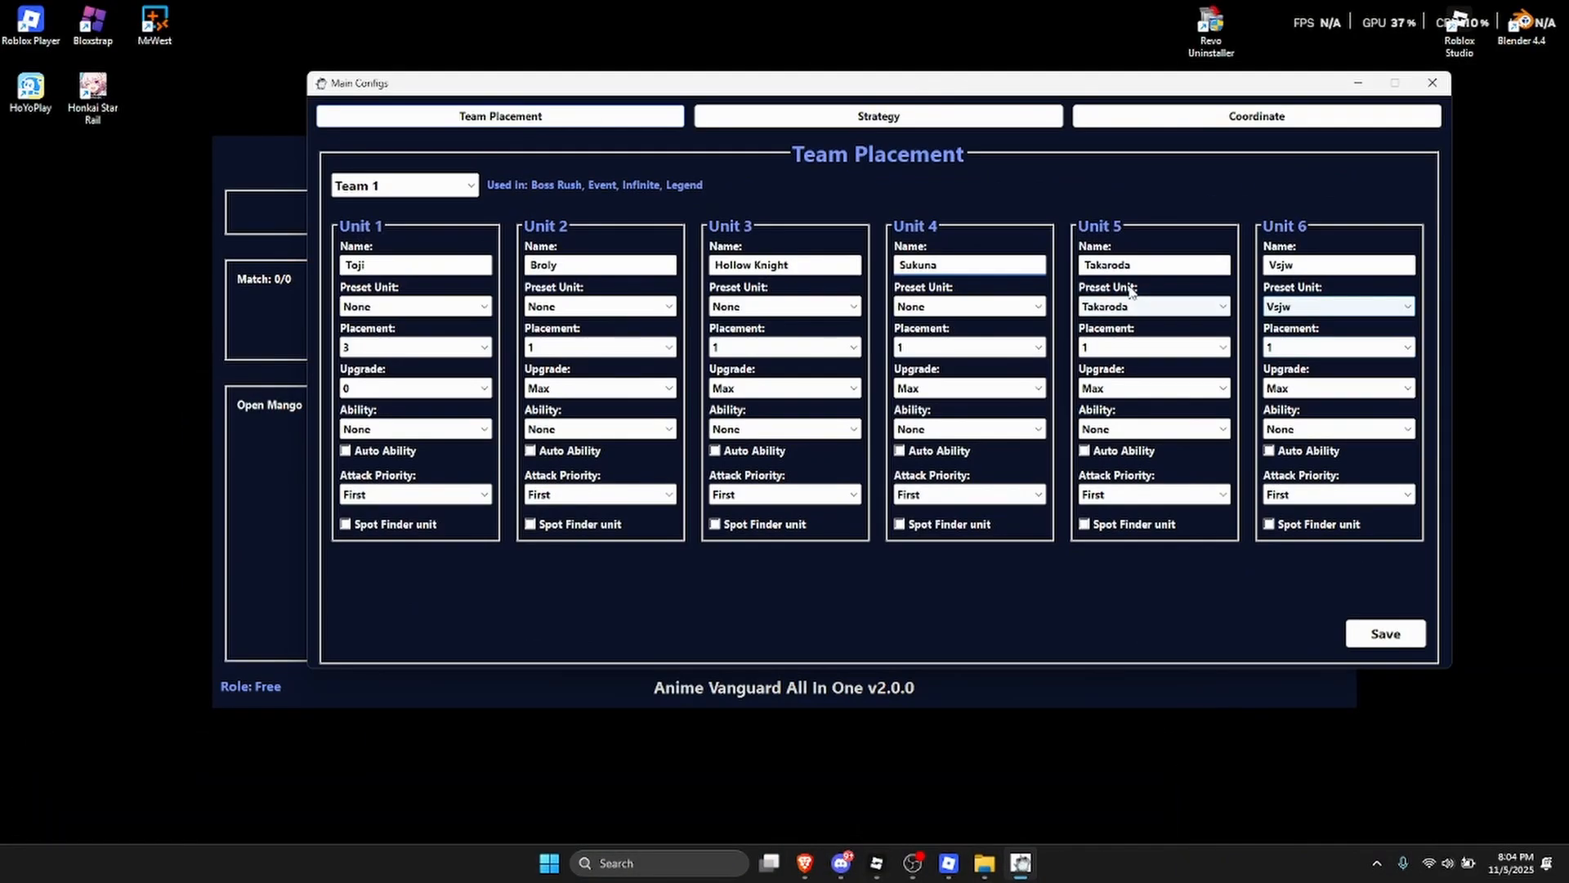
pyautogui.click(1152, 306)
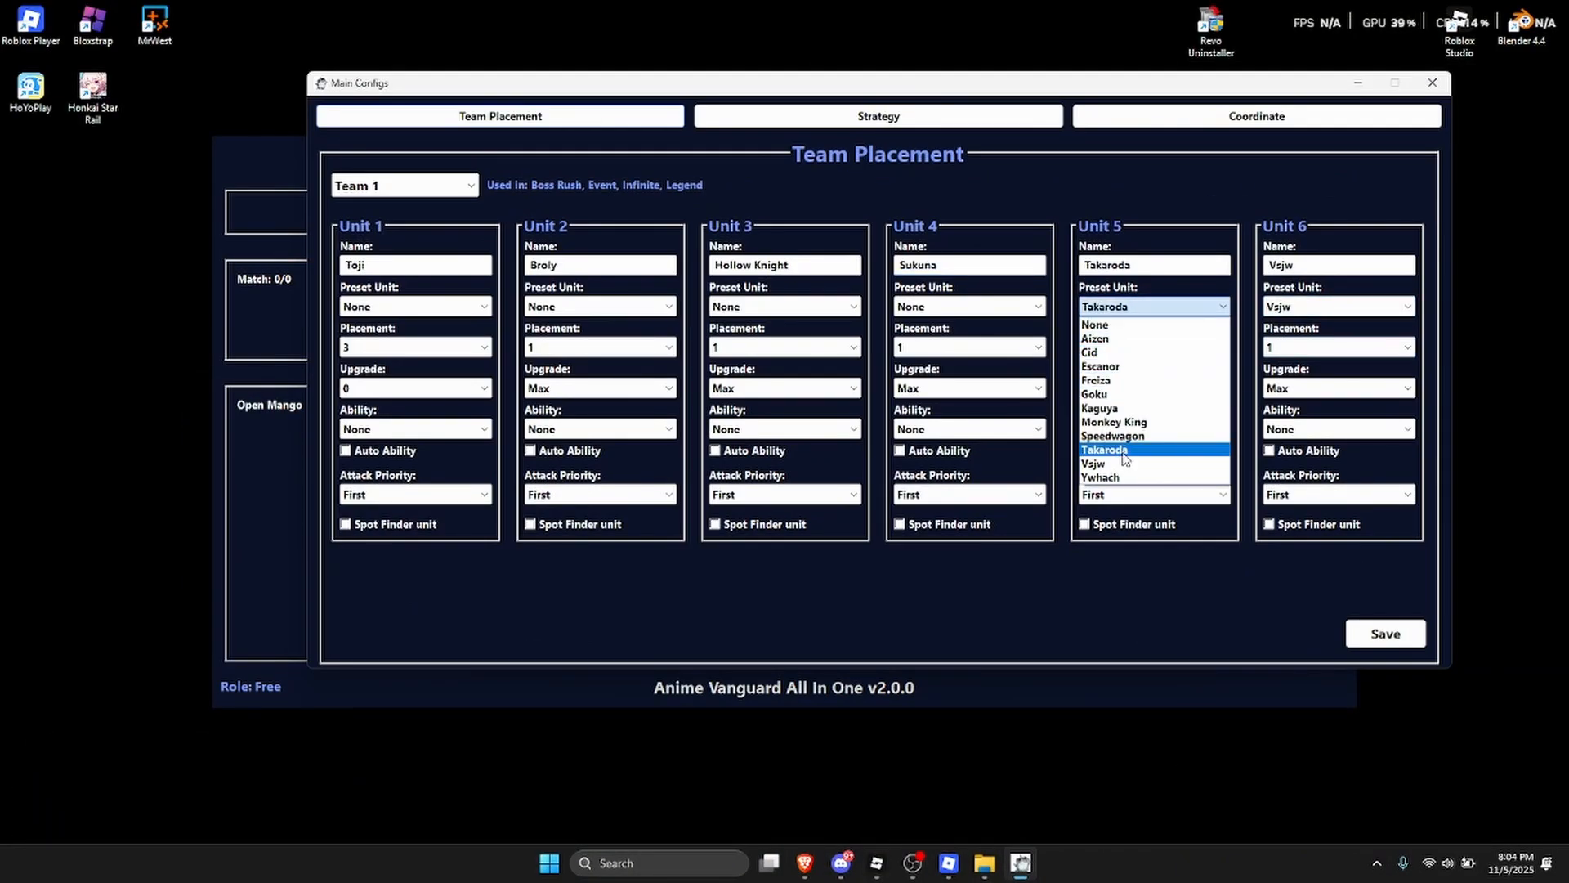
pyautogui.click(1112, 437)
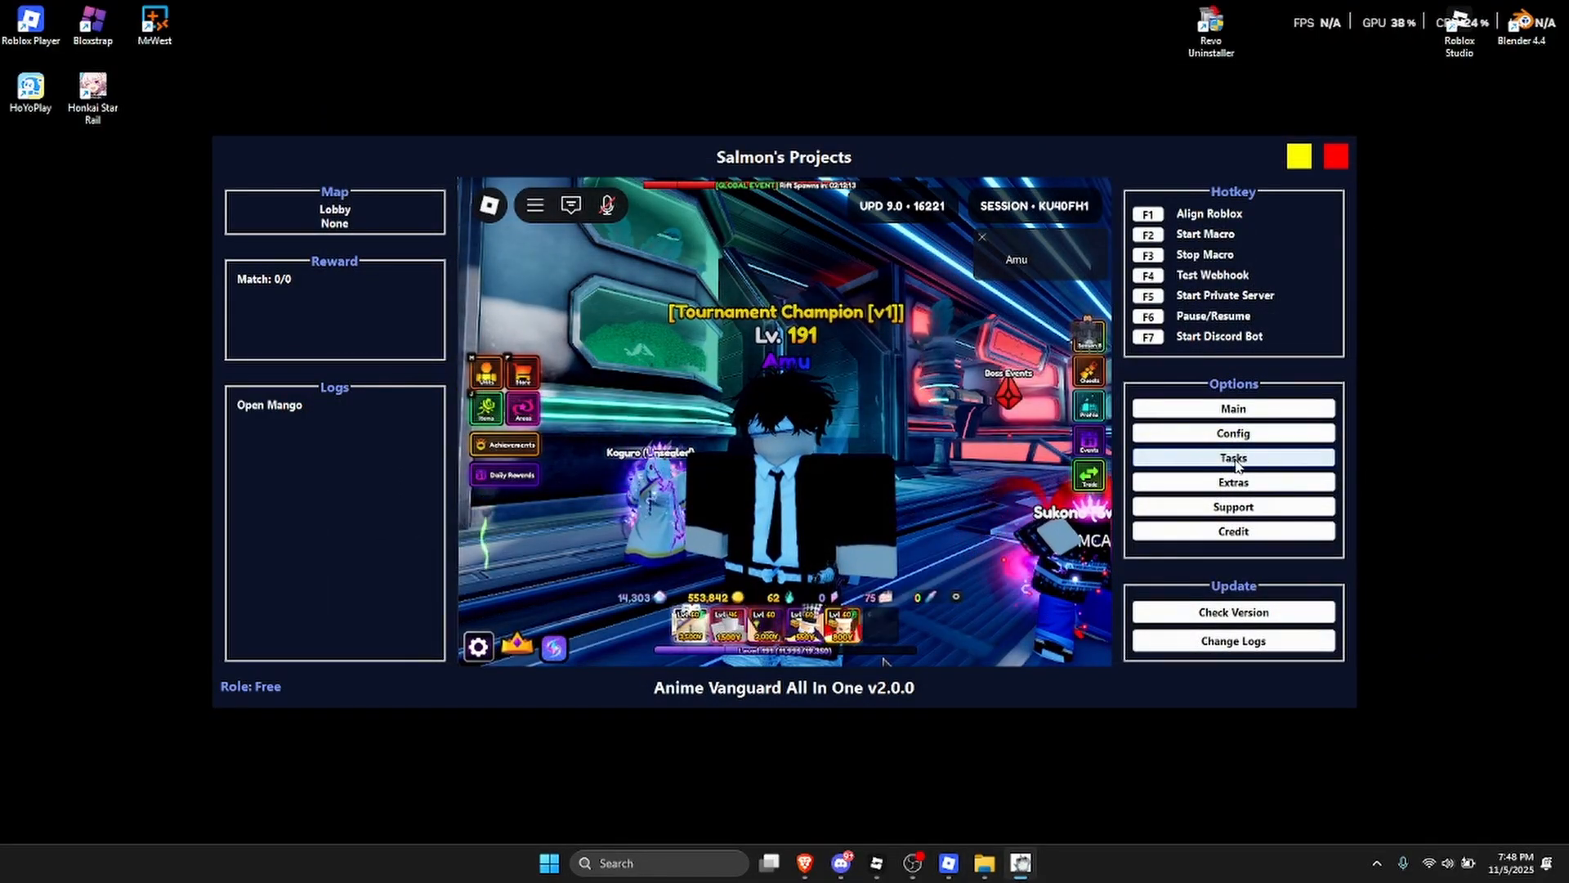
# Save a custom Event task for Old Namek with Team 1 and 100000000 repeats.
pyautogui.click(1233, 458)
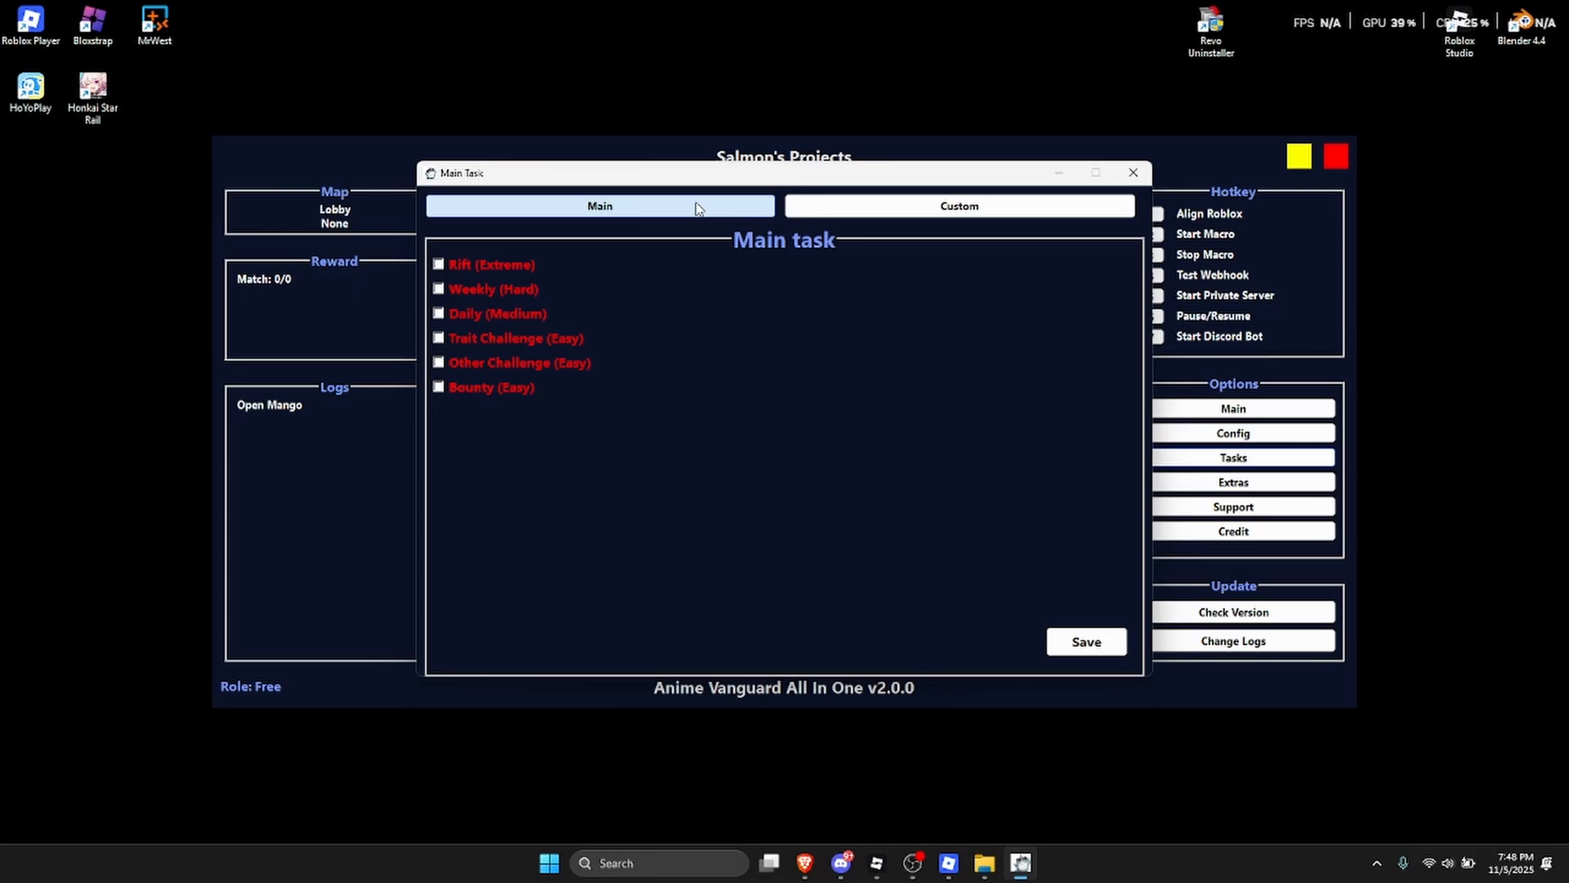
pyautogui.click(958, 206)
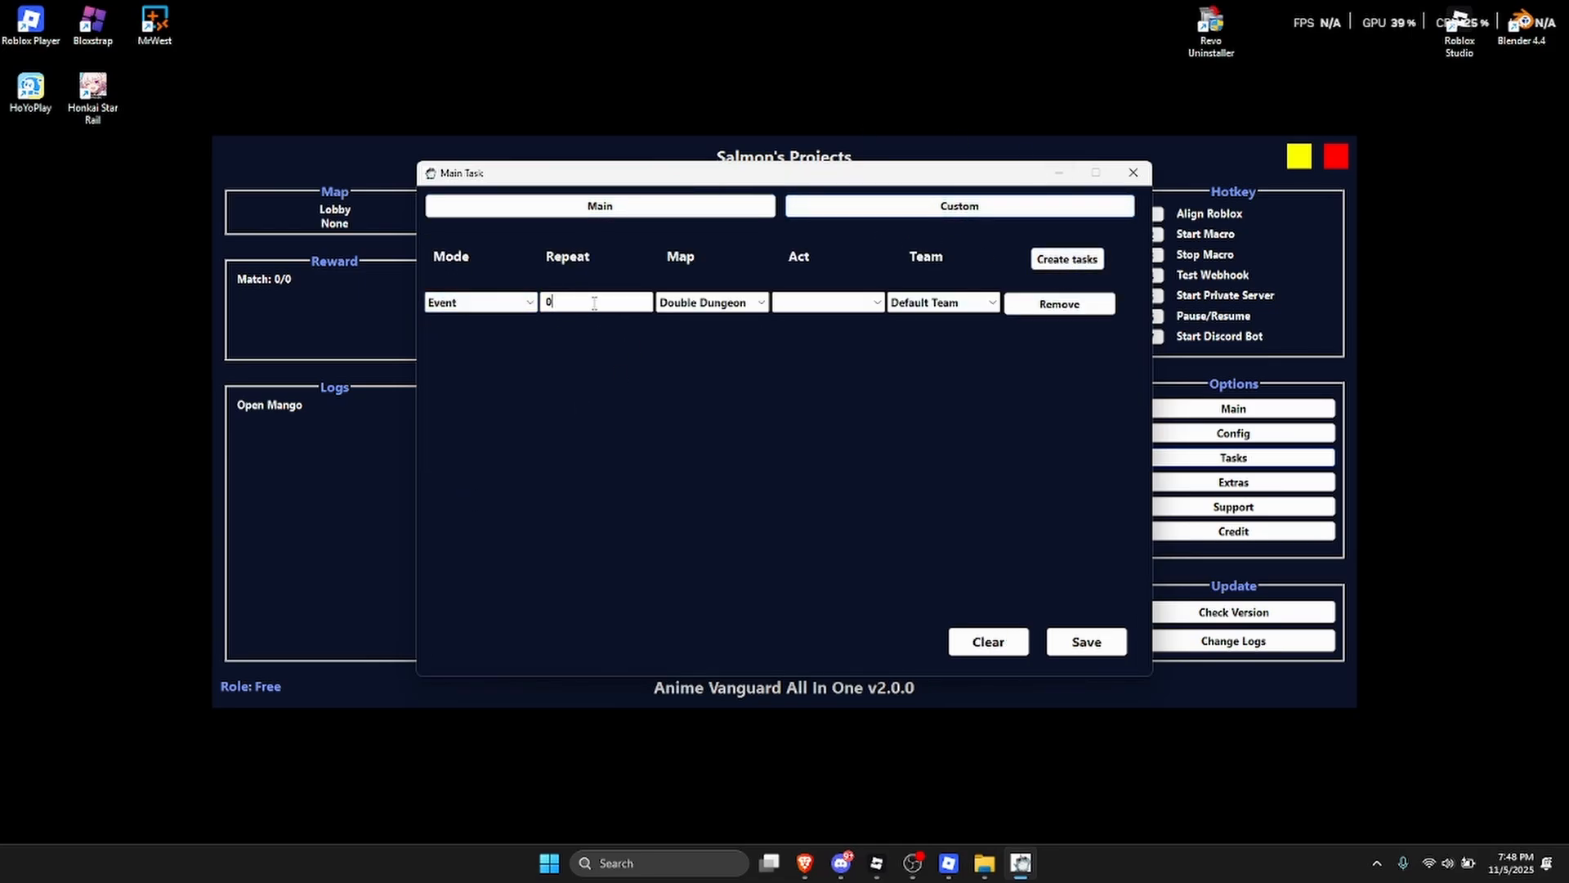
pyautogui.click(711, 303)
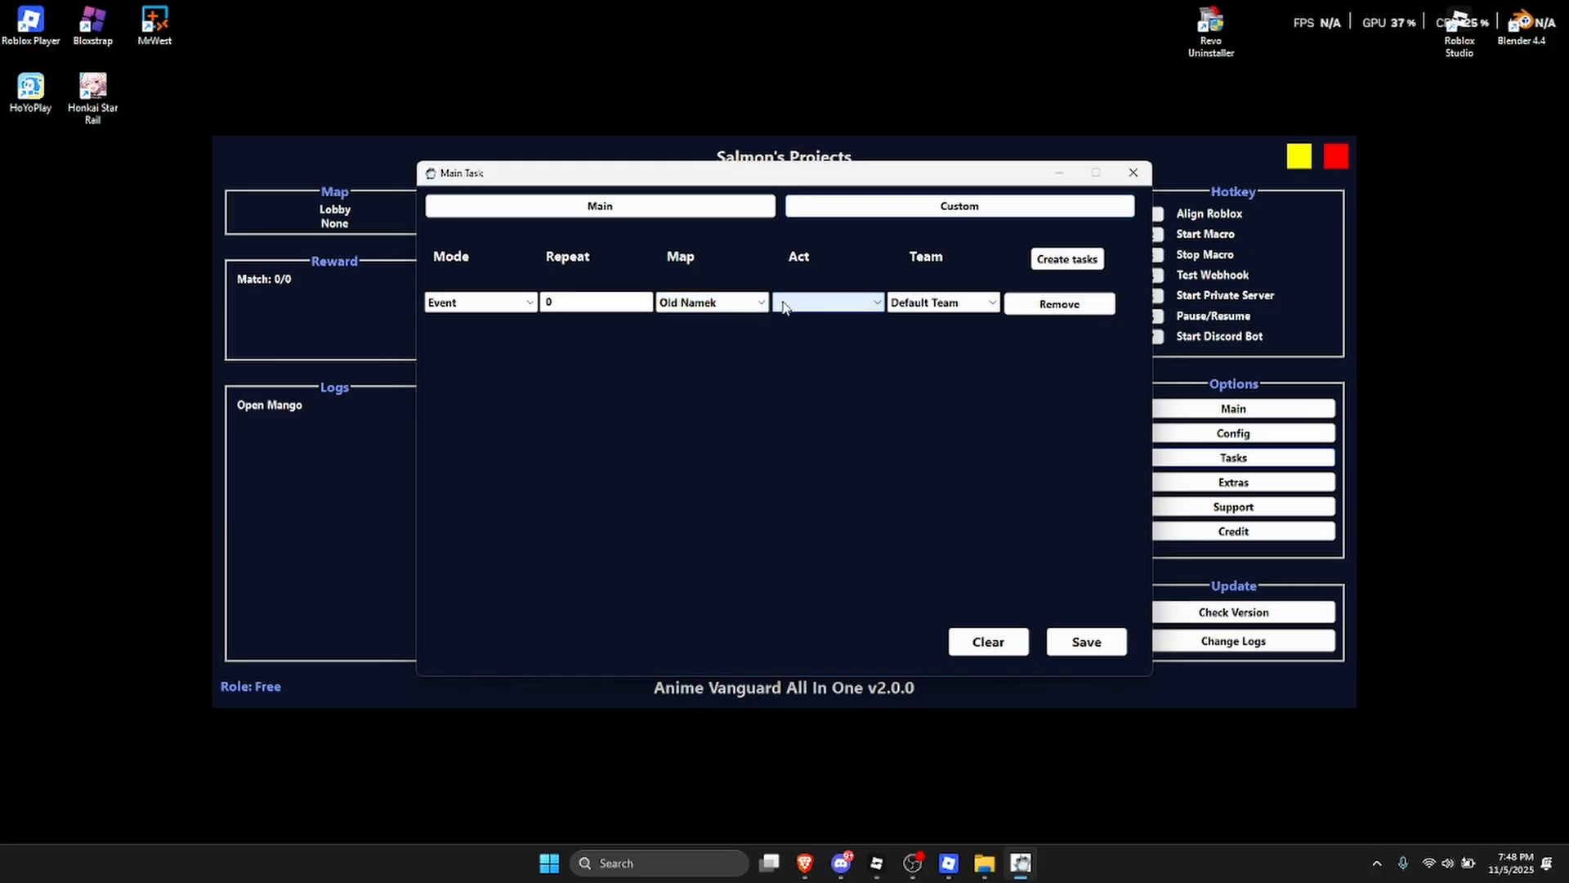
pyautogui.click(942, 302)
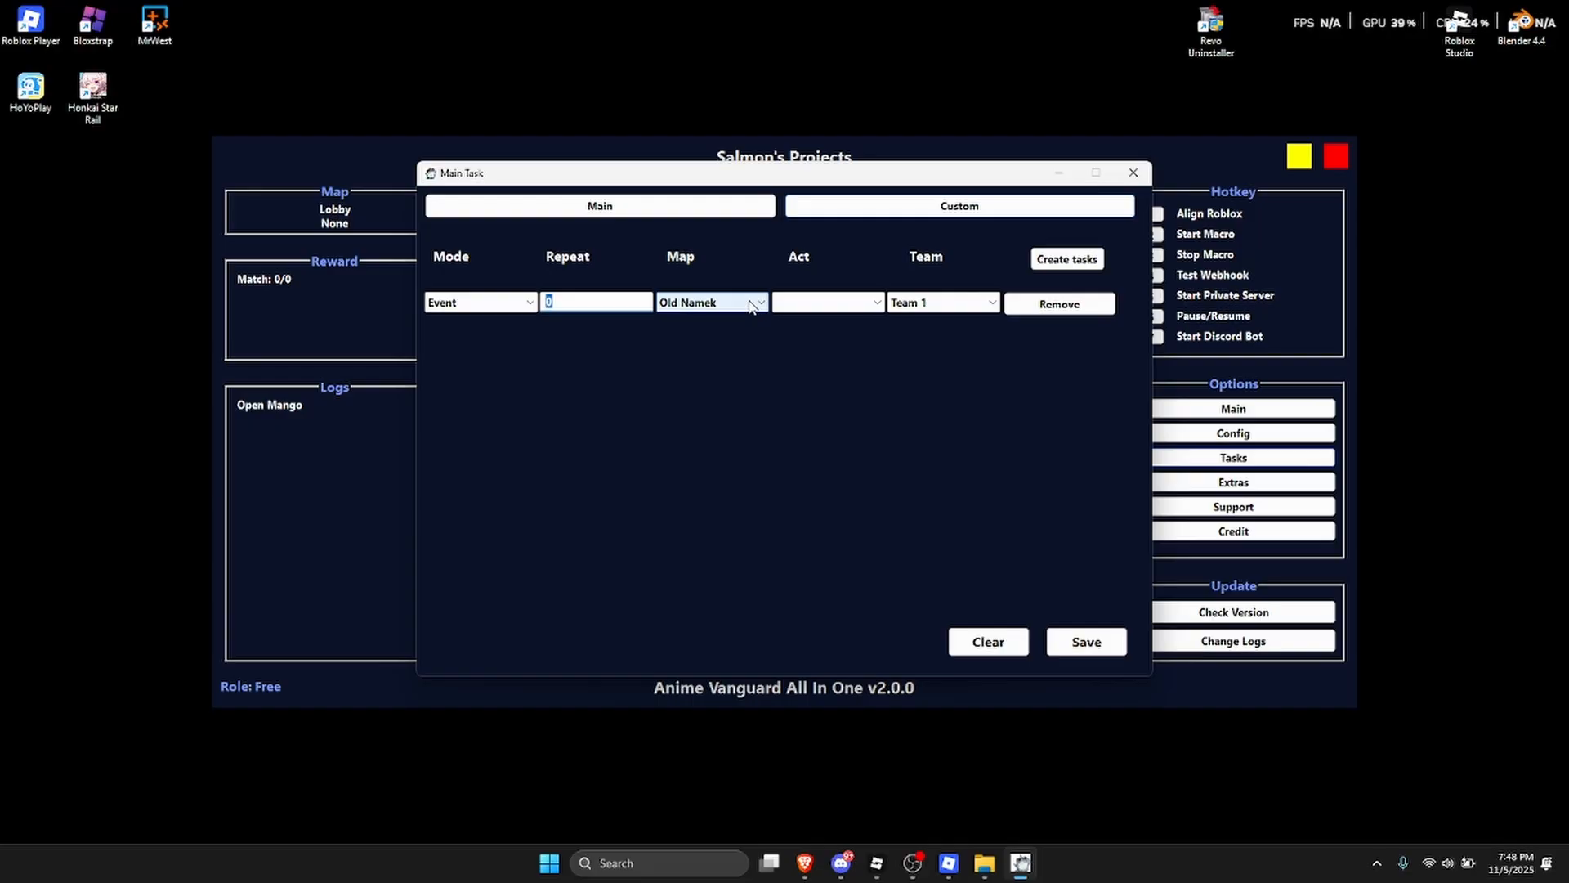
pyautogui.write('1000')
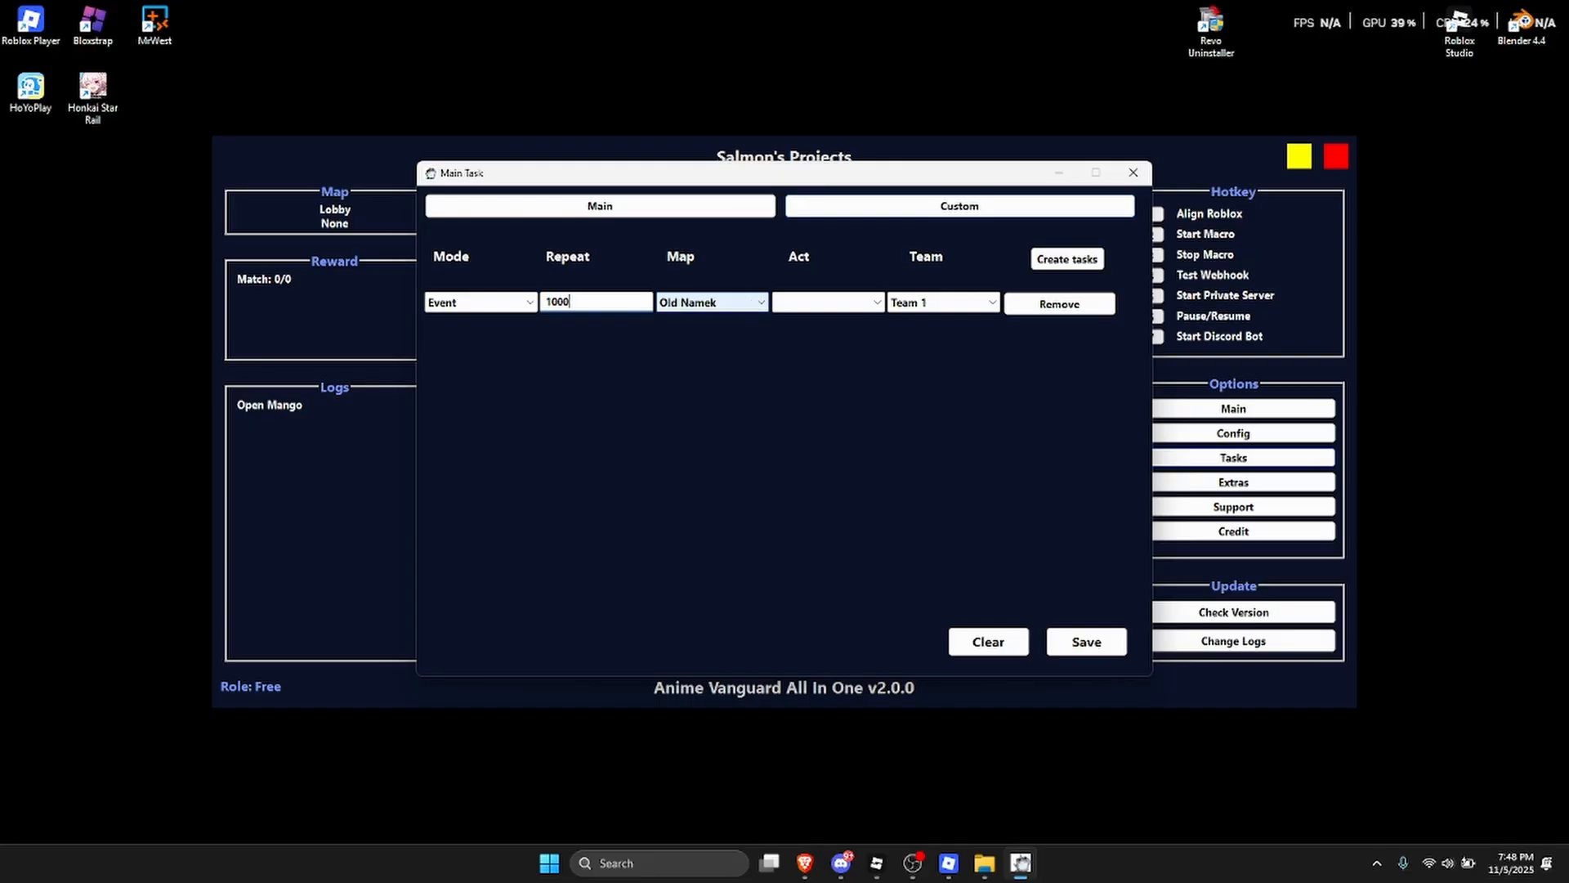
pyautogui.click(1085, 641)
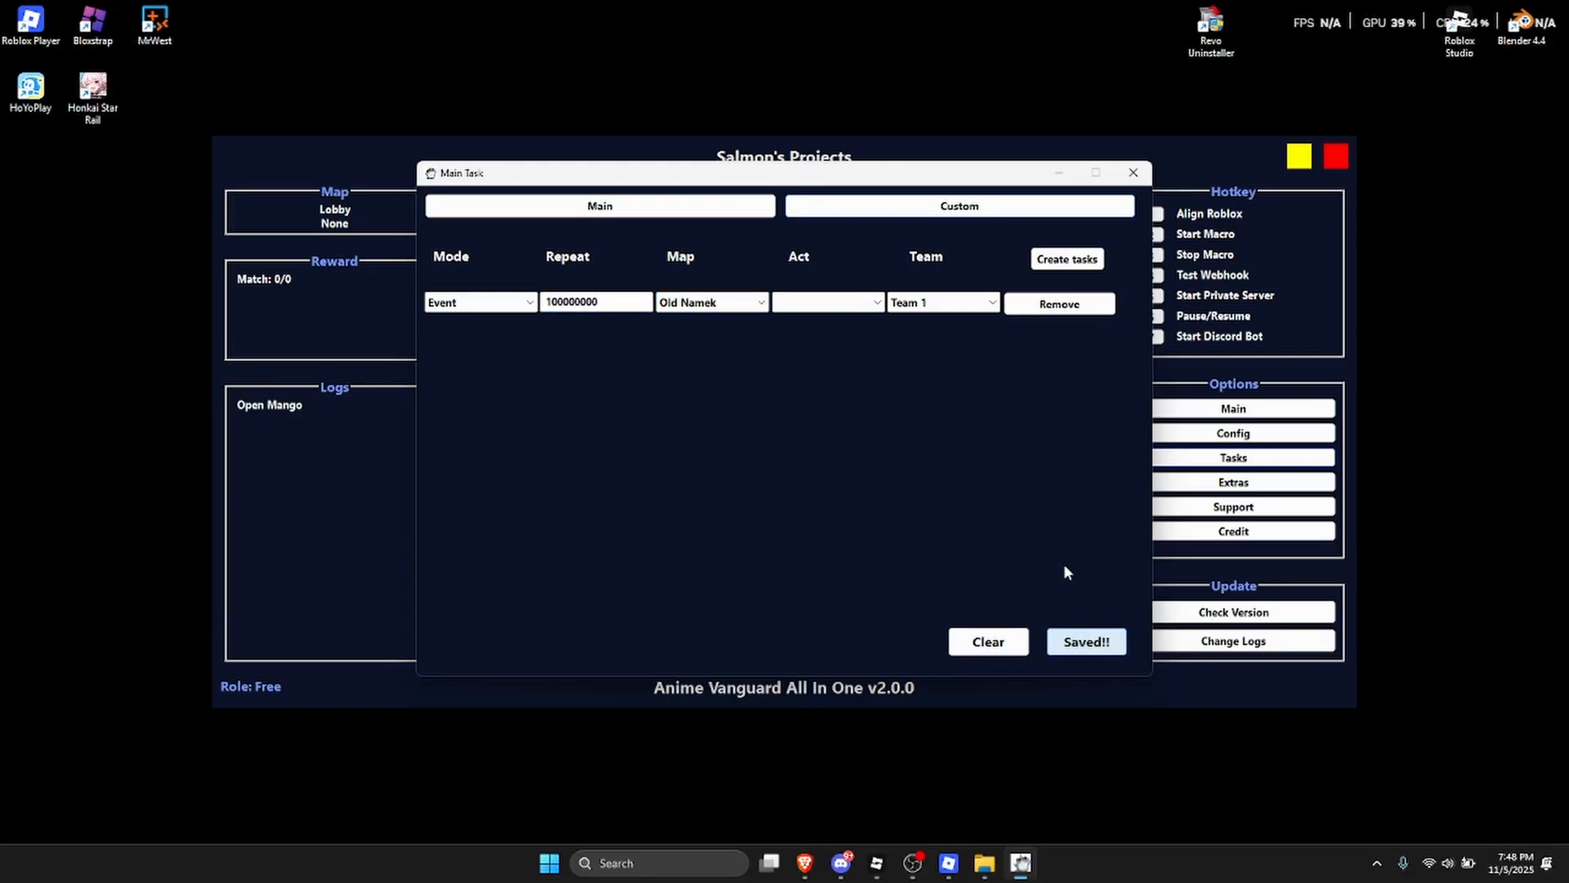
pyautogui.click(1233, 481)
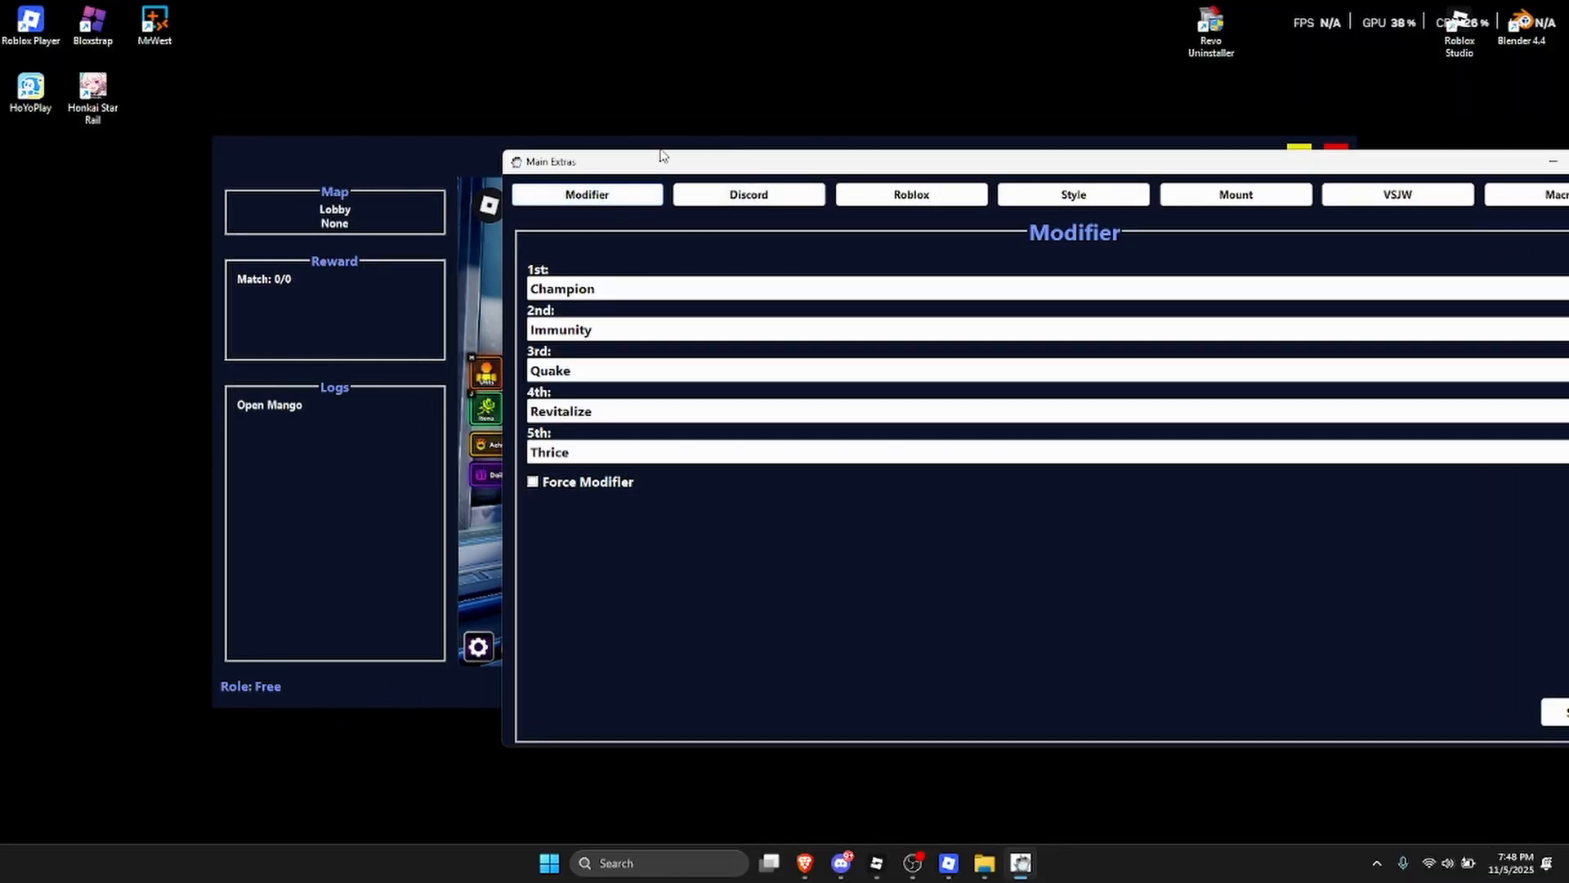
# Review the Extras tabs — Discord notifications, Roblox private server, Style colours and Macro timings like 800 ms unit click.
pyautogui.click(748, 195)
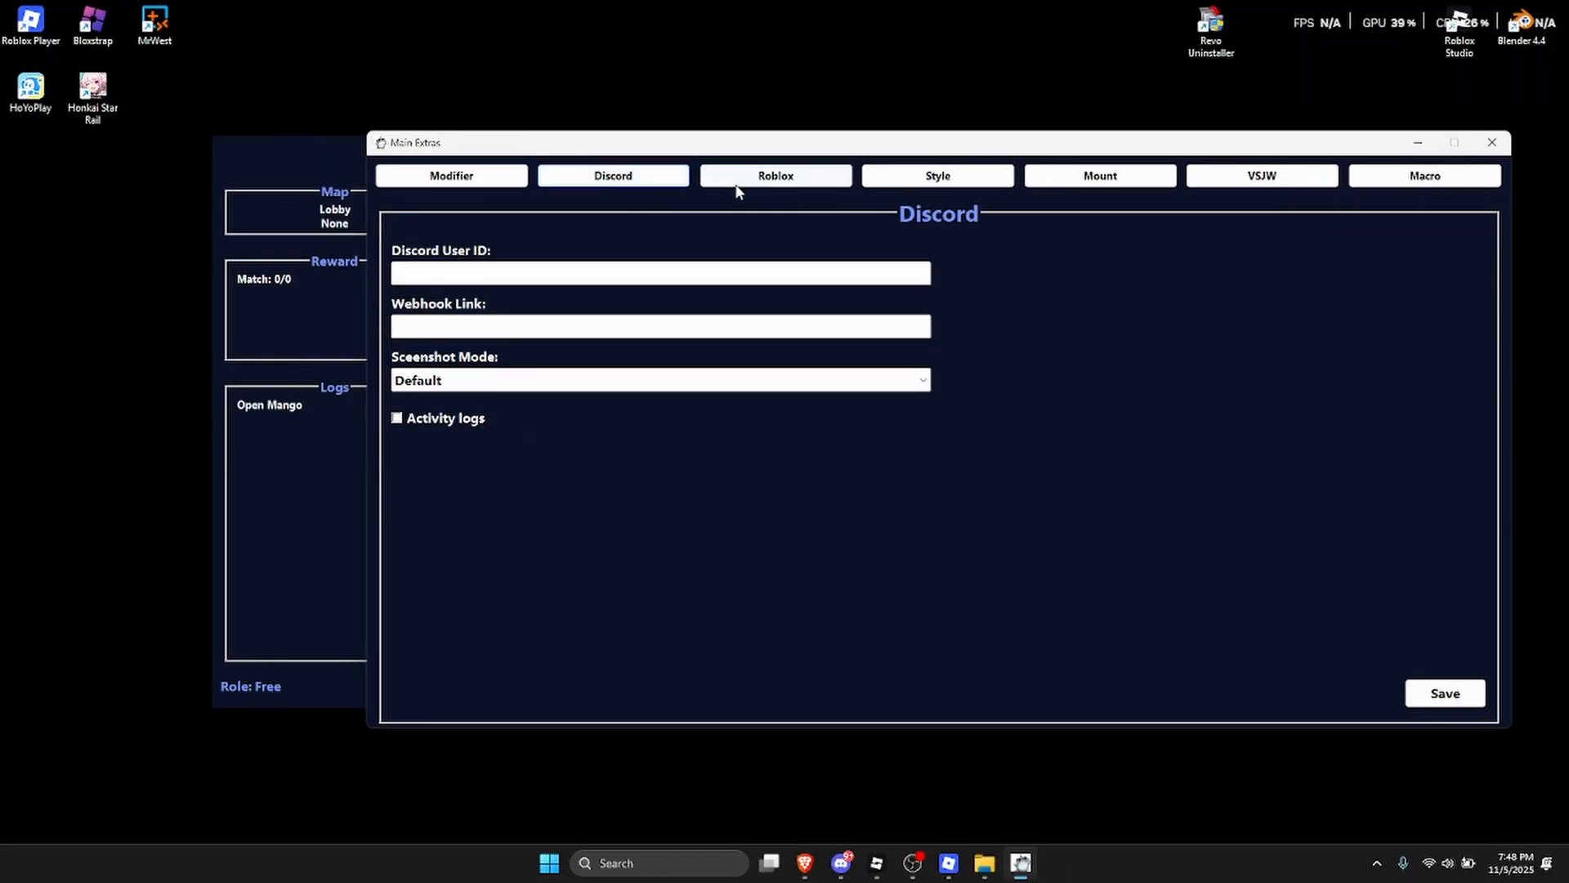
pyautogui.click(775, 175)
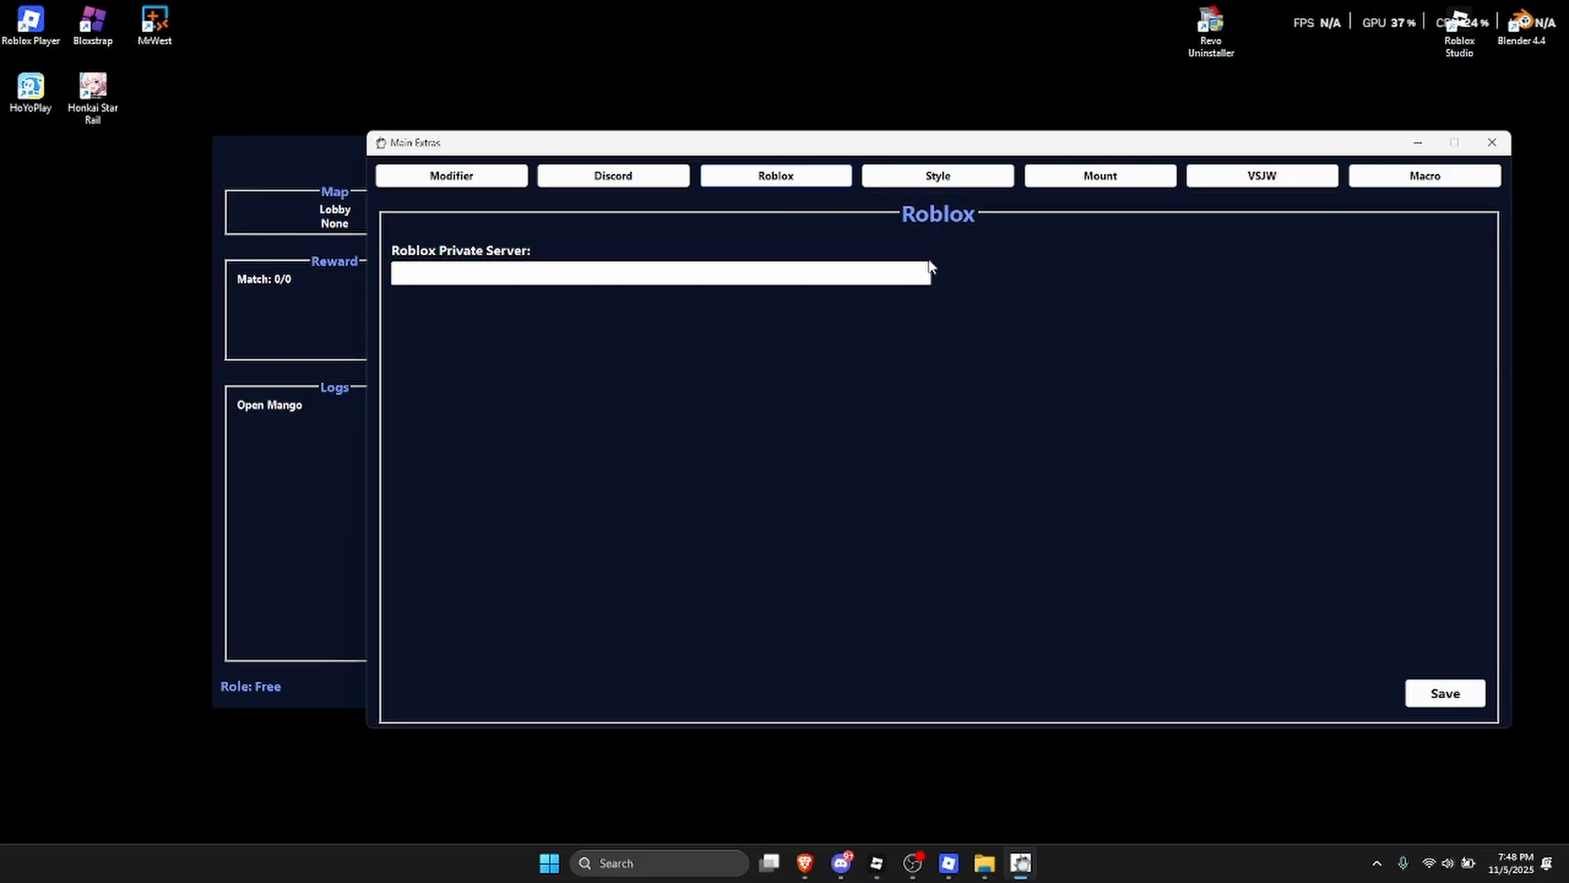
pyautogui.click(937, 175)
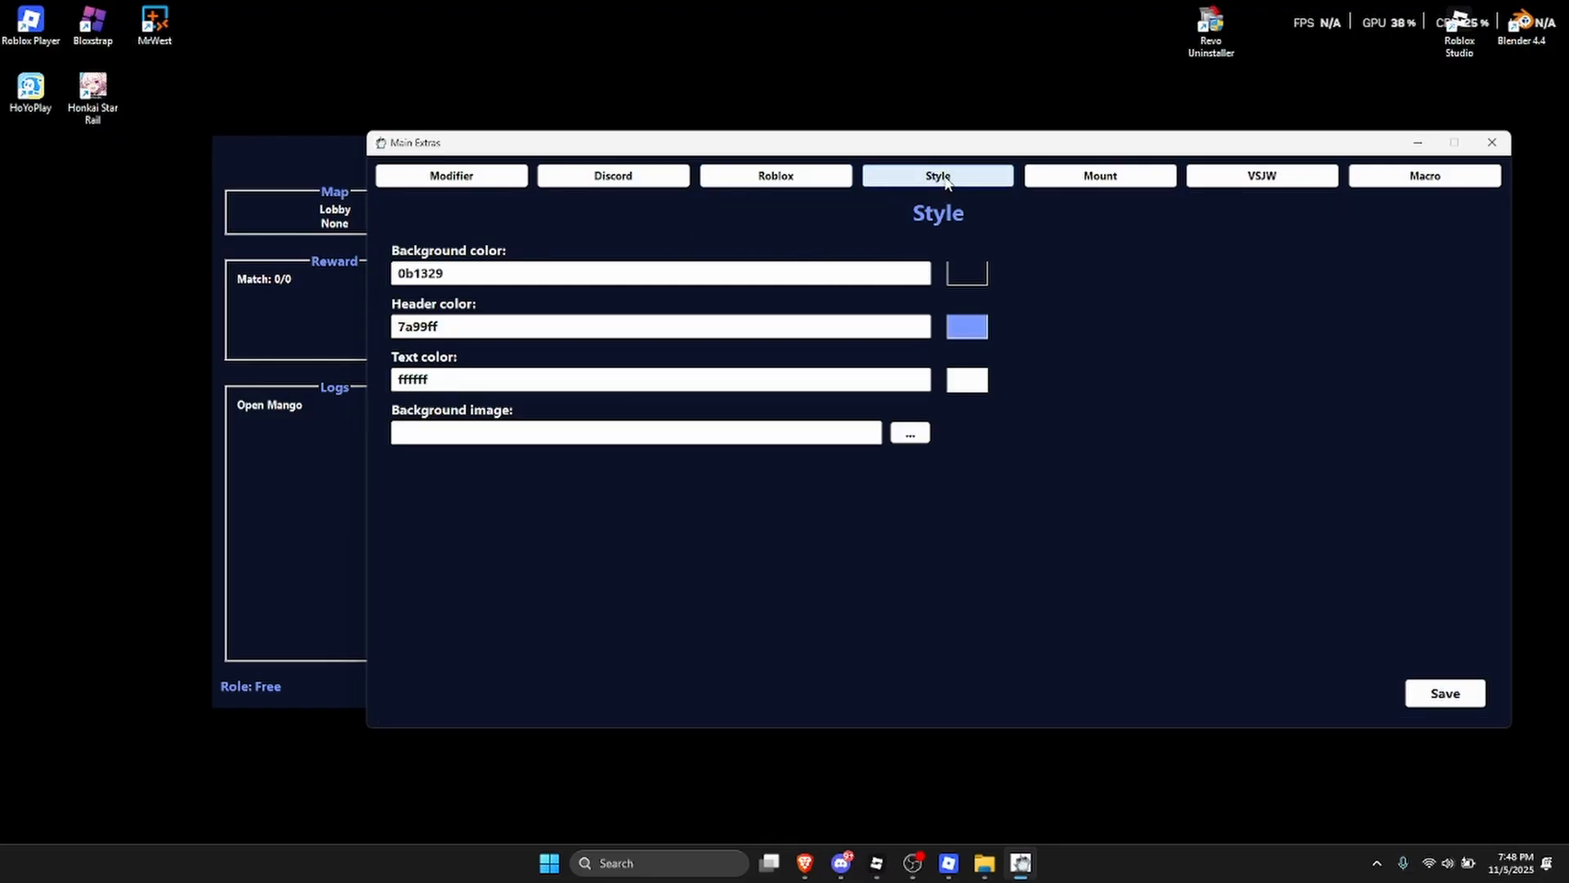
pyautogui.click(1424, 175)
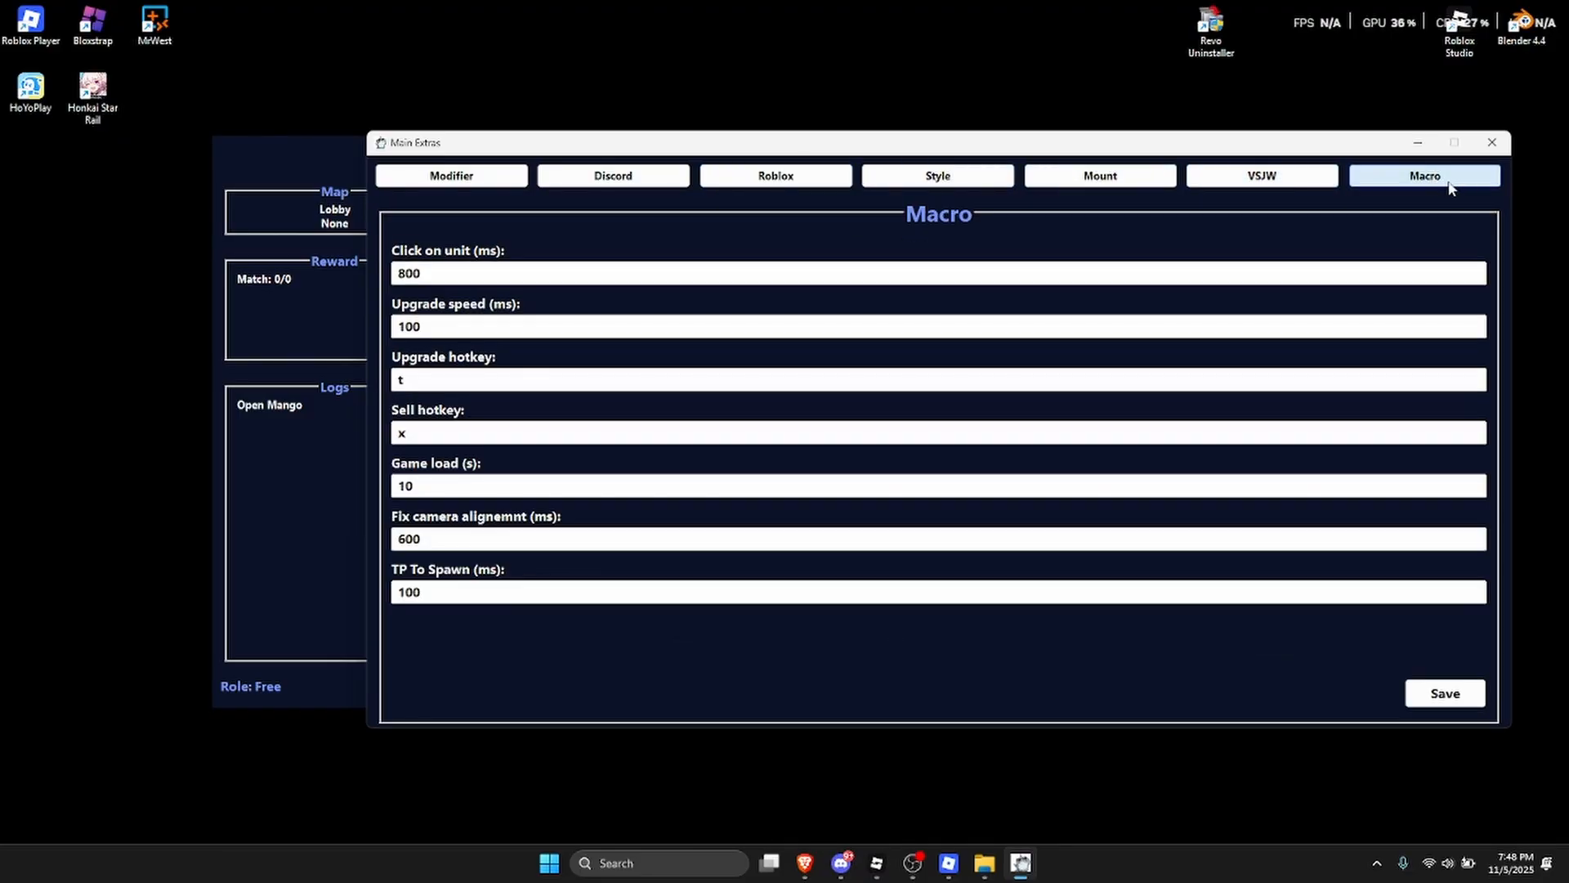
pyautogui.click(612, 175)
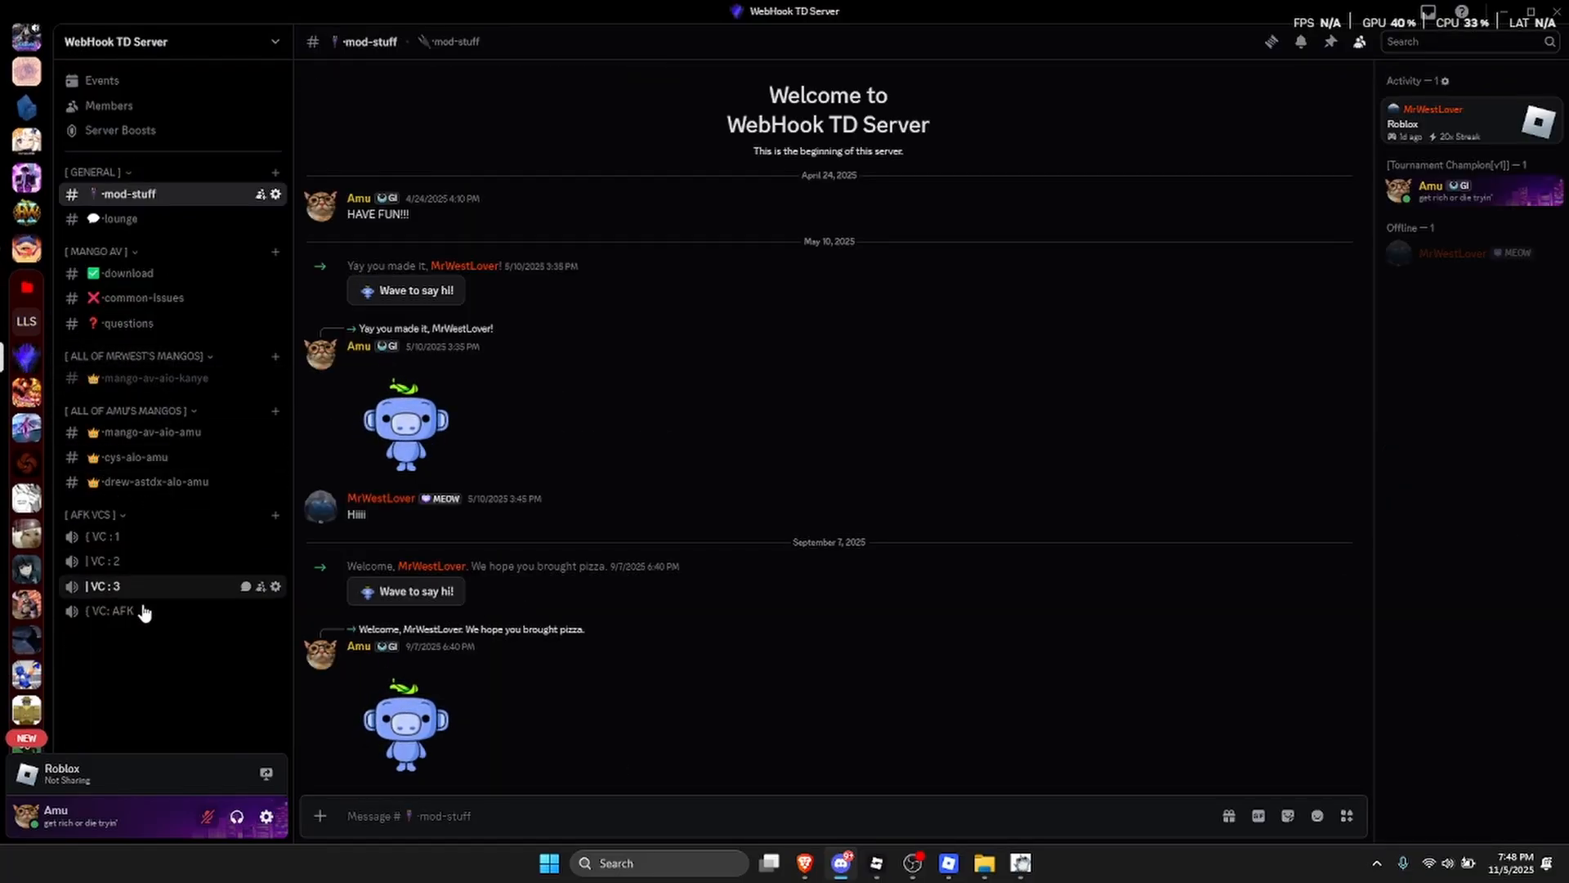
# Copy the Spidey Bot webhook URL from the mango-av-aio-amu channel's Integrations webhooks.
pyautogui.click(151, 431)
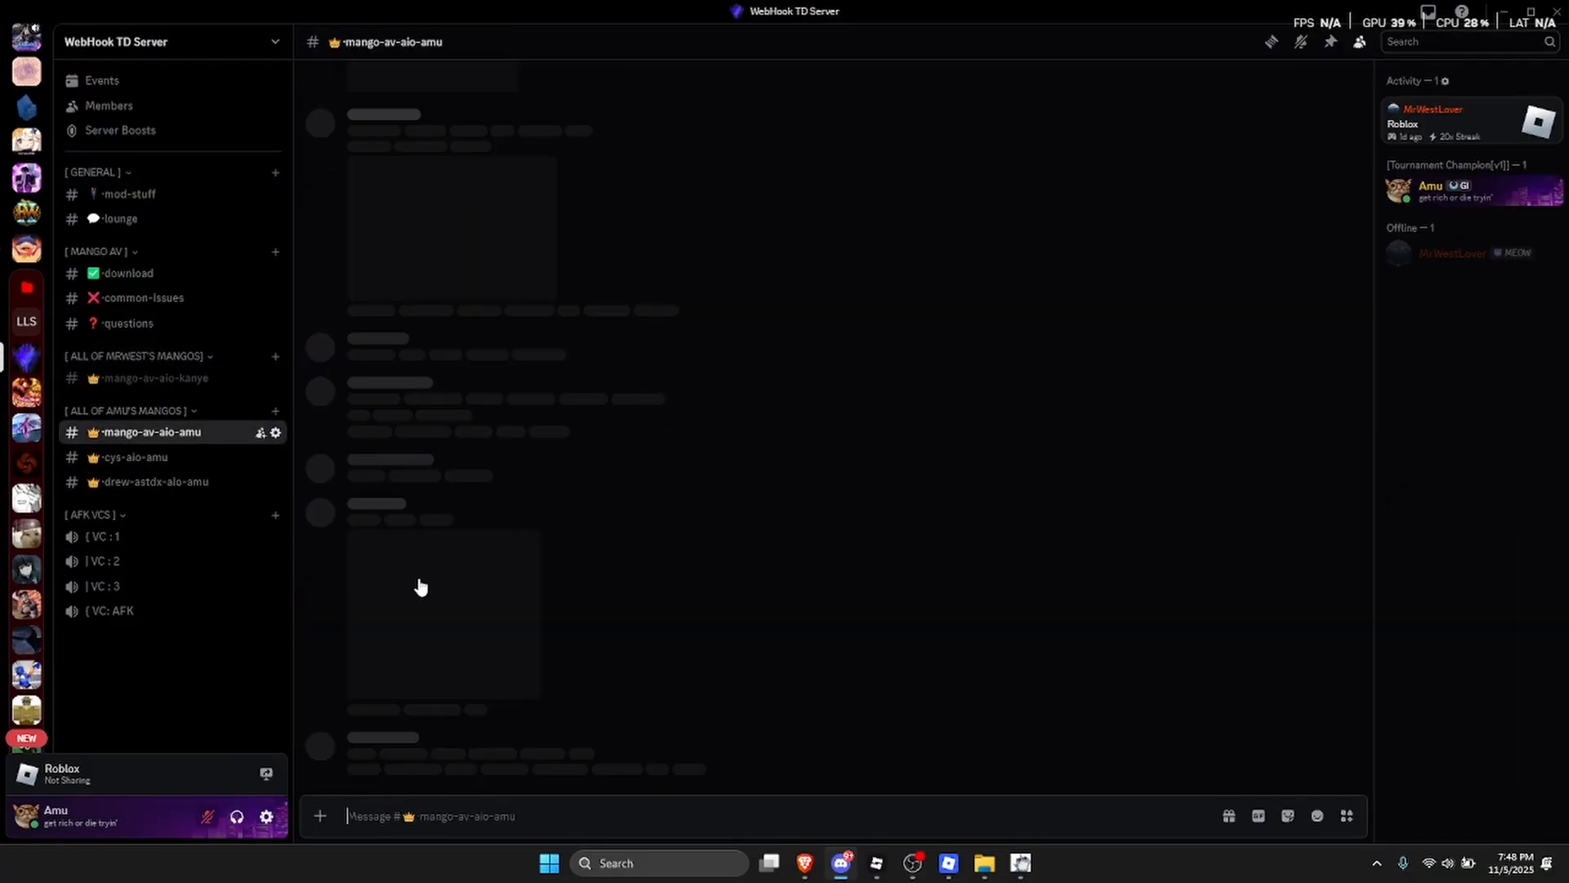
pyautogui.click(276, 432)
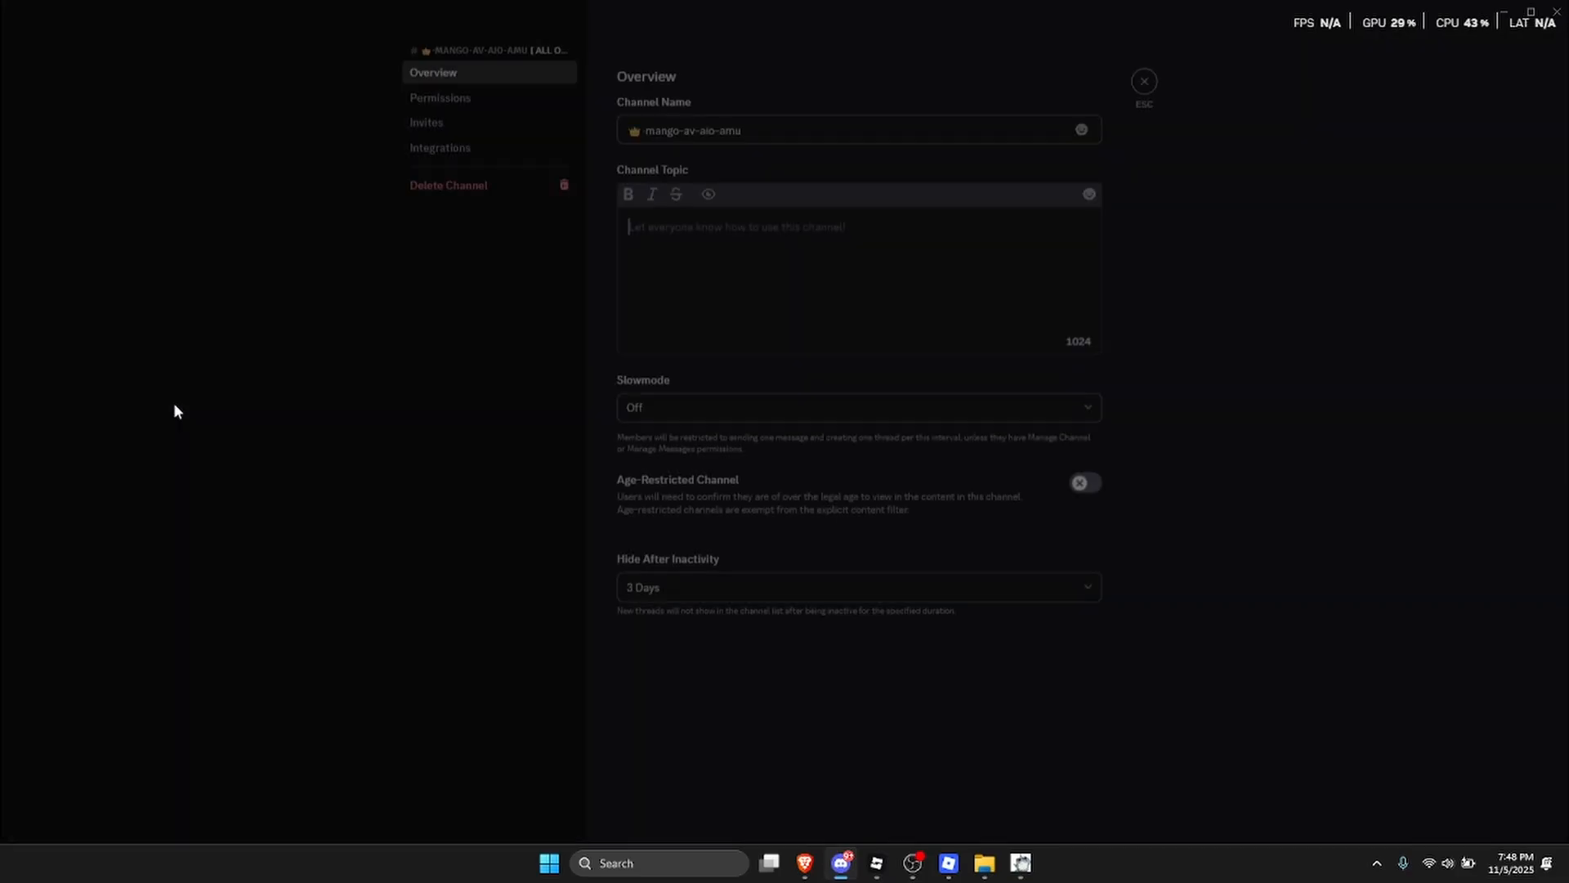
pyautogui.click(439, 147)
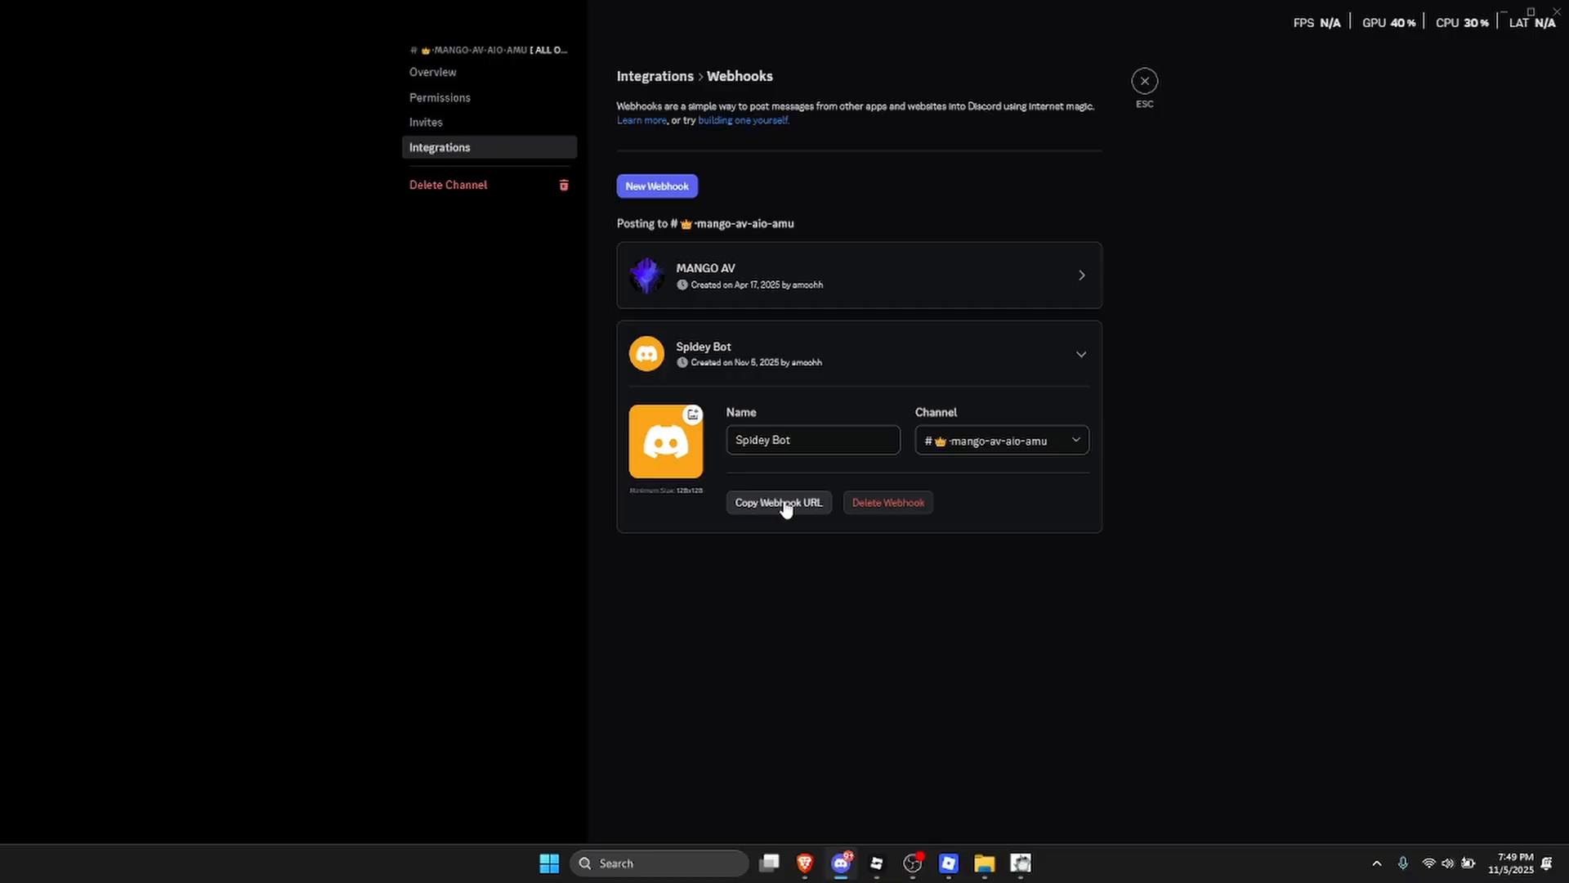
pyautogui.click(1020, 863)
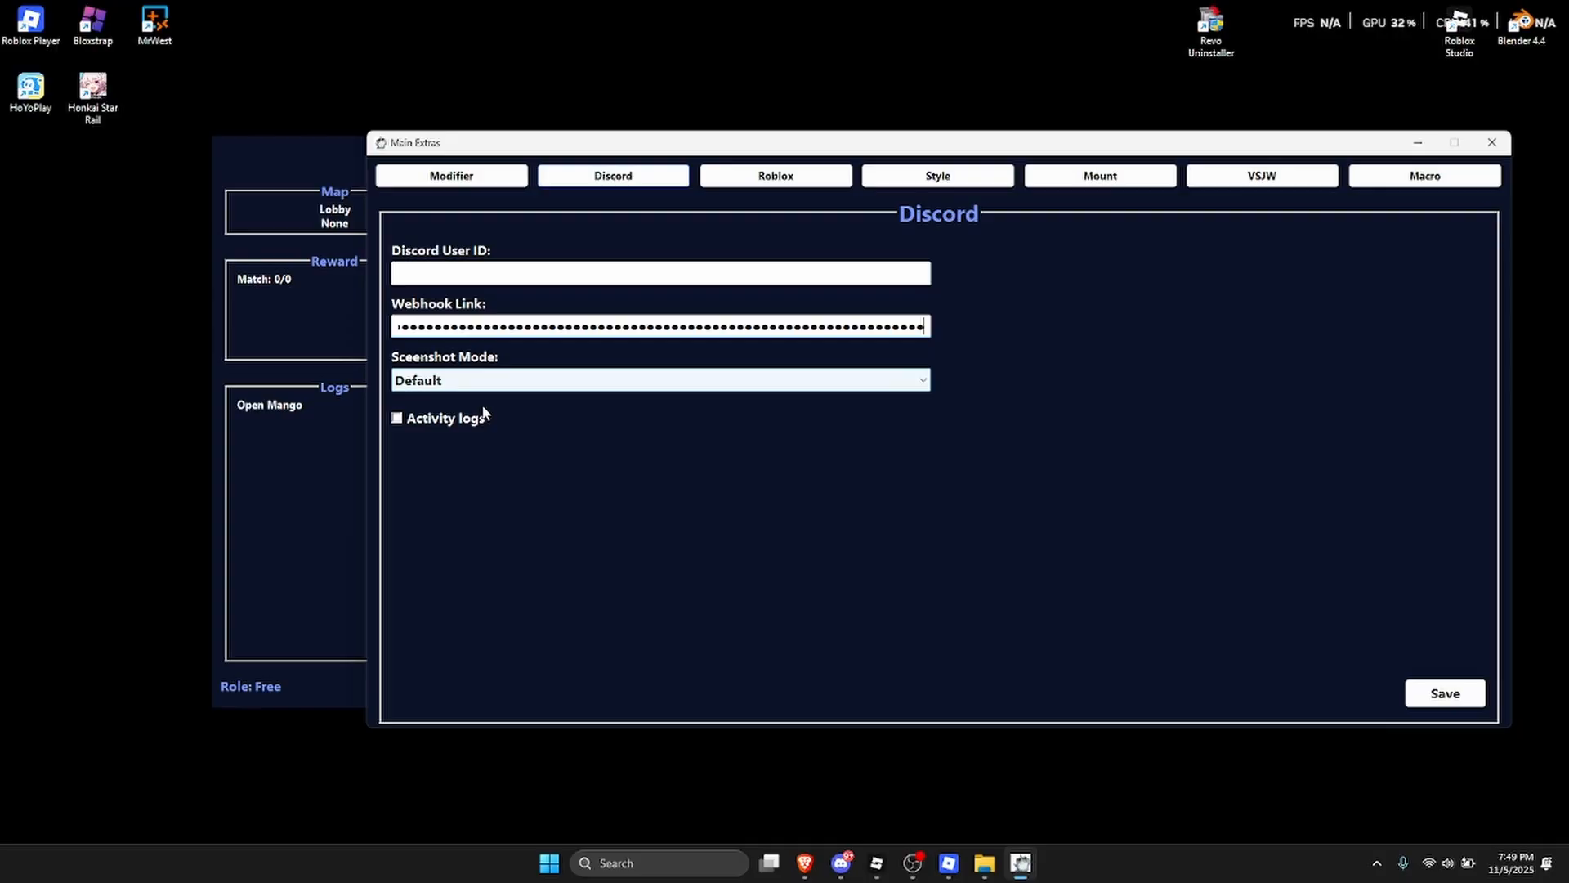
# Save the pasted webhook link, then view and dismiss the Support links window.
pyautogui.click(395, 417)
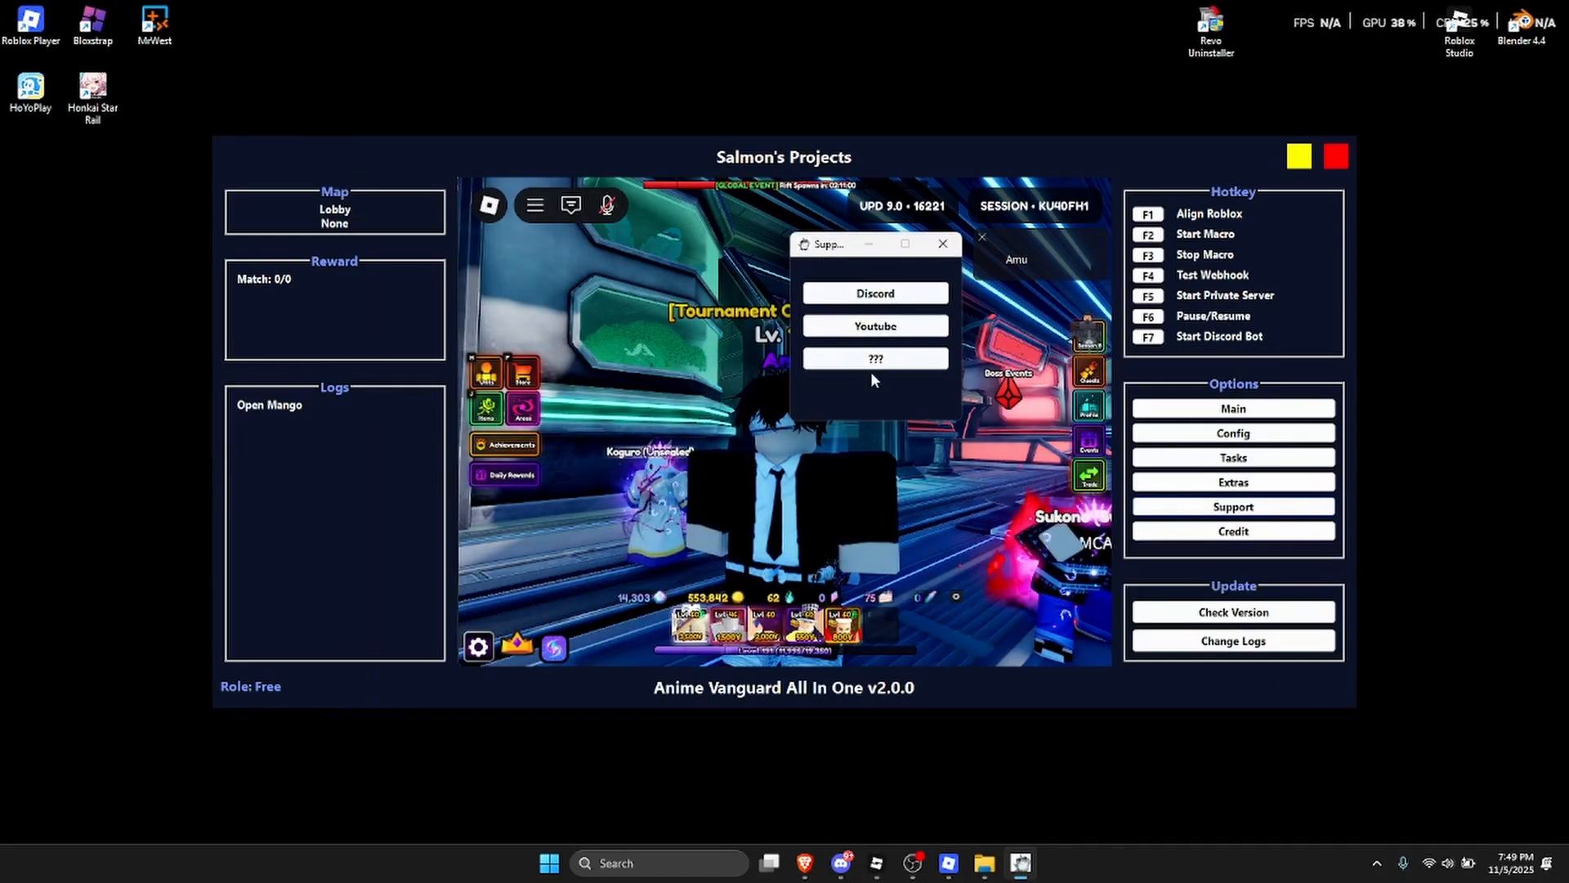
pyautogui.moveTo(828, 244); pyautogui.dragTo(843, 224)
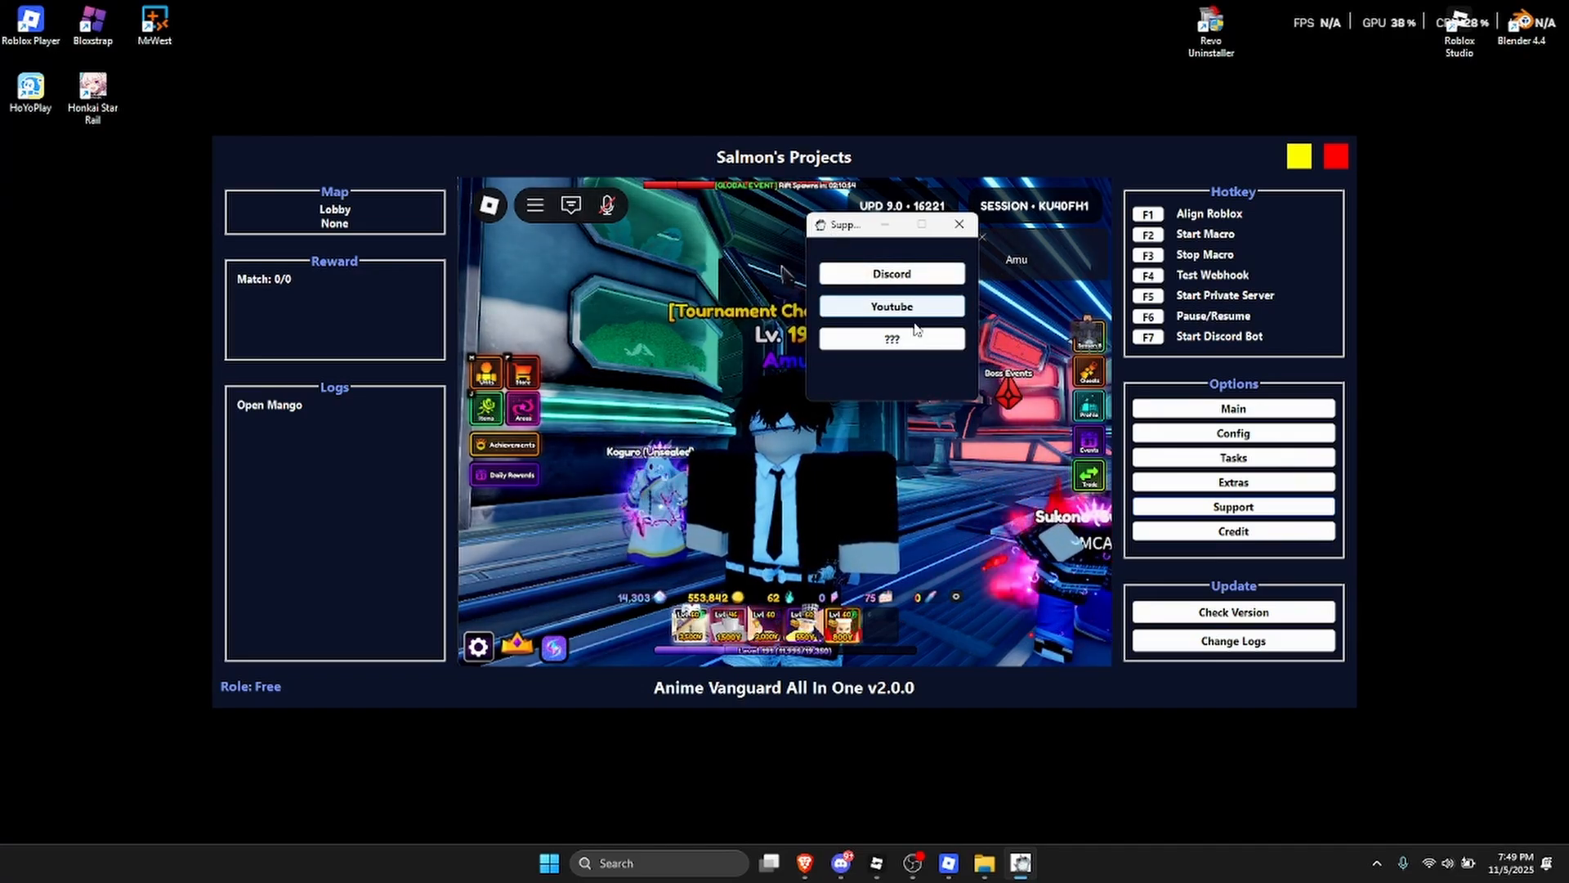
pyautogui.click(958, 224)
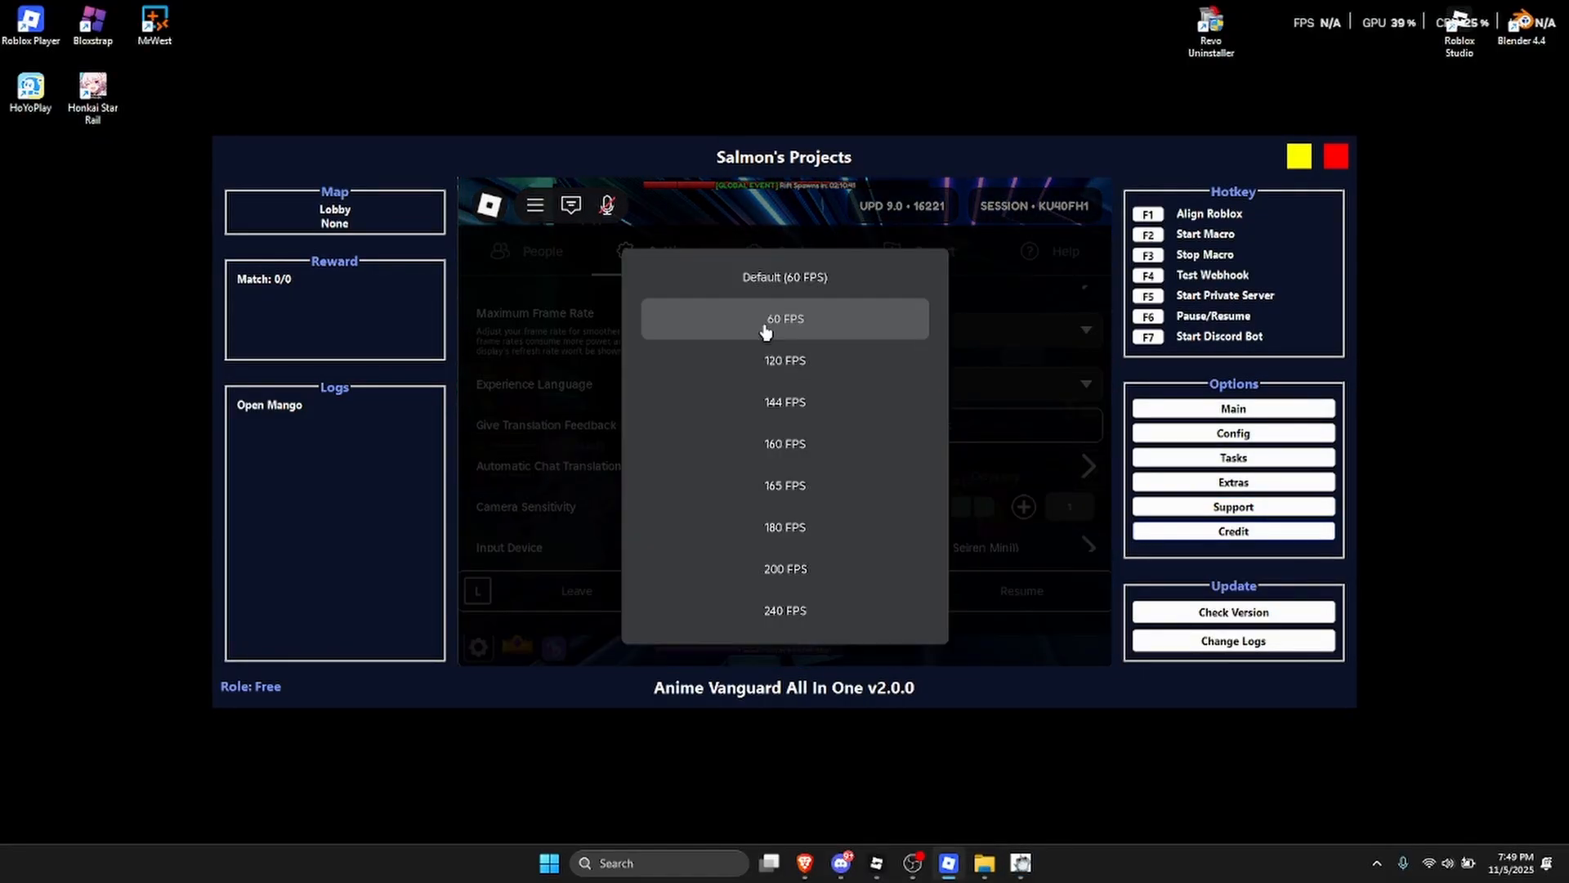
# Cap Roblox's Maximum Frame Rate at 60 FPS and resume the game.
pyautogui.click(785, 319)
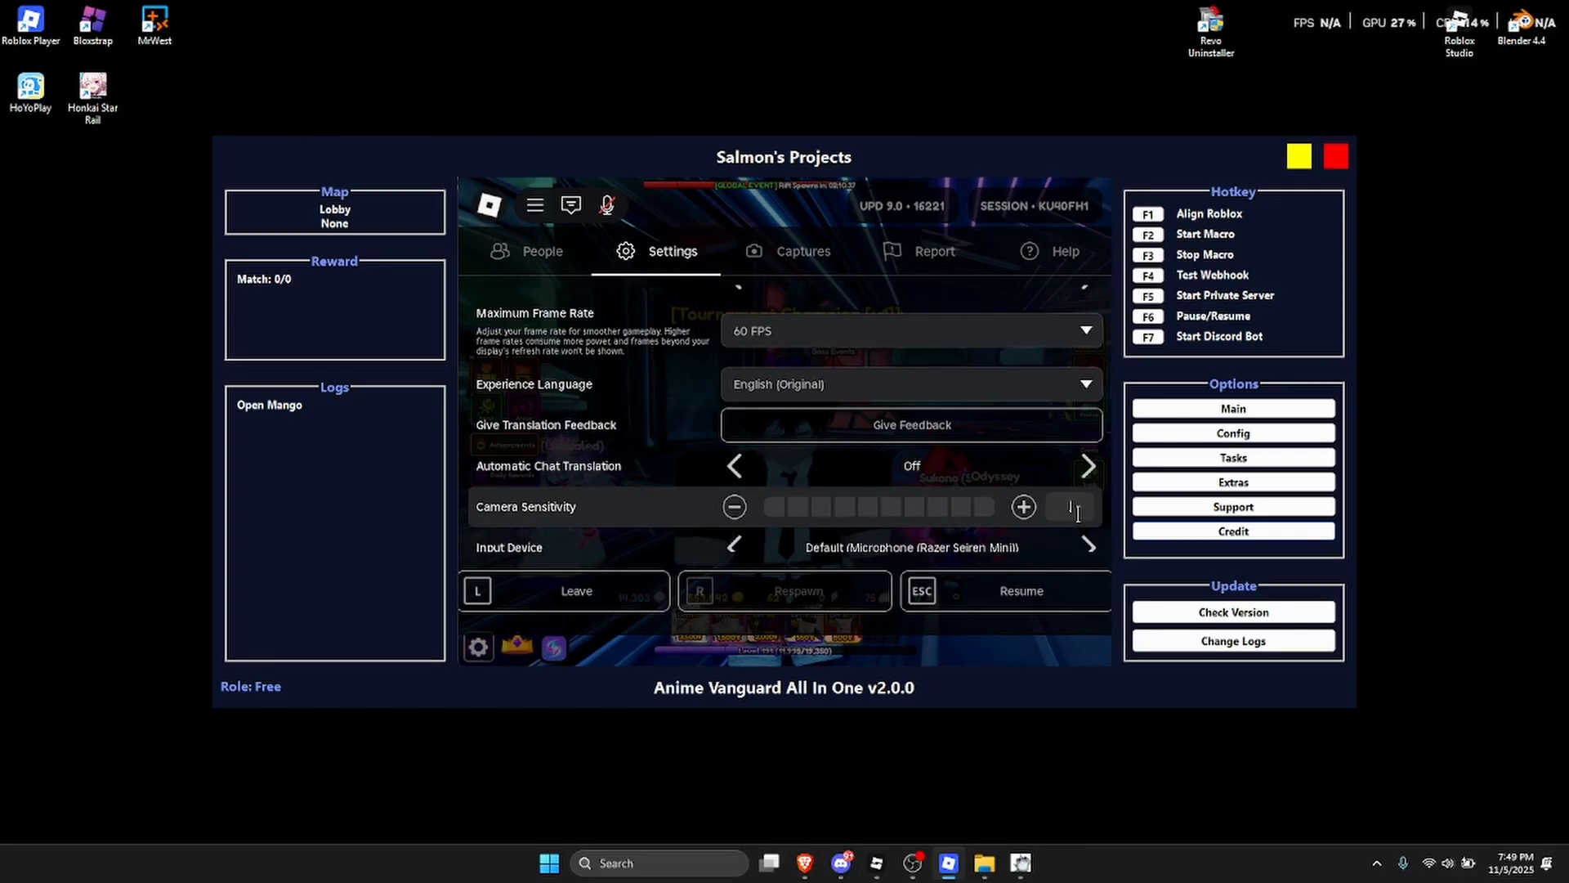
pyautogui.scroll(-3)
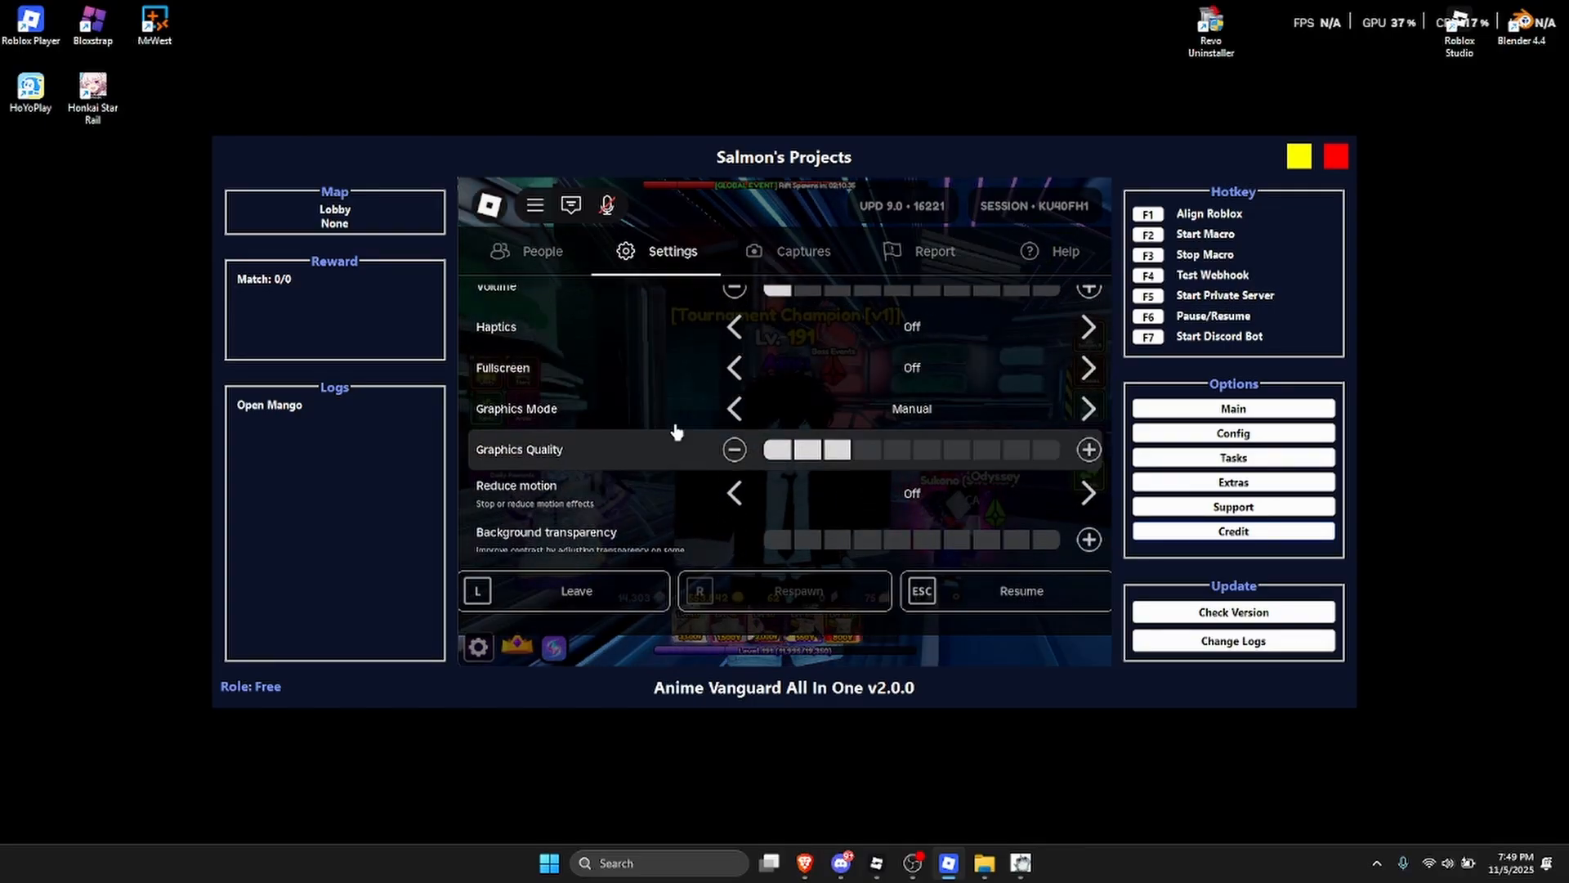
pyautogui.scroll(-3)
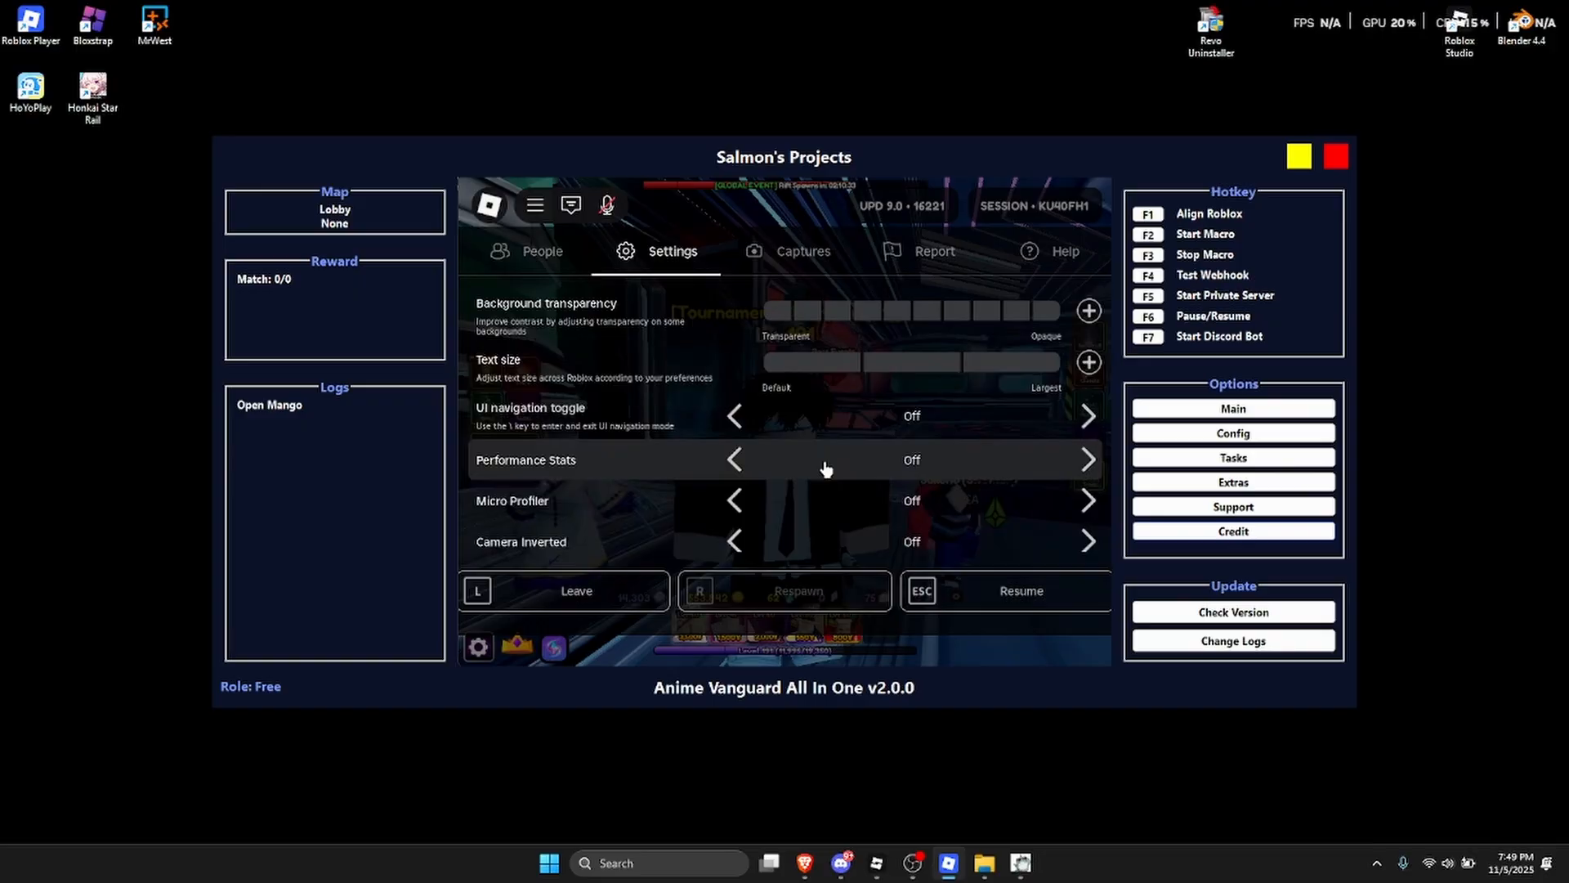
pyautogui.click(1089, 459)
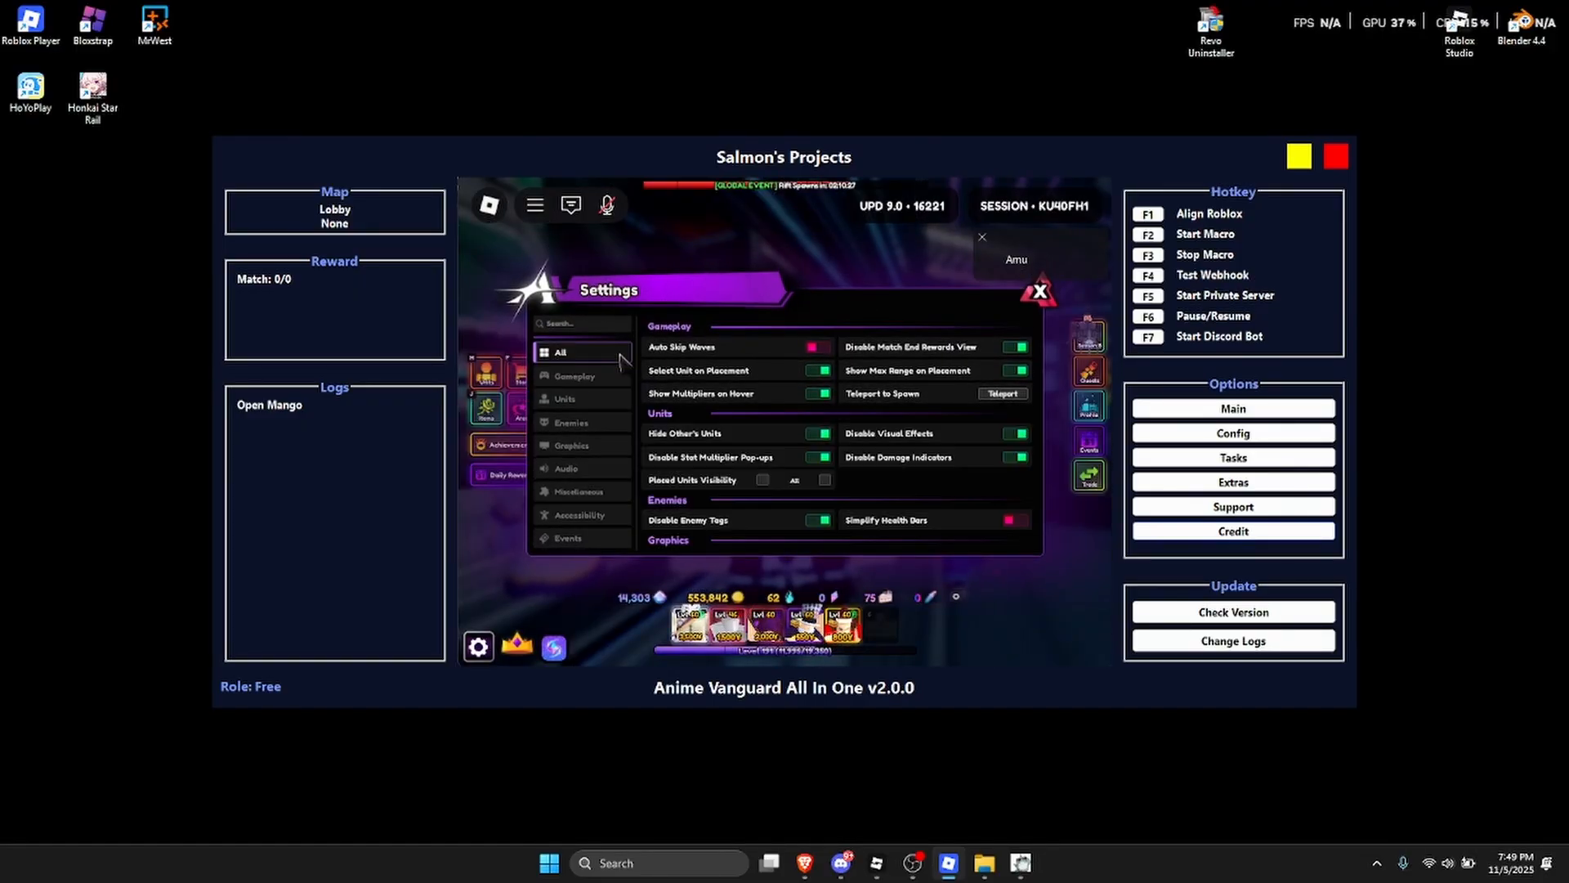
# Turn on Auto Skip Waves in the game settings and unequip the custom cursor from Cursors.
pyautogui.click(819, 346)
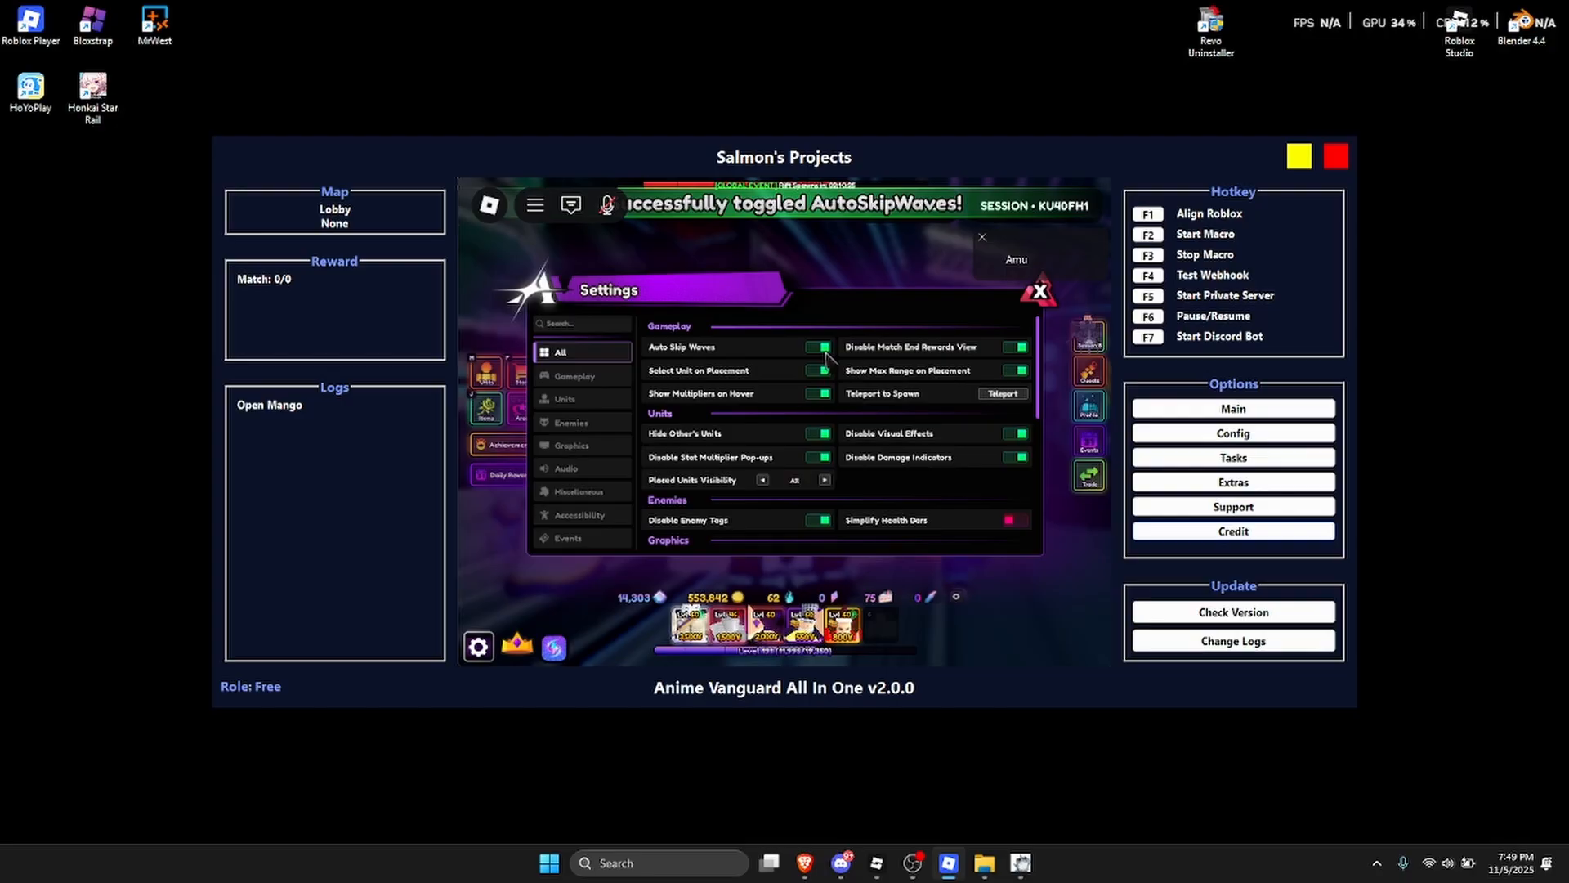
pyautogui.scroll(-3)
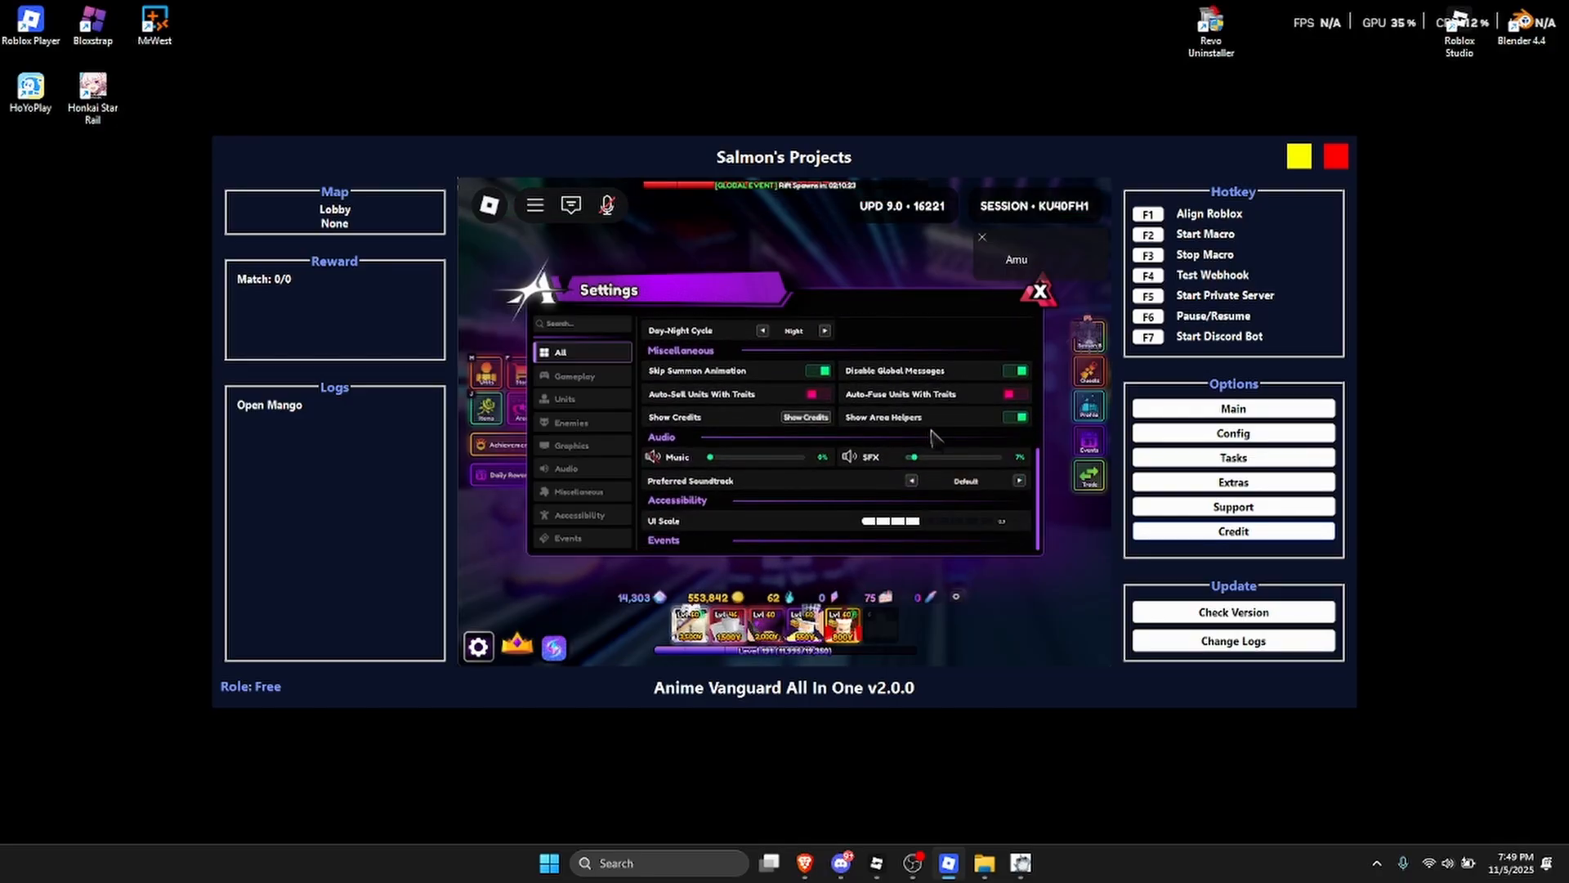
pyautogui.scroll(3)
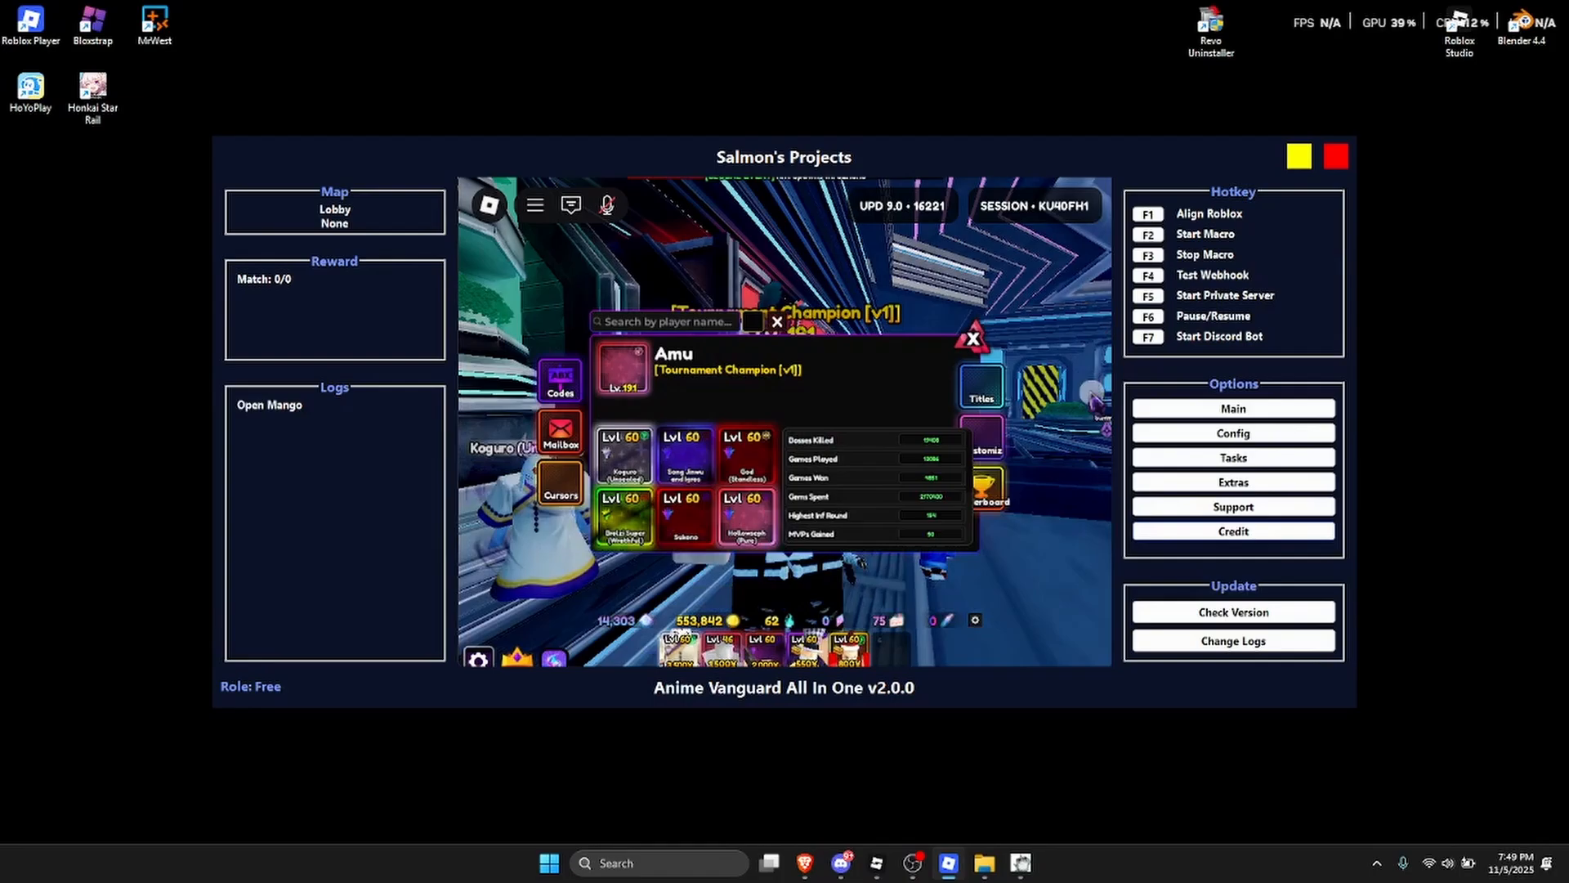
pyautogui.click(561, 494)
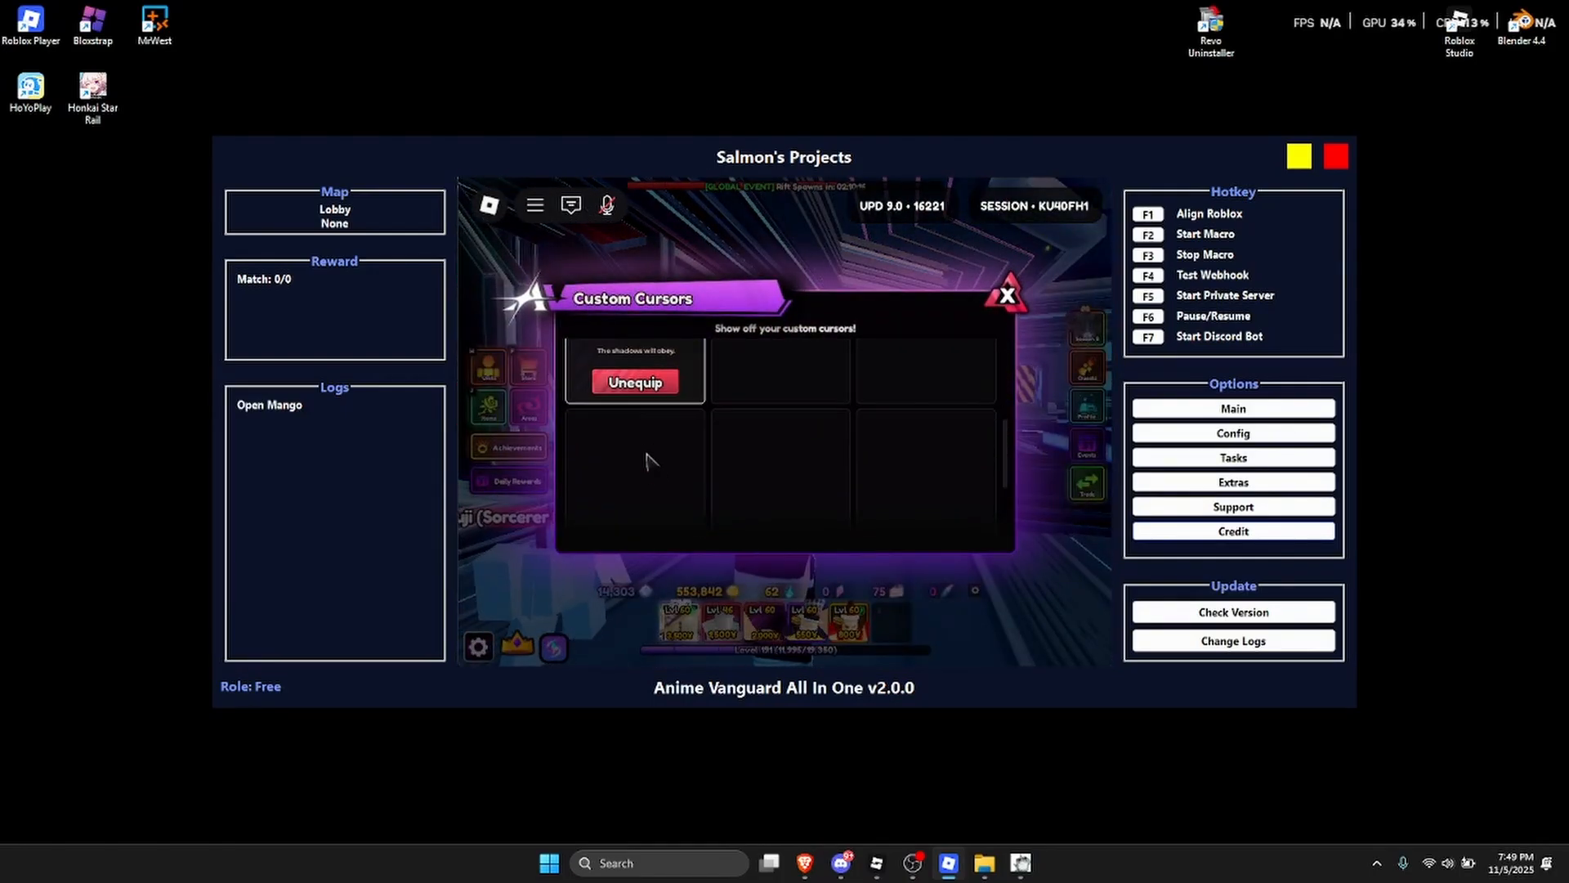
pyautogui.click(1005, 293)
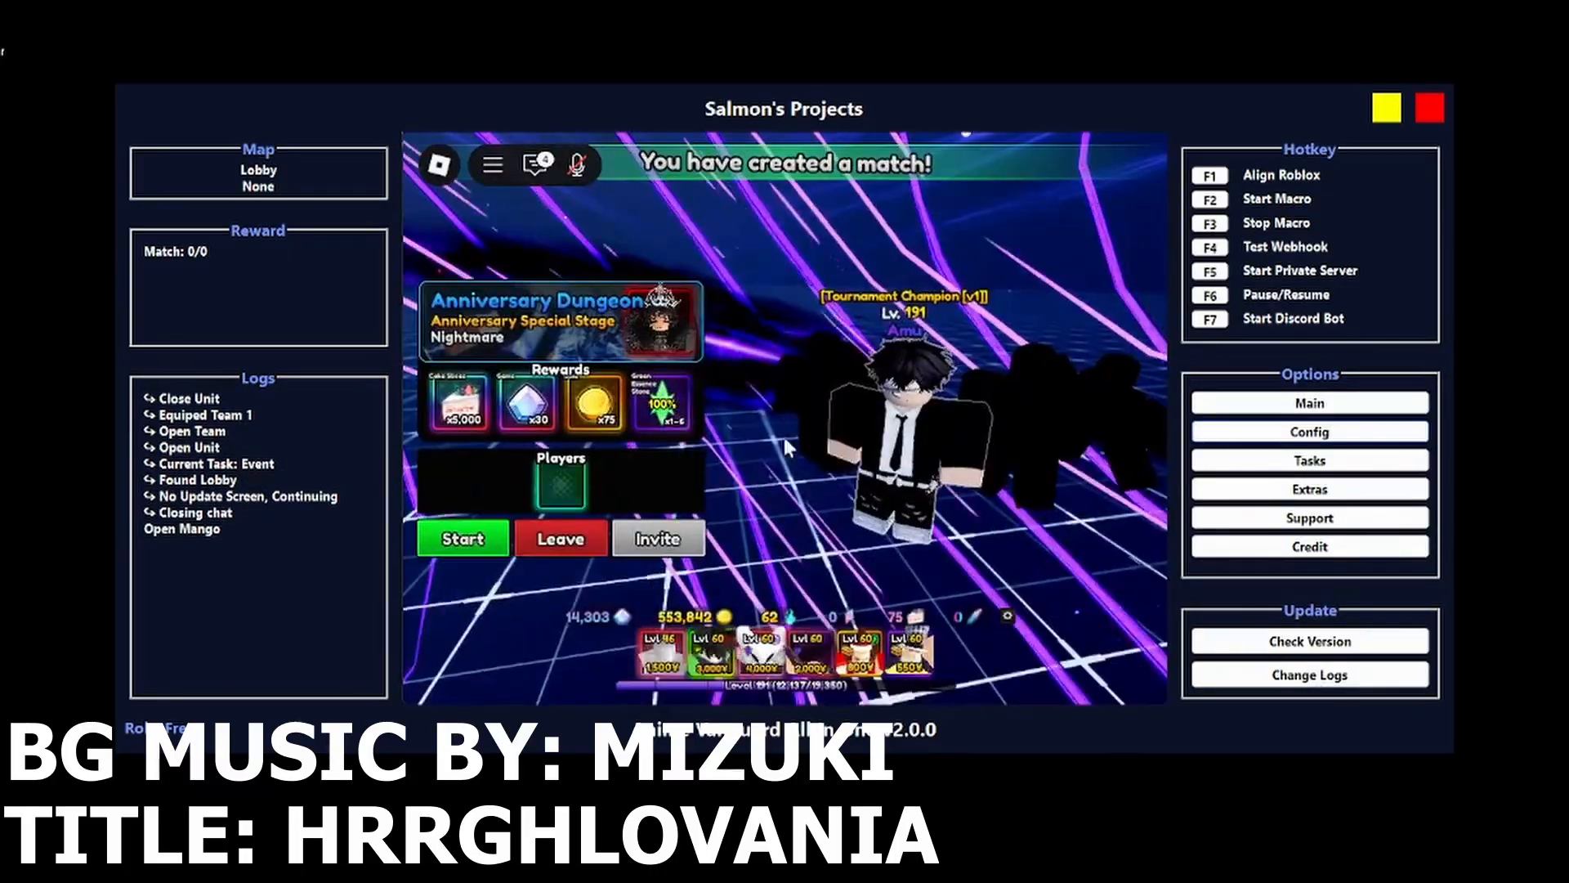
# Start the macro with F2 and let it create and load the Old Namek Event match.
pyautogui.click(462, 538)
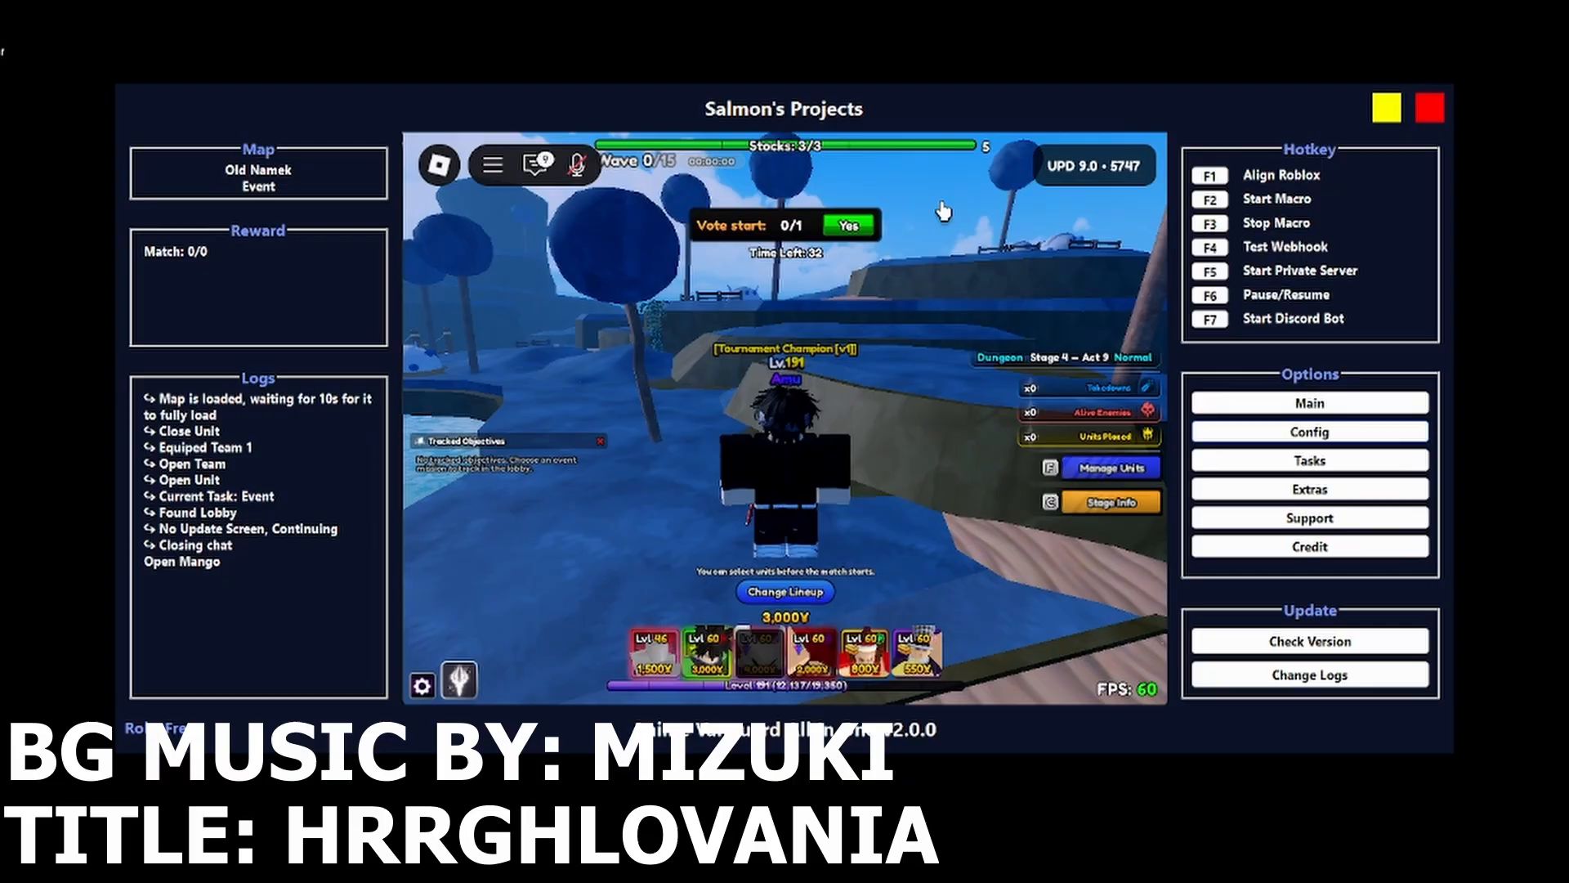
pyautogui.moveTo(942, 608)
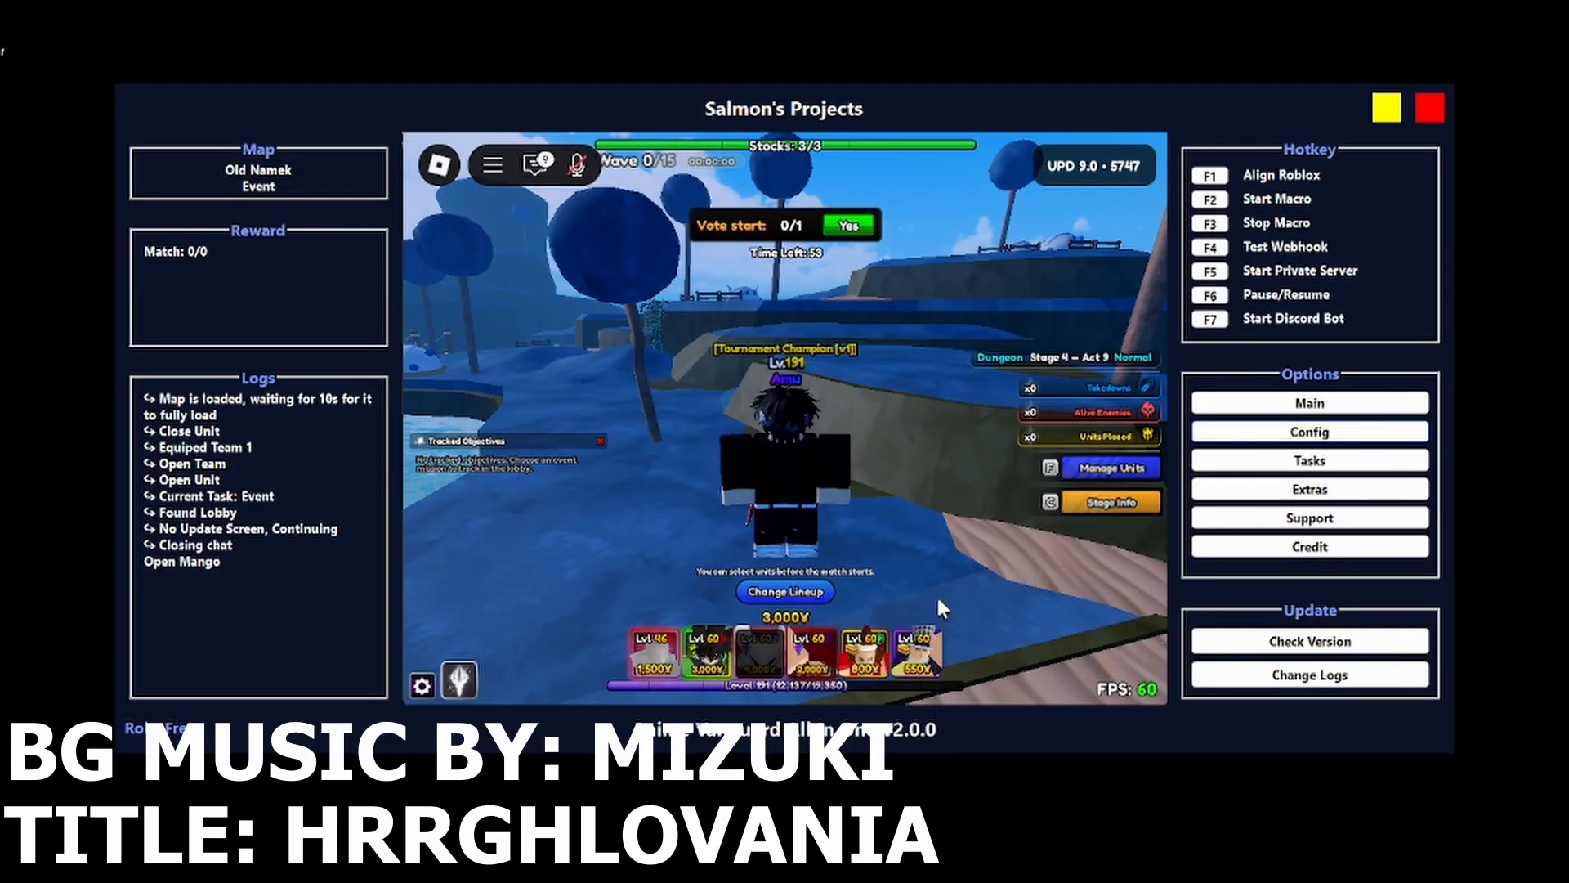